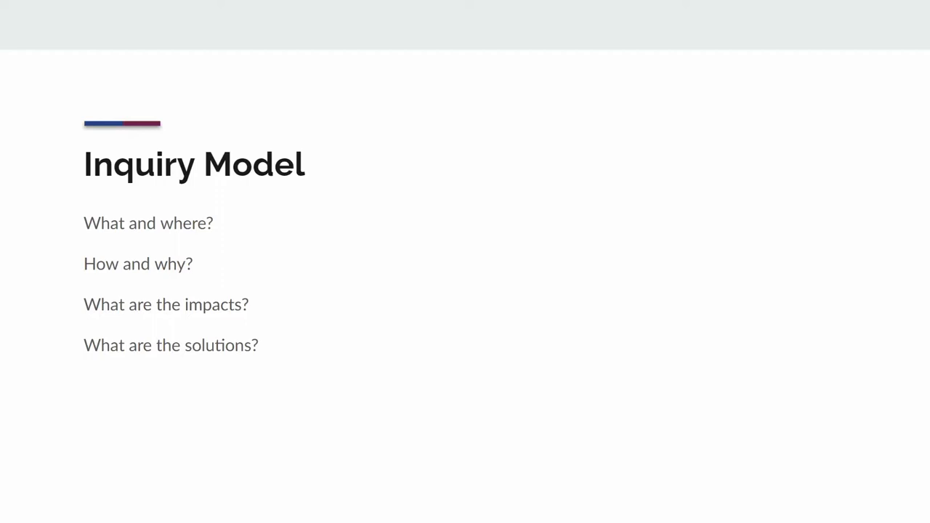
Advance the slideshow to the Locations slide showing the aerial map of four study sites.
key("Right")
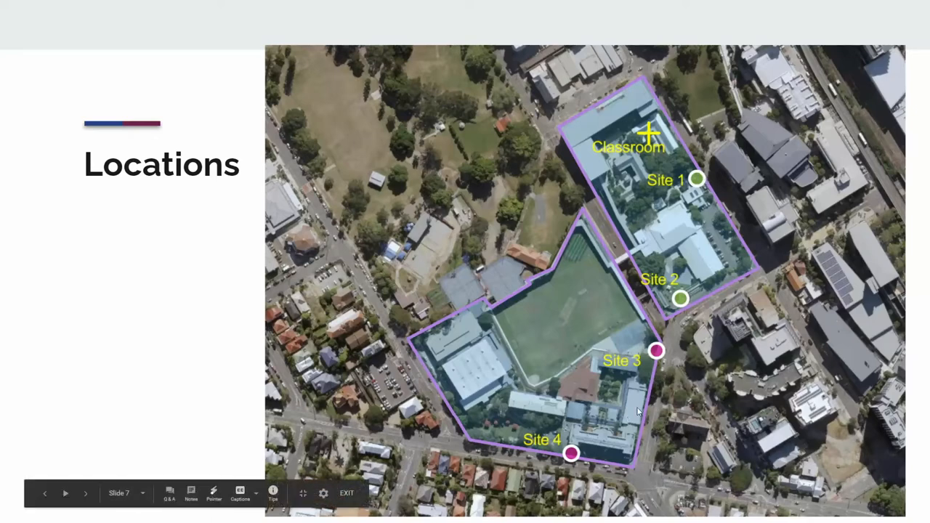
mouse_move(641, 405)
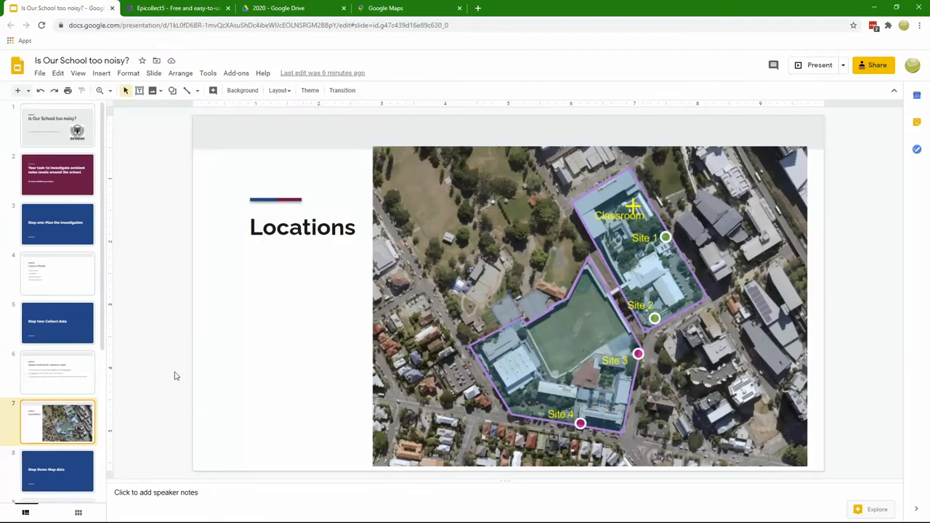
From My Projects in Epicollect5, open the BSHS Sound Monitoring project details.
left_click(178, 8)
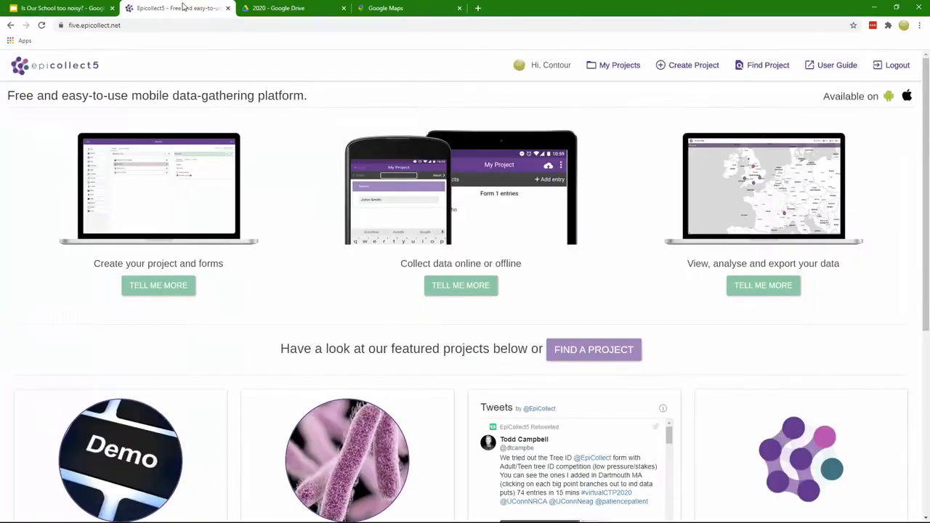
mouse_move(226, 130)
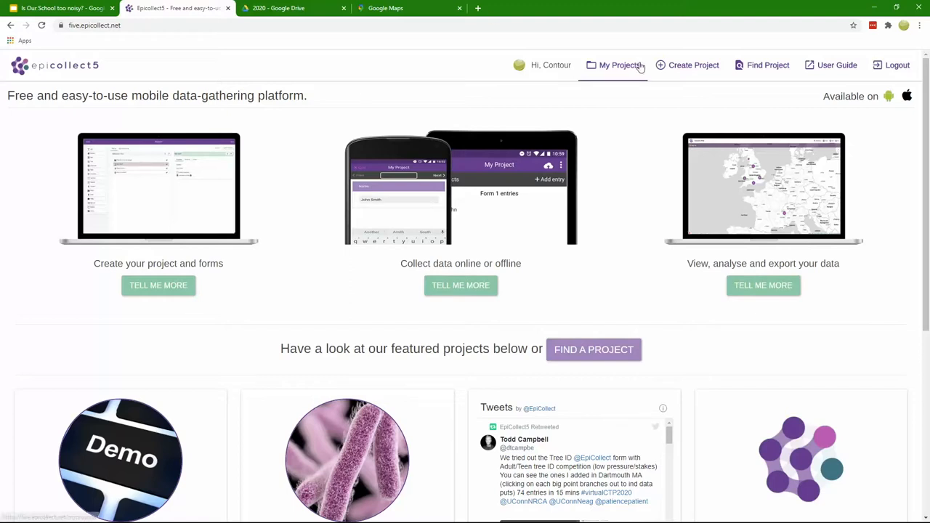
mouse_move(612, 65)
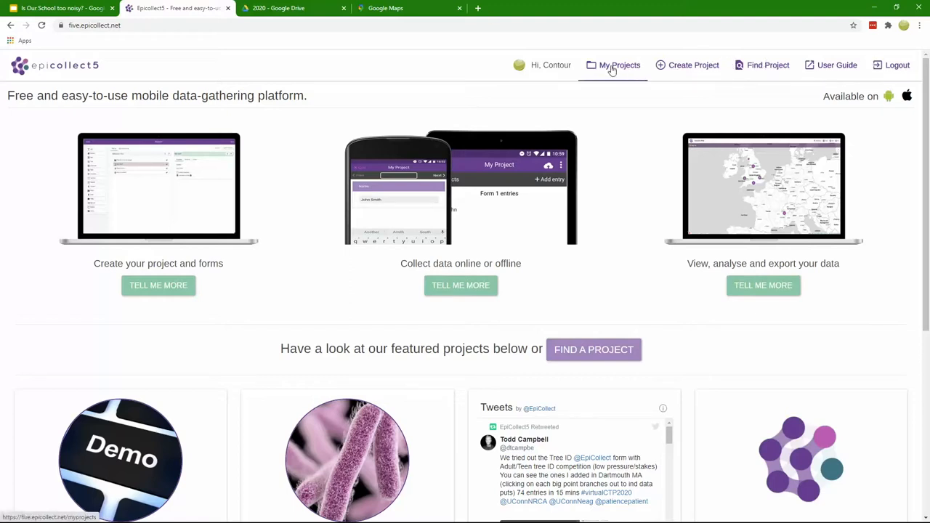
left_click(619, 64)
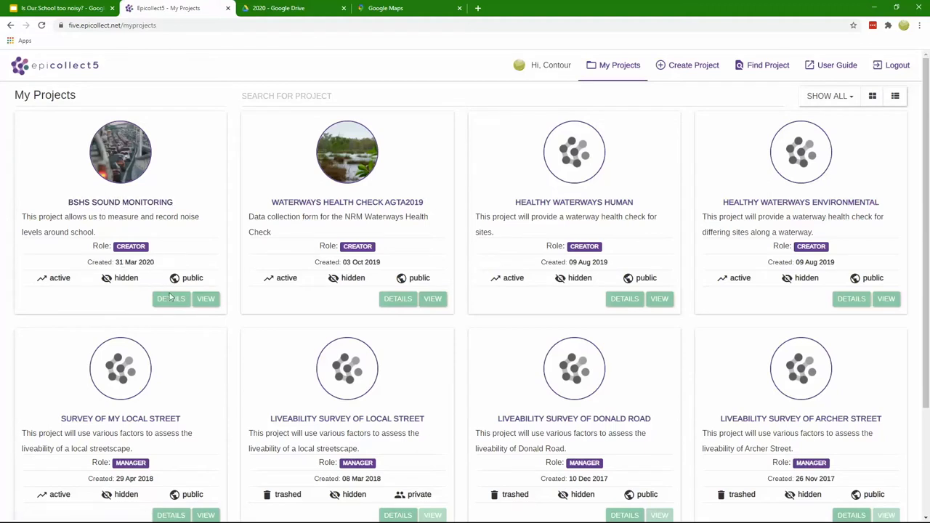
mouse_move(171, 299)
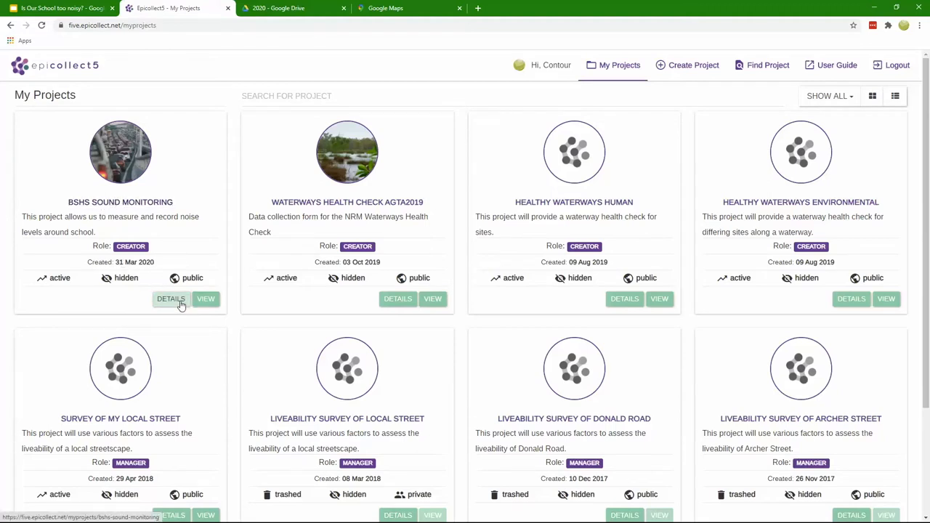
left_click(171, 299)
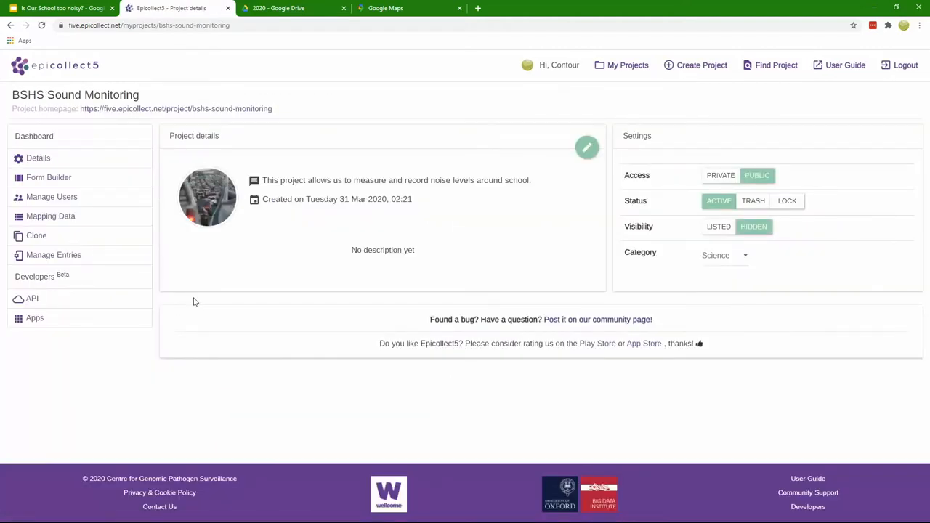
mouse_move(65, 169)
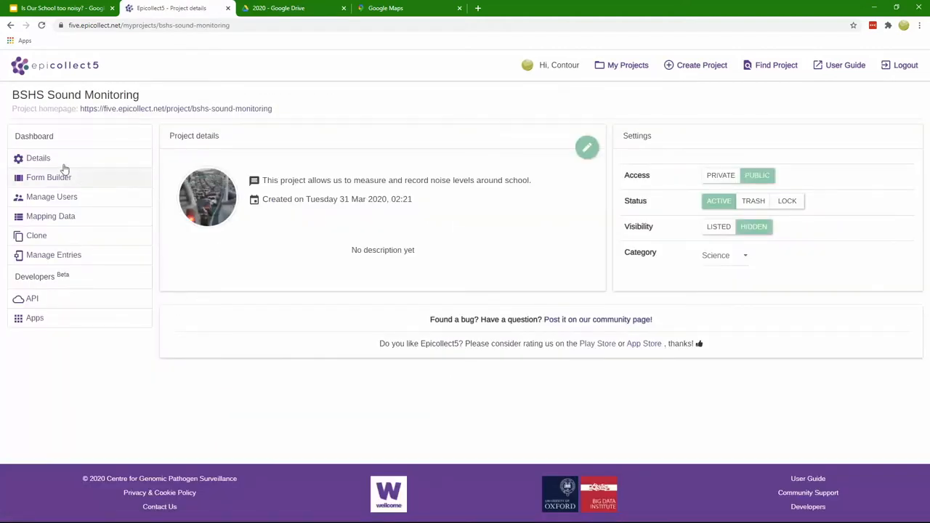
In Form Builder, remove the unfinished checkbox question and inspect the site name and location questions.
left_click(48, 177)
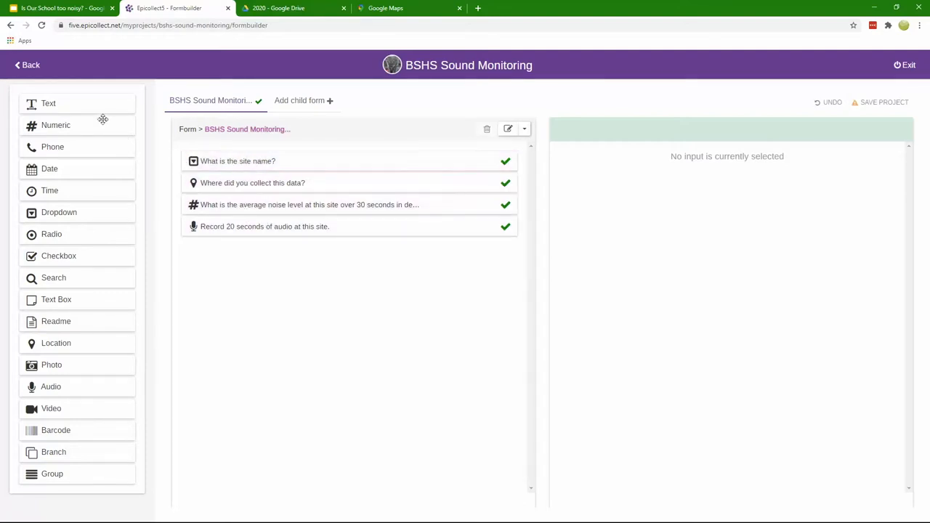
mouse_move(51, 427)
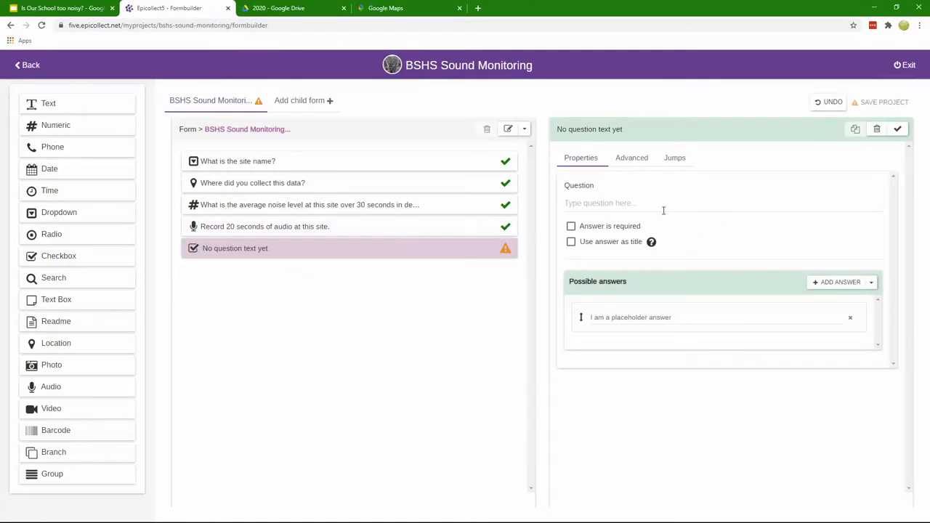
mouse_move(900, 146)
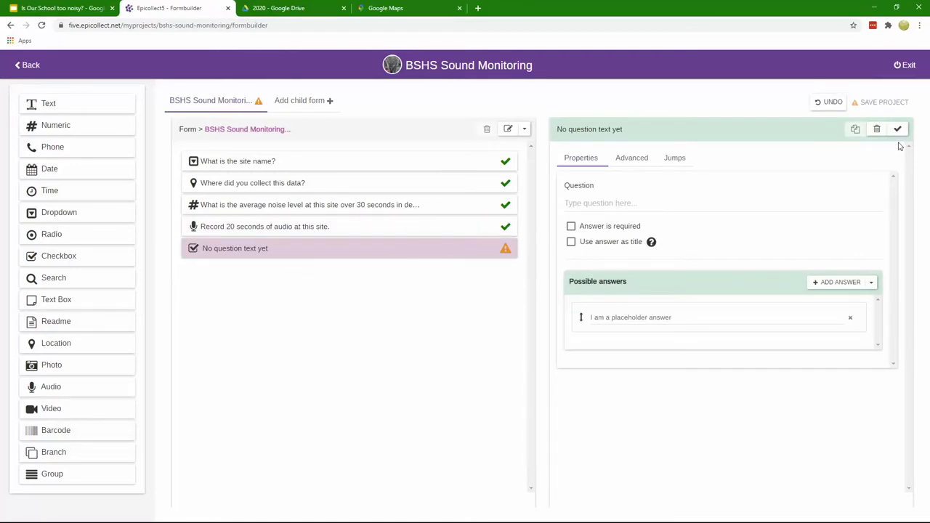
left_click(876, 129)
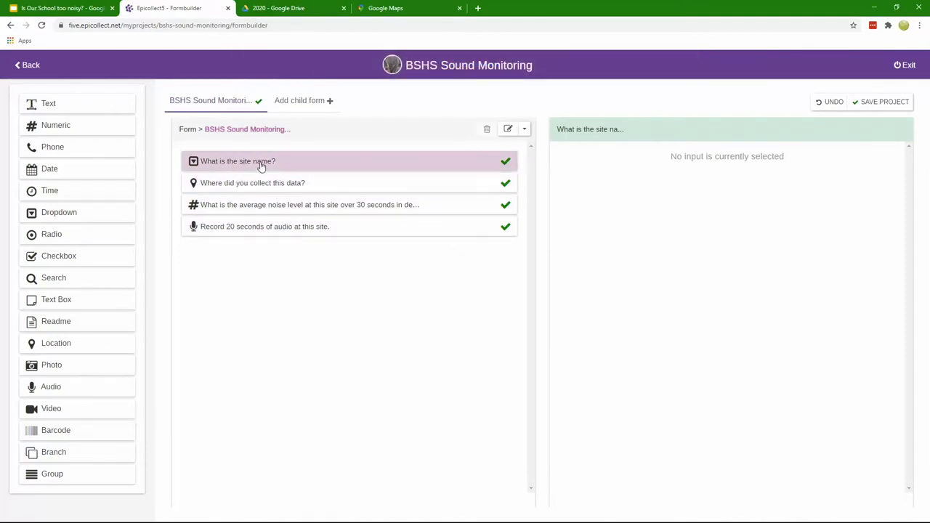
left_click(237, 160)
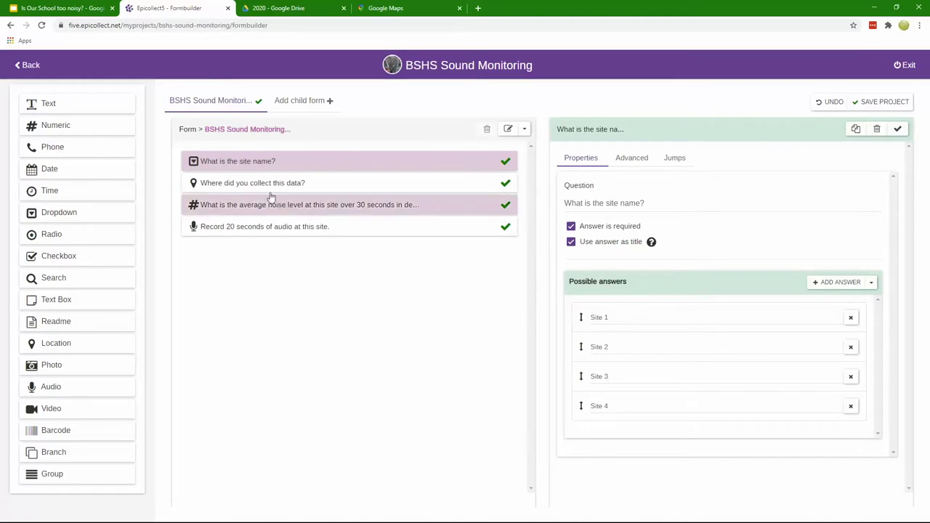
left_click(252, 182)
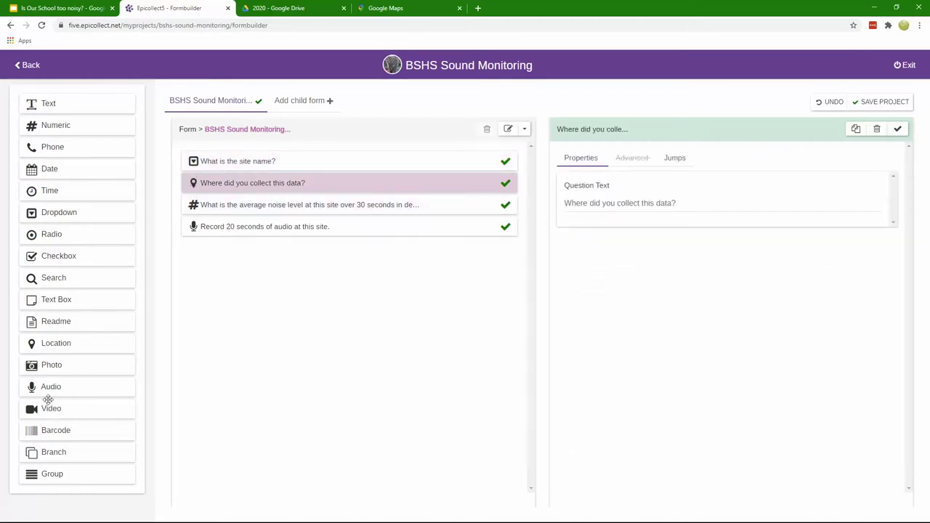
mouse_move(67, 342)
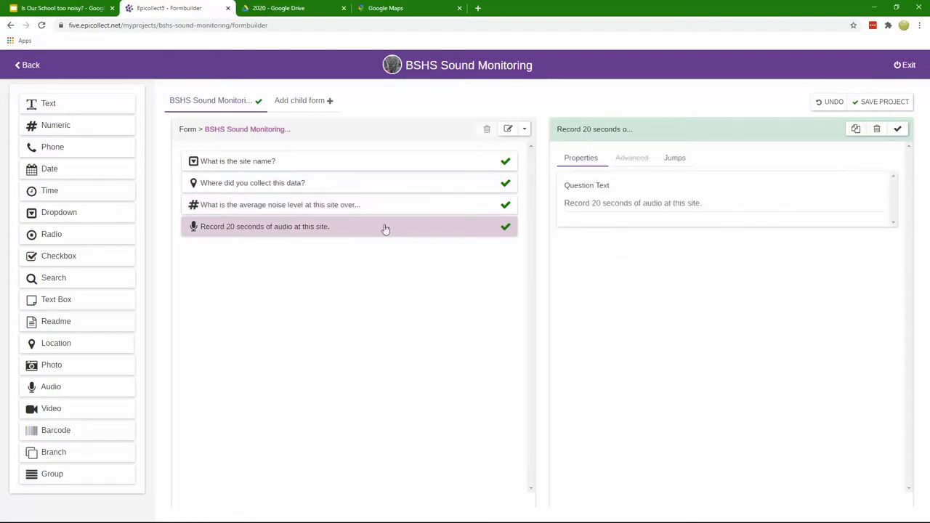
mouse_move(490, 147)
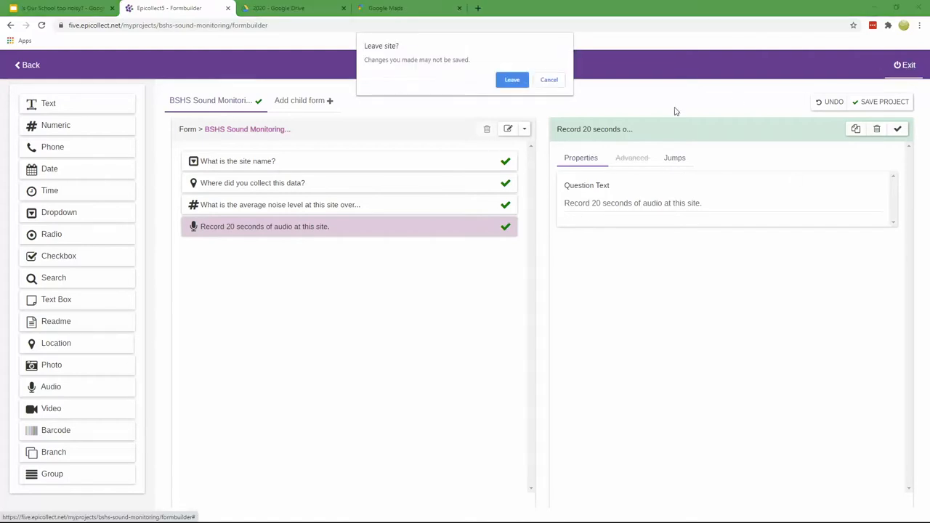
Leave the form builder without saving and reopen the BSHS Sound Monitoring project page.
left_click(511, 80)
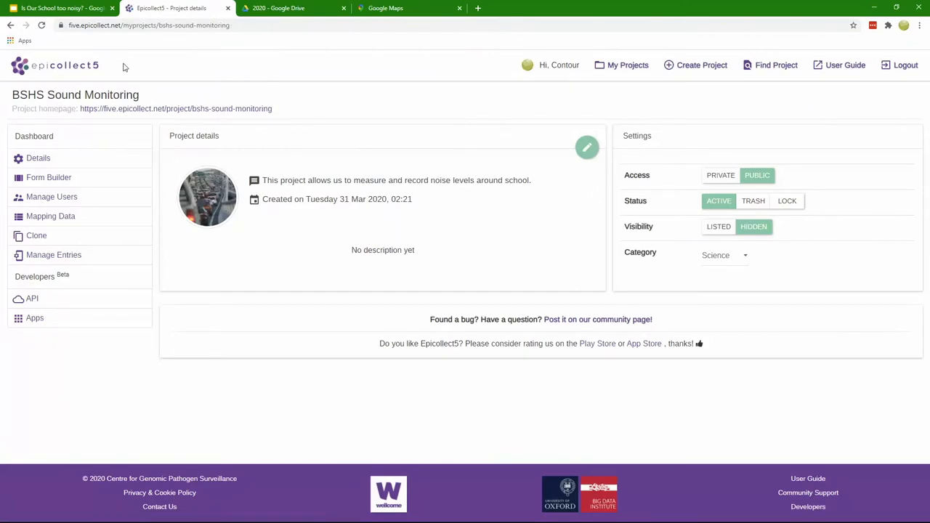
left_click(628, 64)
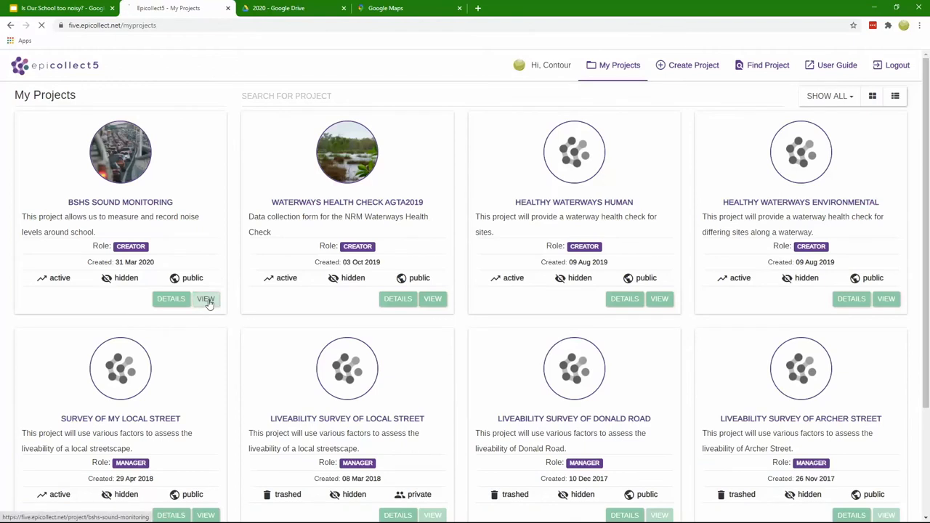
left_click(206, 298)
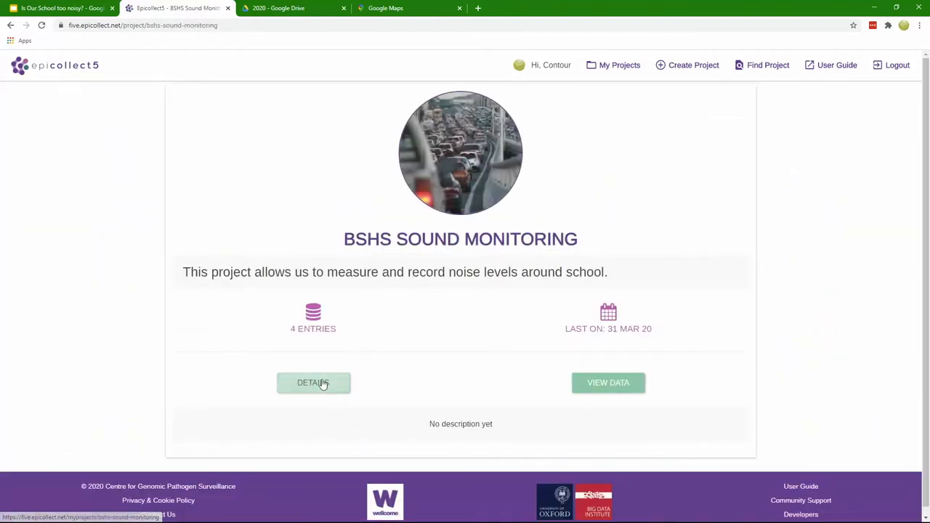
Open the entries table and select the Site 4 title and latitude values.
left_click(608, 383)
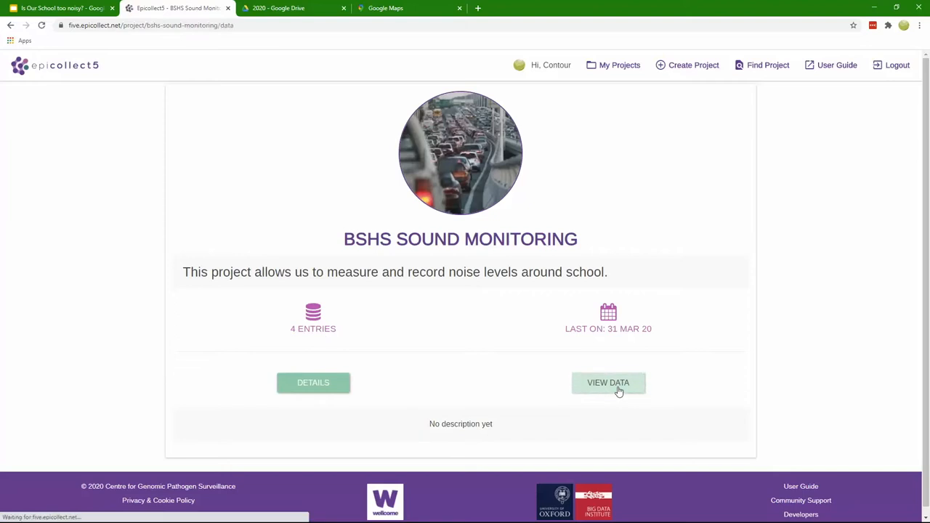
left_click(608, 383)
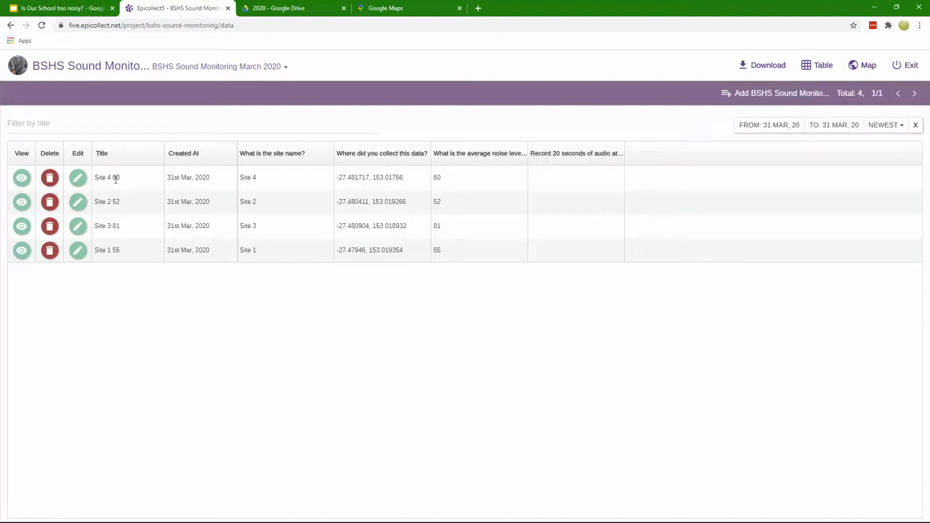
mouse_move(109, 152)
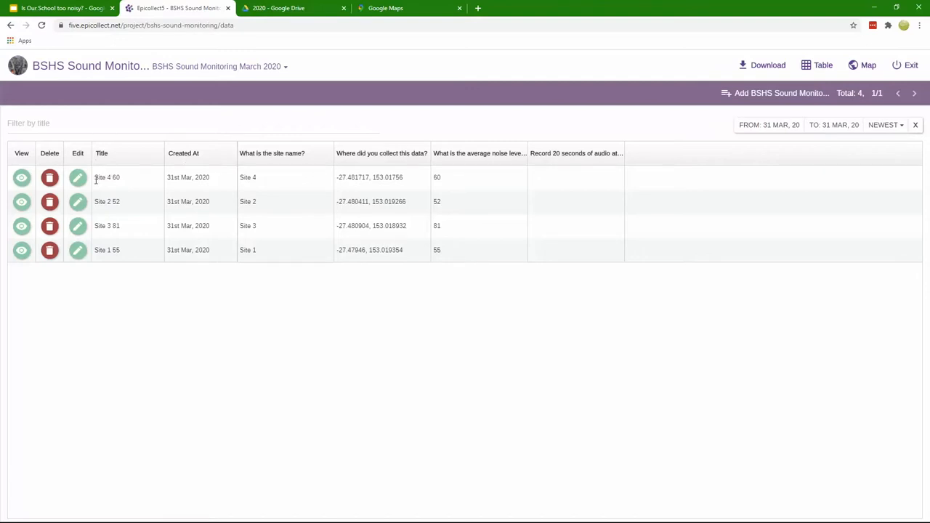
double_click(107, 177)
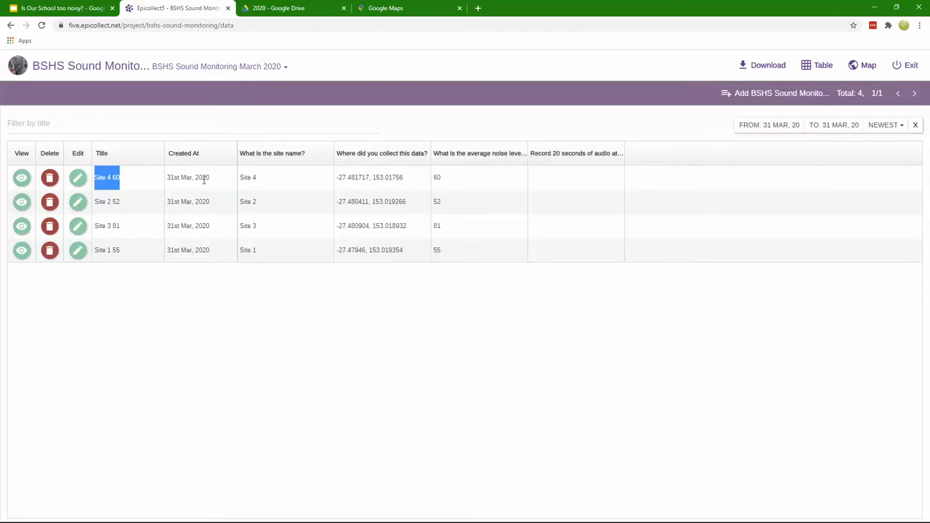
mouse_move(255, 229)
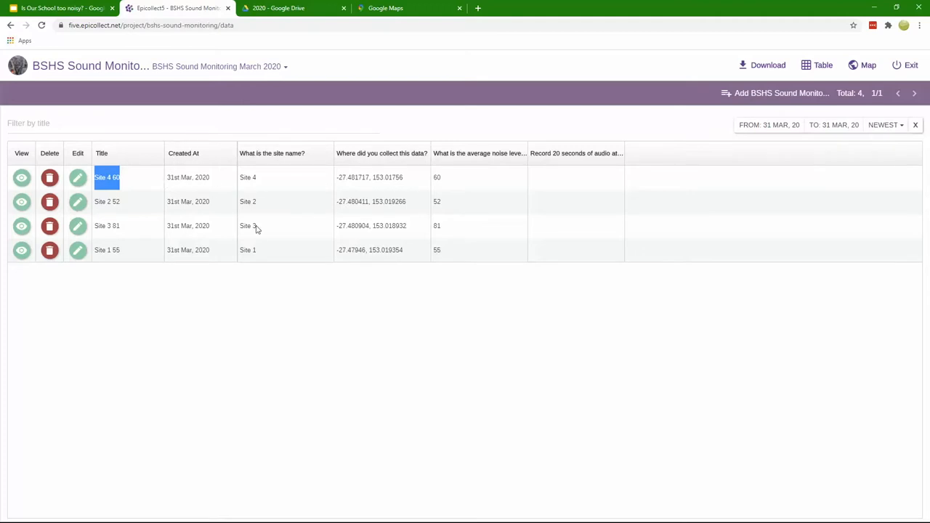
mouse_move(356, 157)
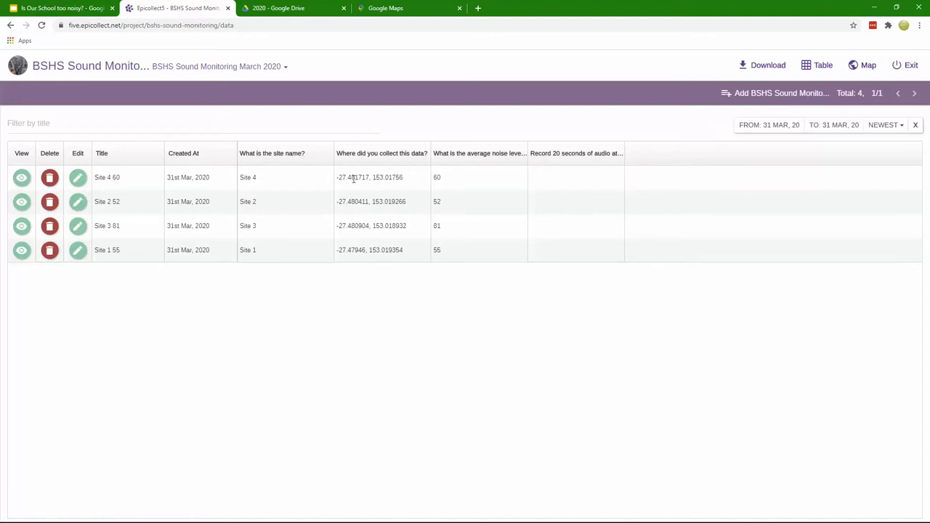
mouse_move(337, 184)
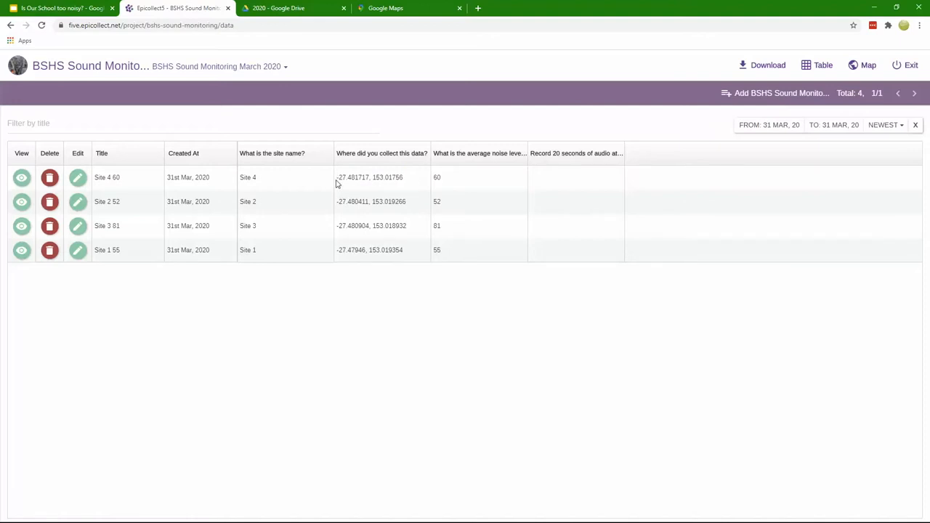
double_click(351, 178)
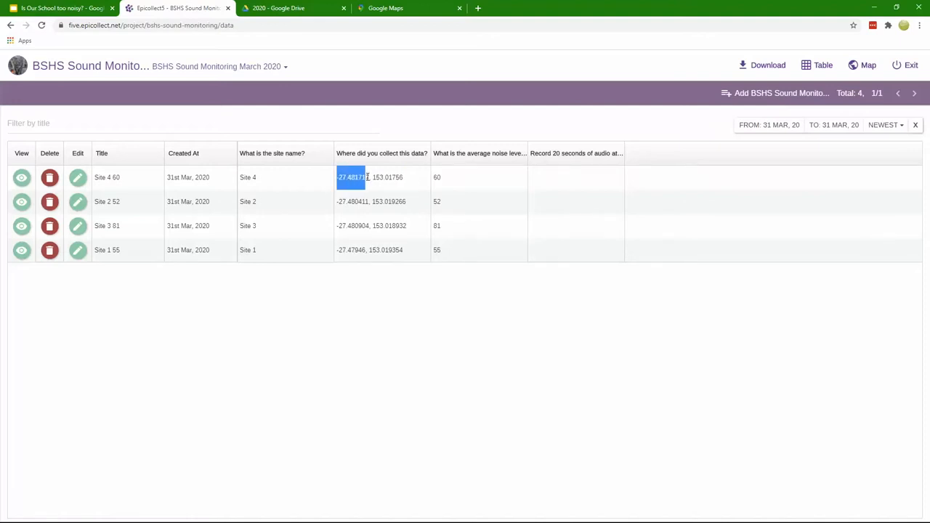
left_click(454, 163)
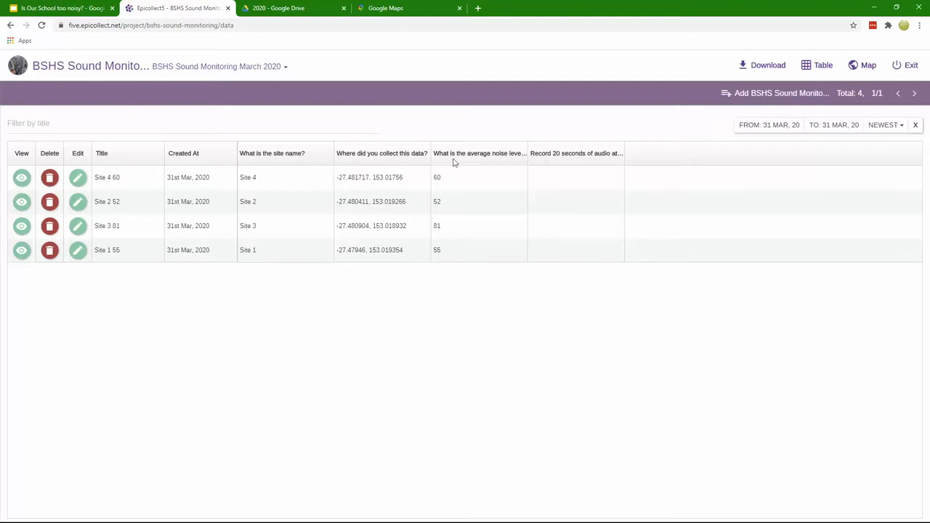
mouse_move(556, 163)
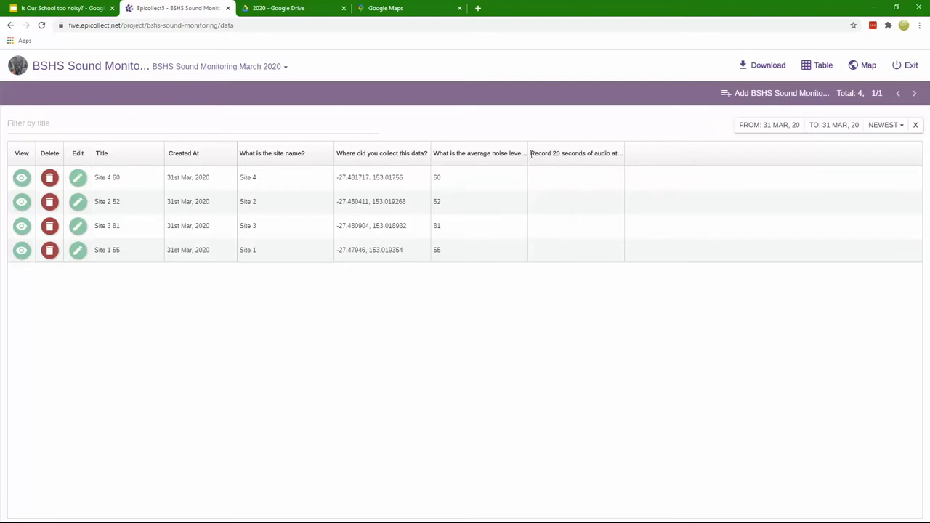
mouse_move(519, 183)
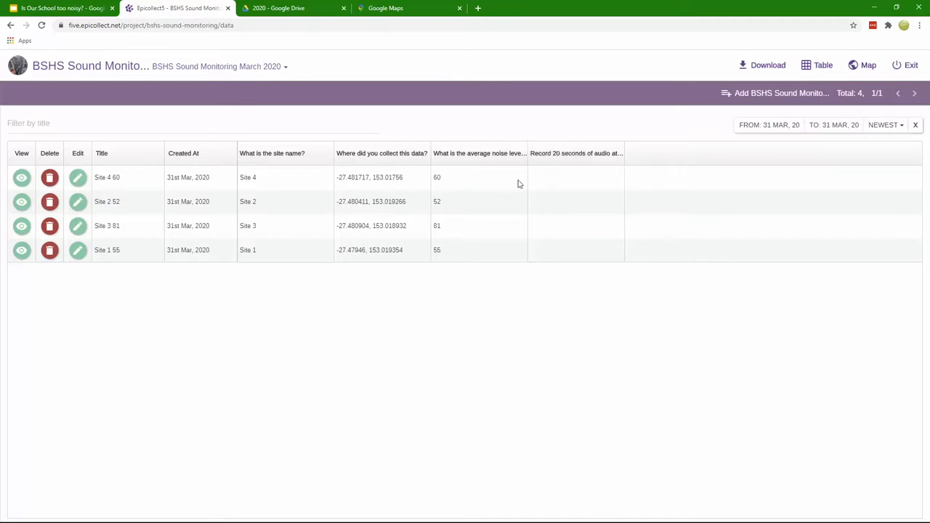
mouse_move(570, 182)
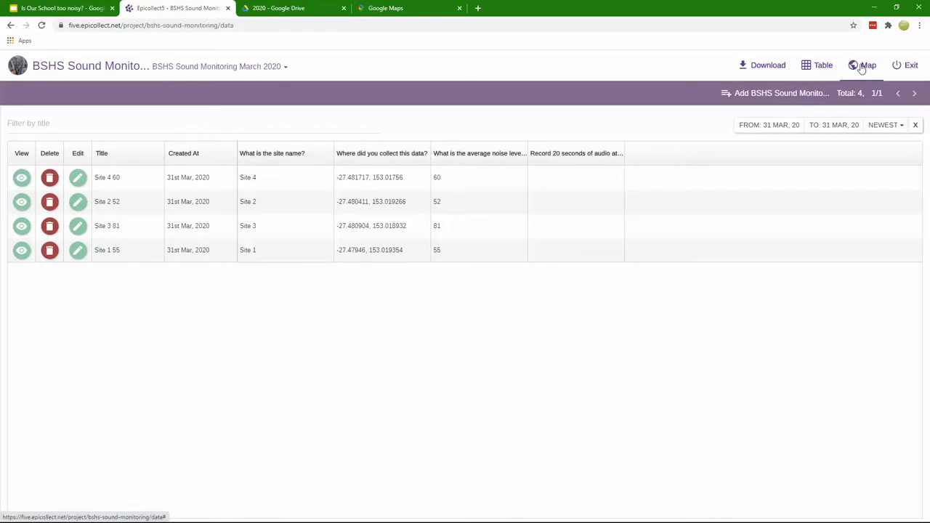
Plot the four site entries on the map and re-save the Site 3 entry.
left_click(868, 66)
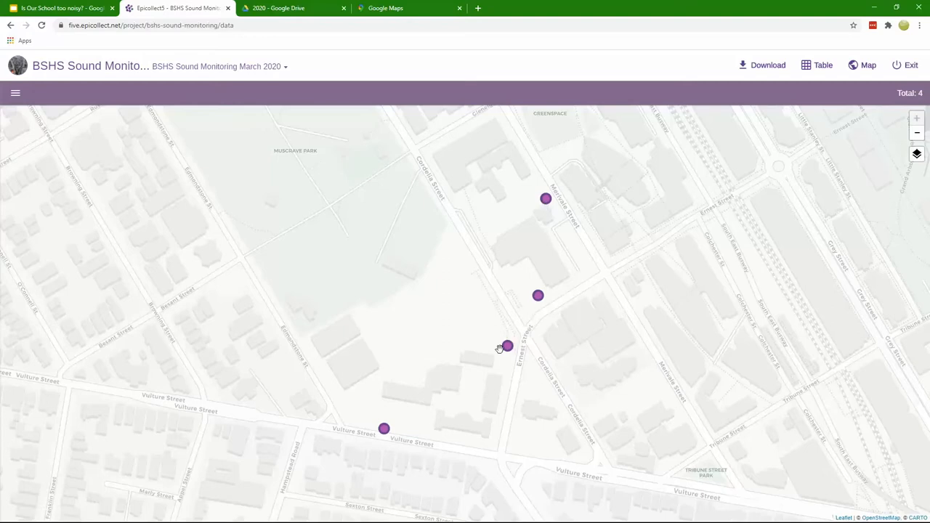
left_click(507, 346)
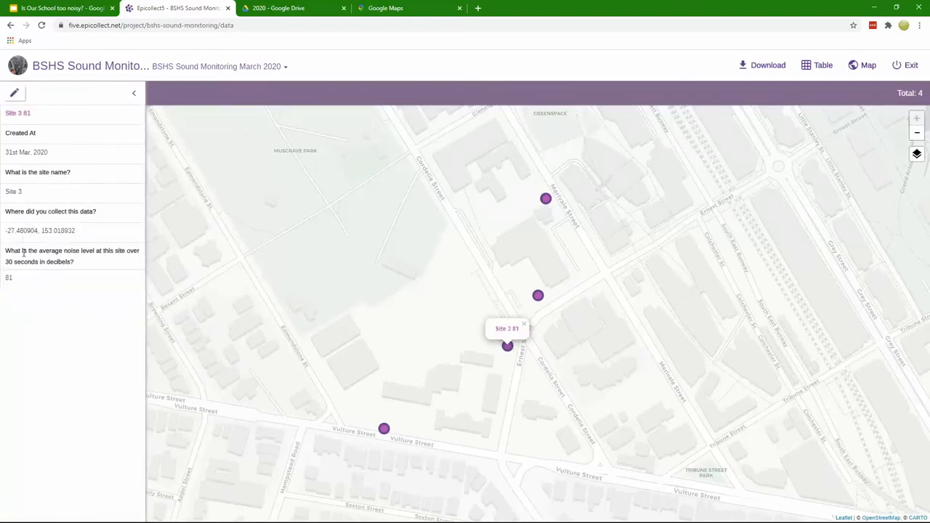
left_click(13, 93)
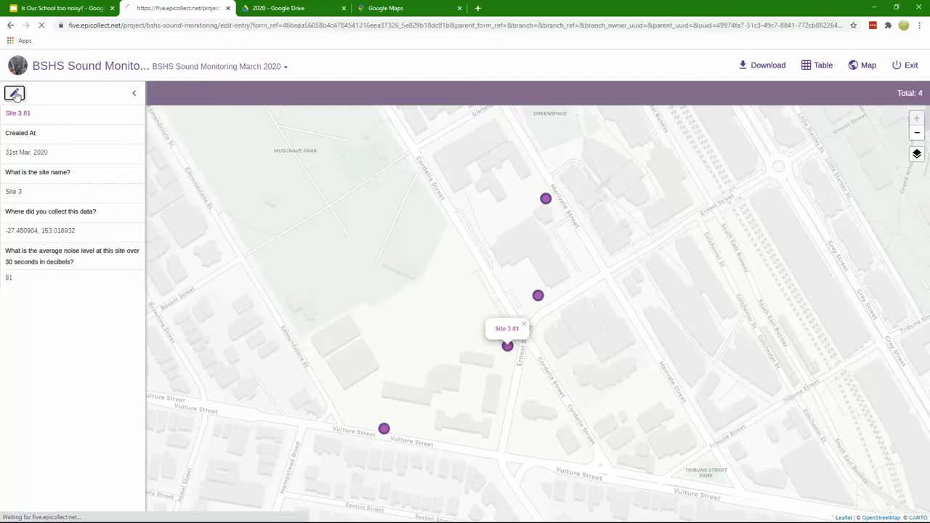
left_click(15, 93)
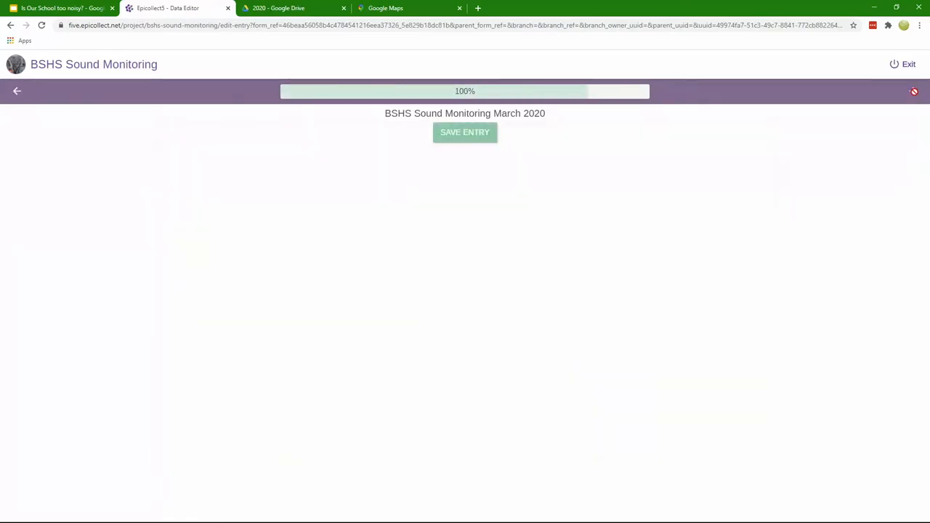
left_click(464, 131)
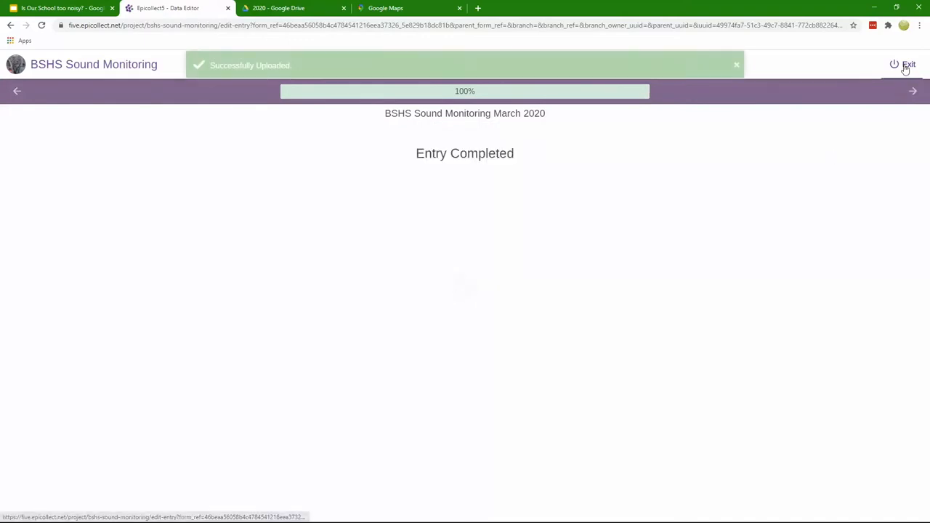
left_click(908, 64)
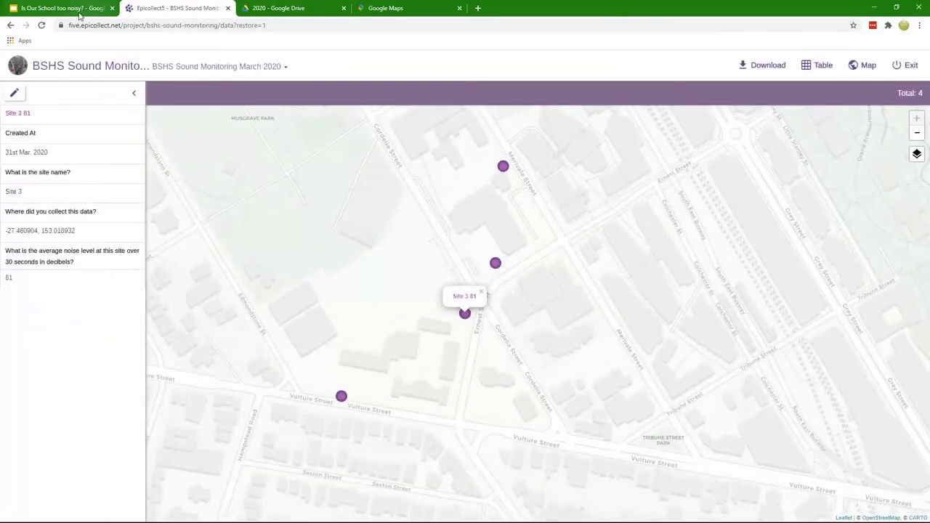
Close the Site 3 details and switch back to the presentation.
left_click(62, 8)
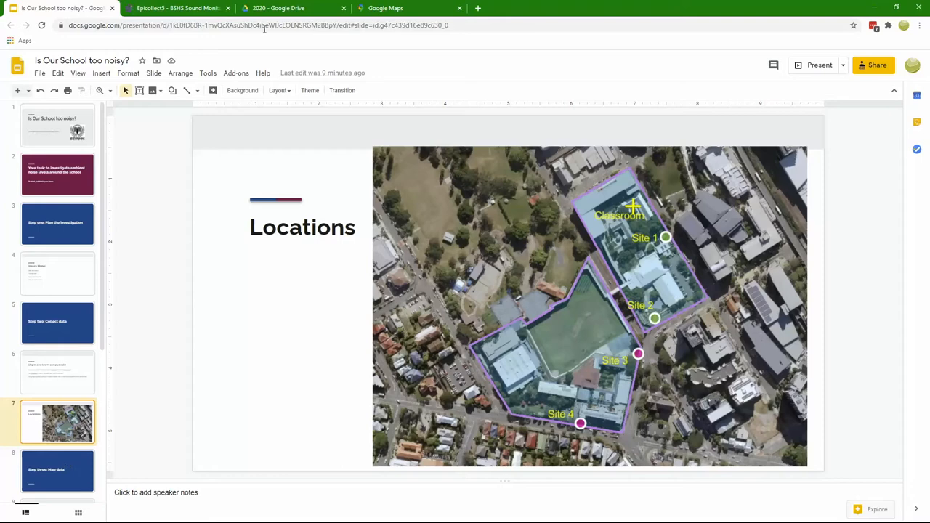
left_click(178, 8)
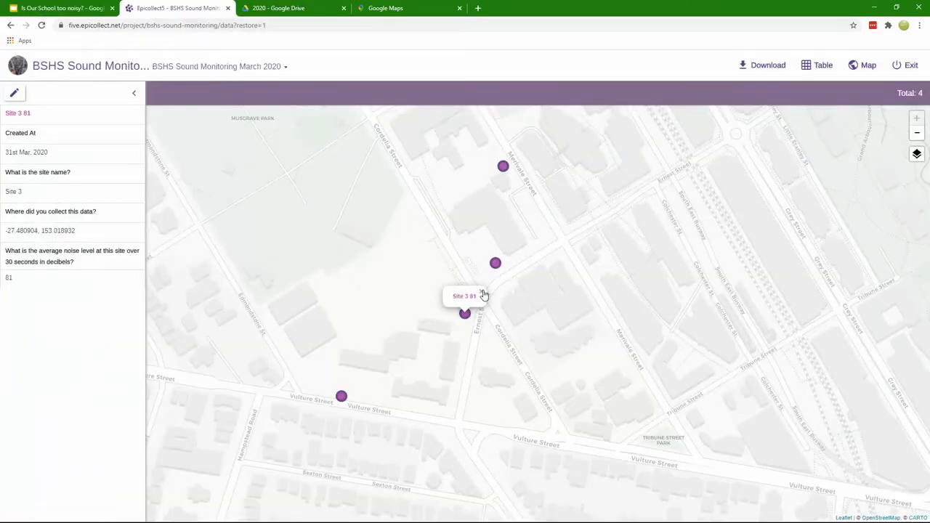
left_click(133, 94)
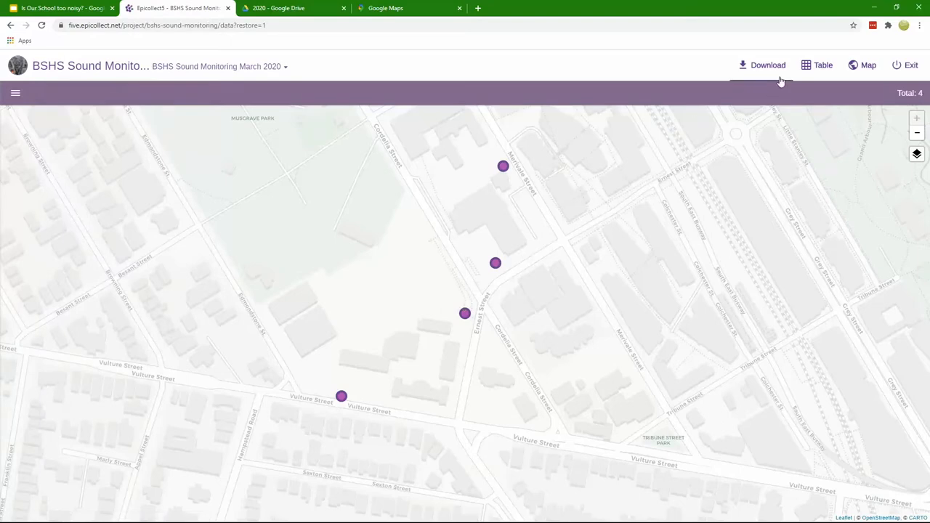
double_click(86, 66)
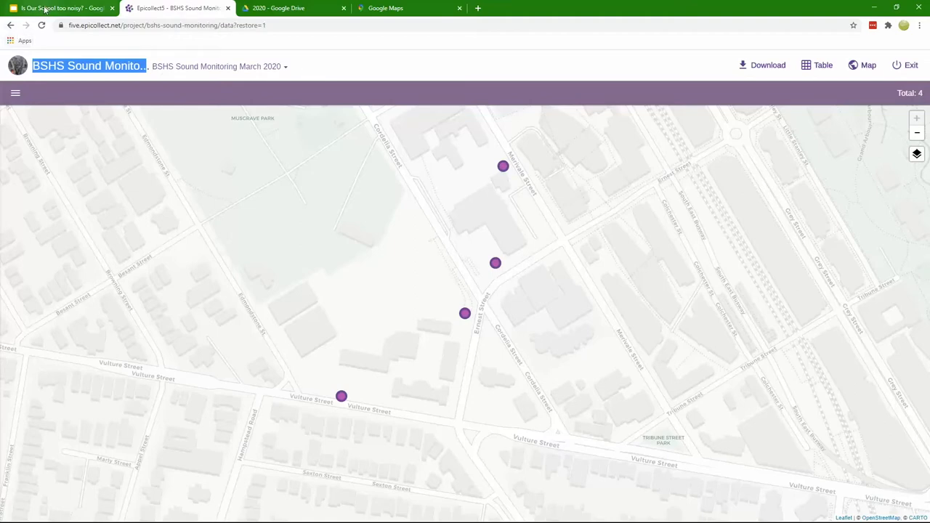
left_click(62, 8)
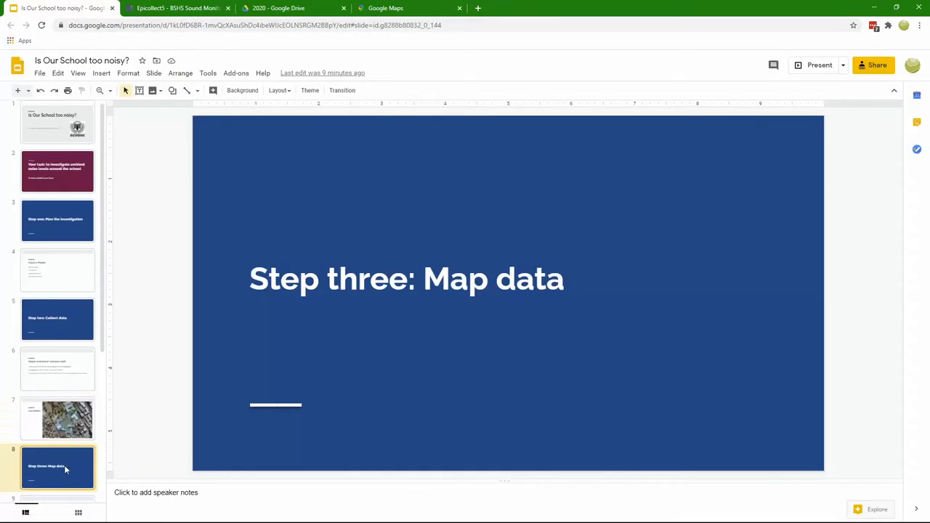
Scroll through the remaining slides to 'Step five: Reflect', then return to Epicollect5.
scroll("down", 3)
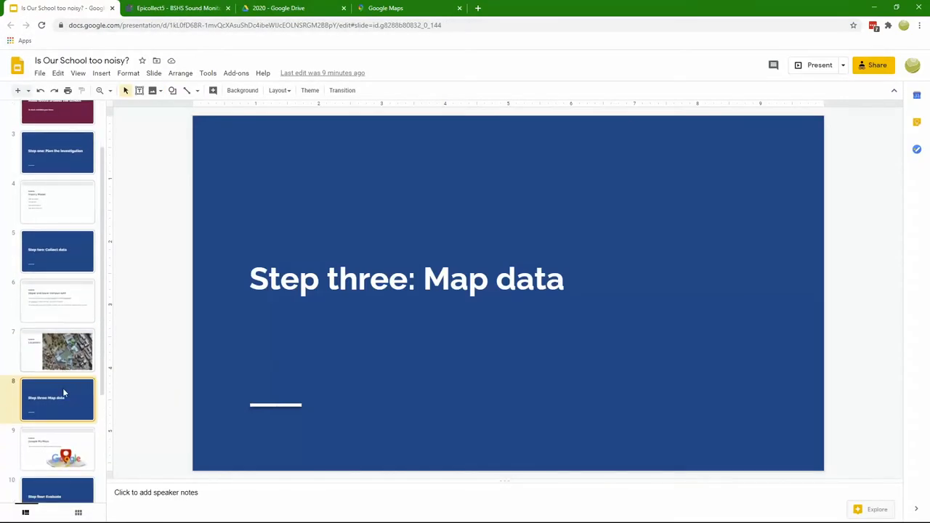
scroll("down", 3)
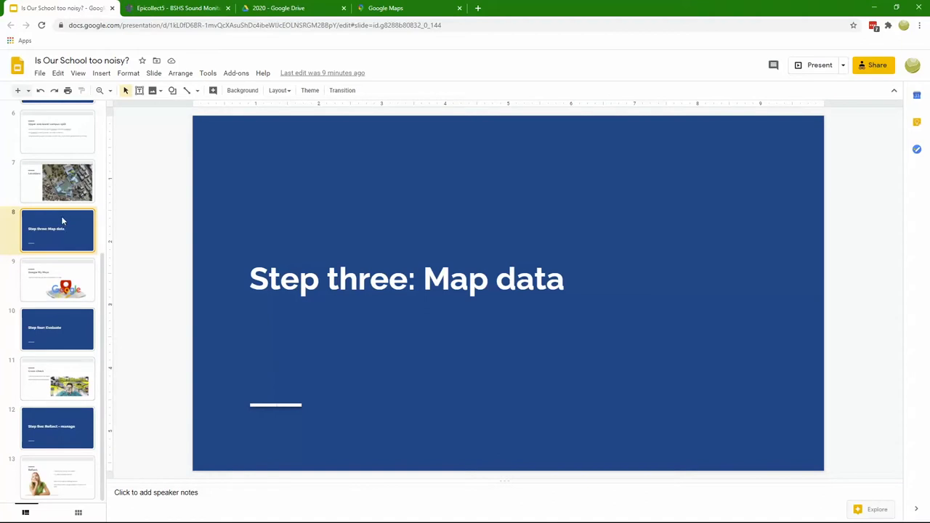
mouse_move(103, 222)
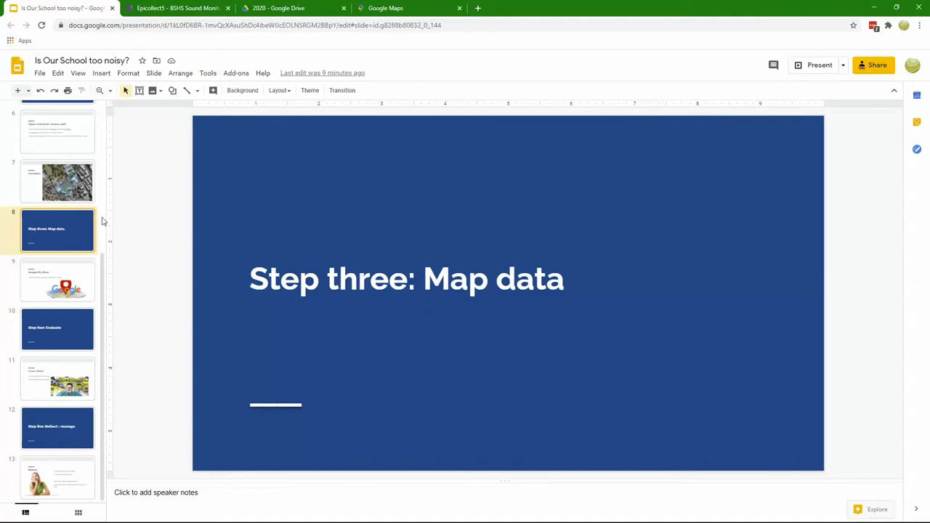
left_click(178, 8)
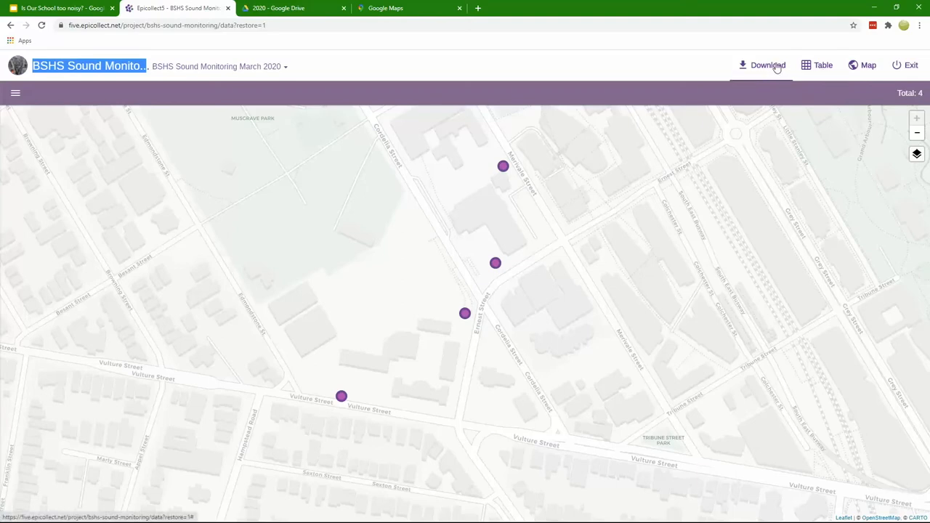
Export all BSHS Sound Monitoring entries as CSV and open the downloaded zip.
left_click(768, 65)
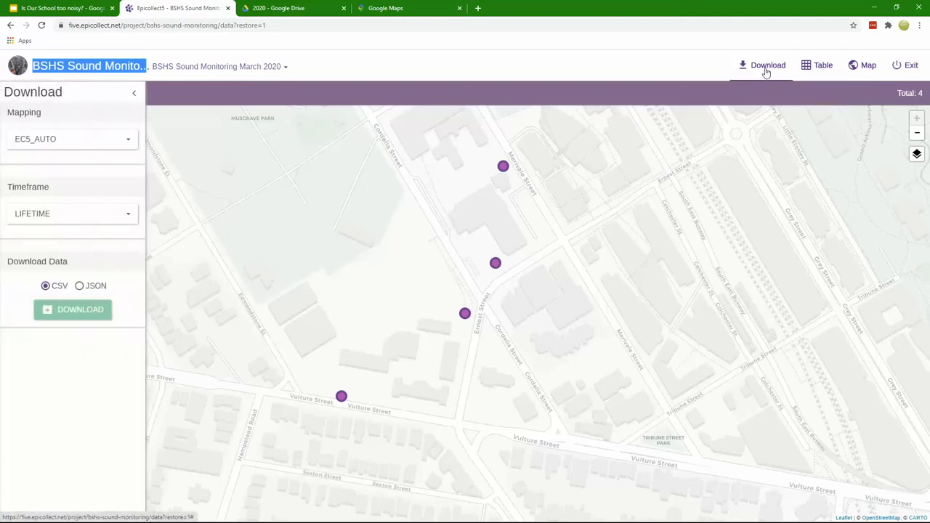
left_click(72, 310)
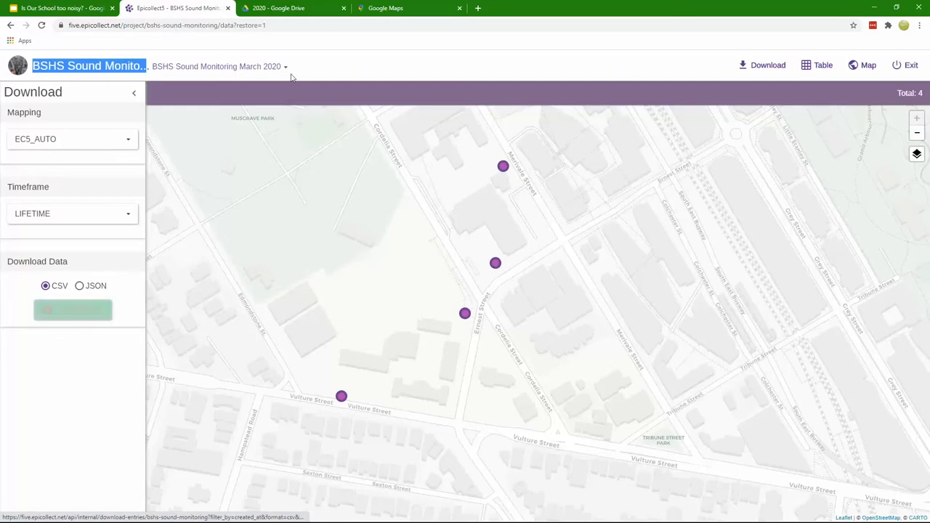
left_click(72, 310)
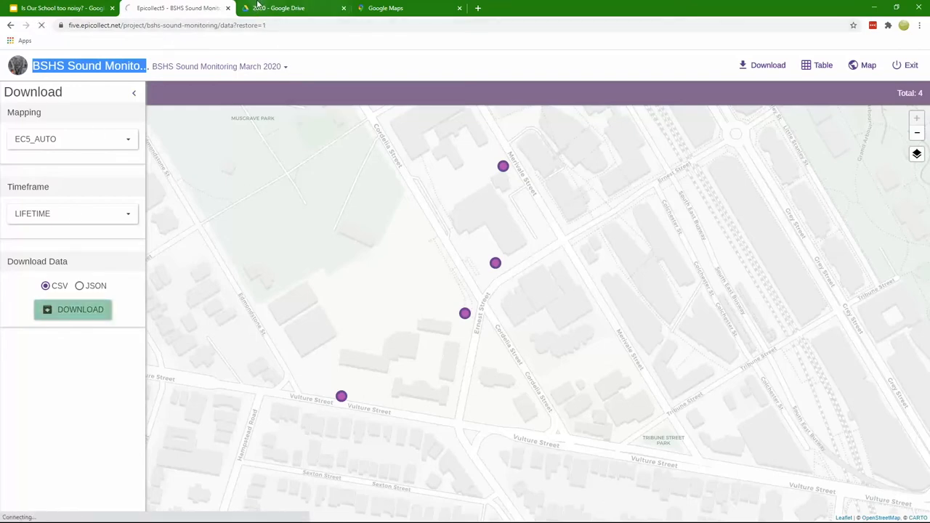
left_click(72, 309)
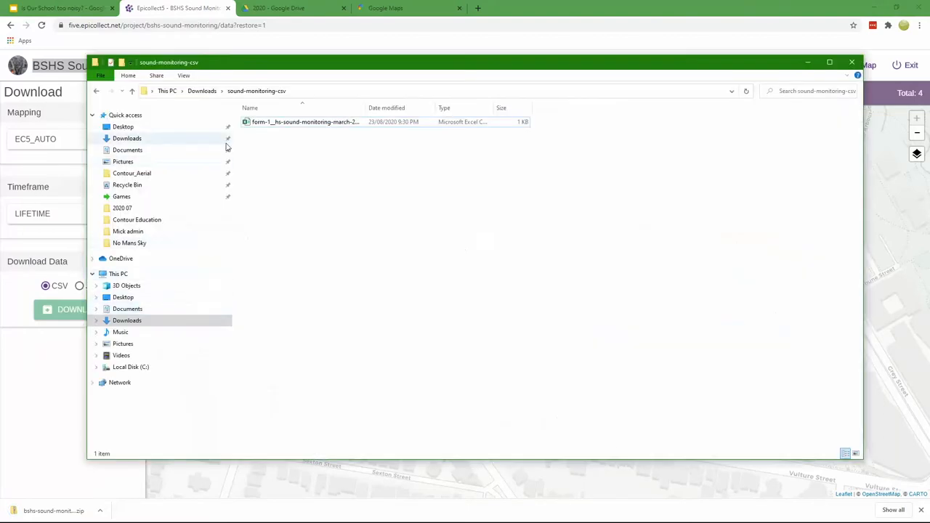
Open the form-1 CSV file from the sound-monitoring-csv archive in Downloads.
left_click(202, 90)
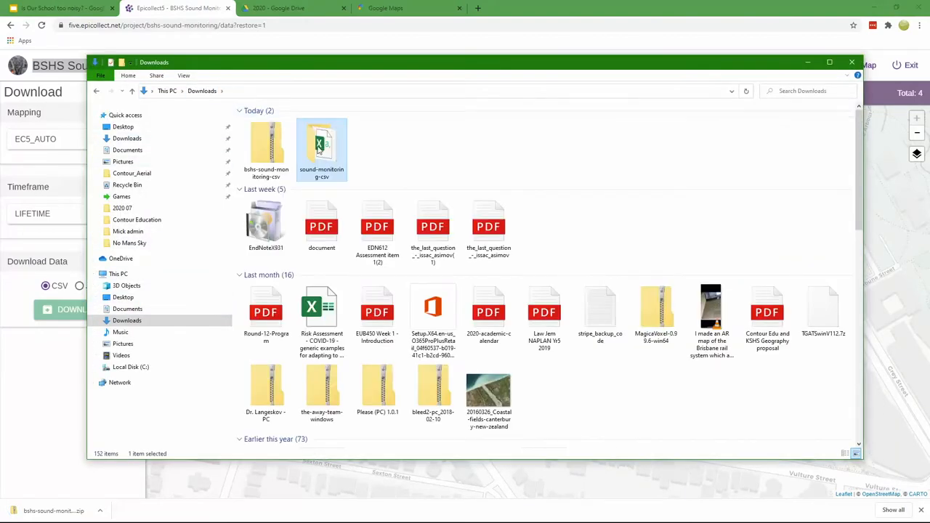
double_click(321, 145)
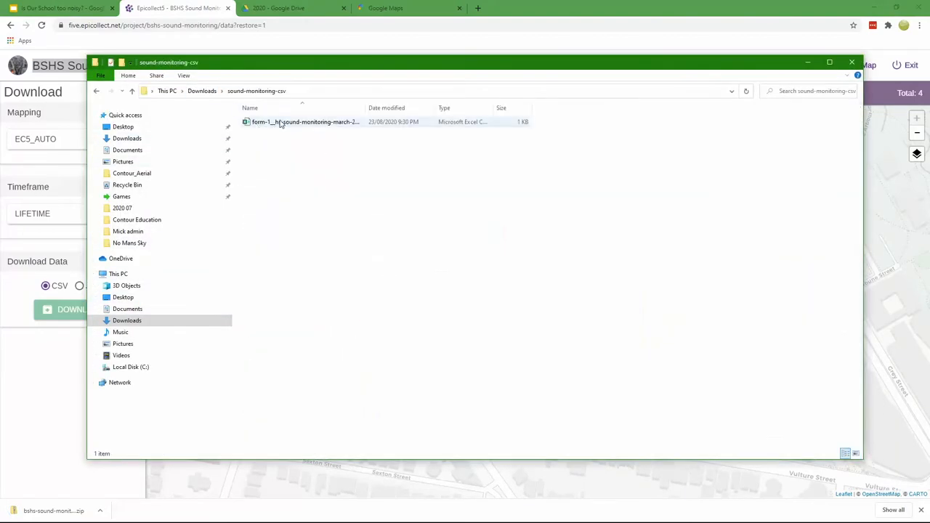
double_click(304, 122)
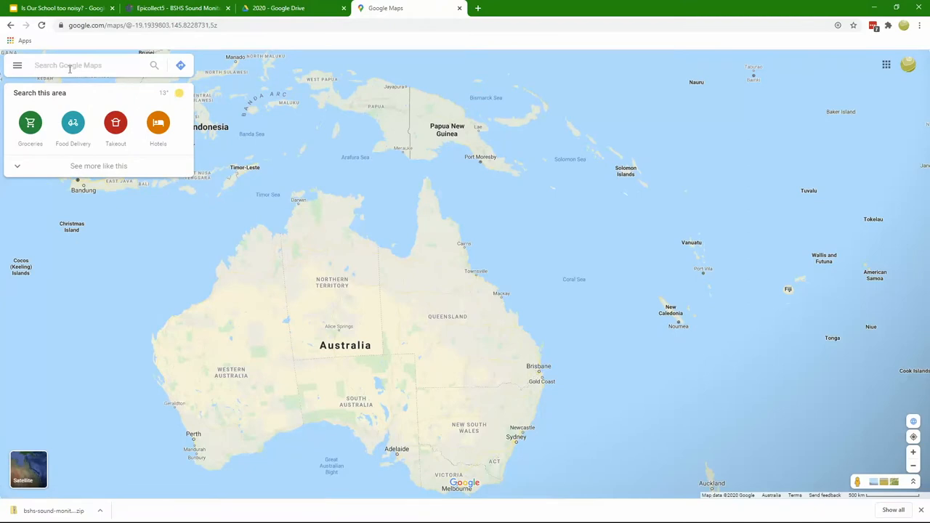
Check the signed-in account and show the Maps list under Your places.
left_click(908, 65)
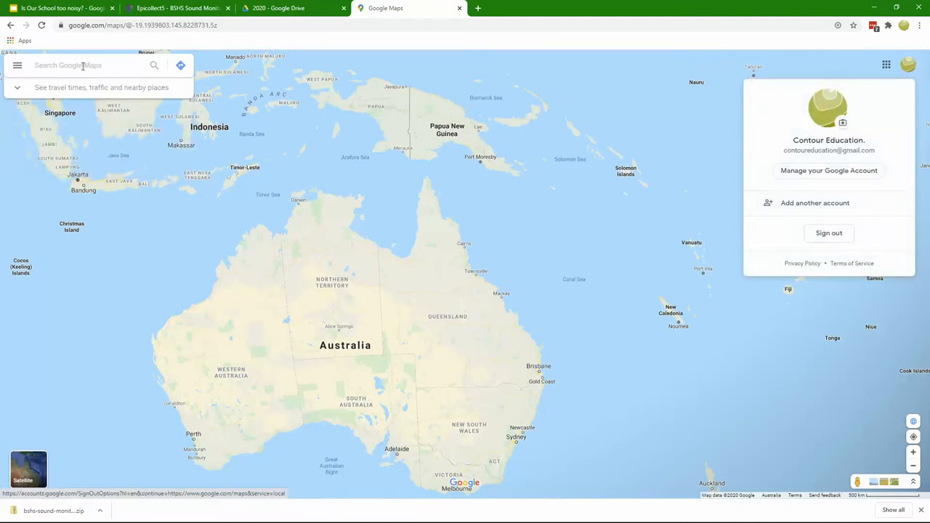
left_click(17, 66)
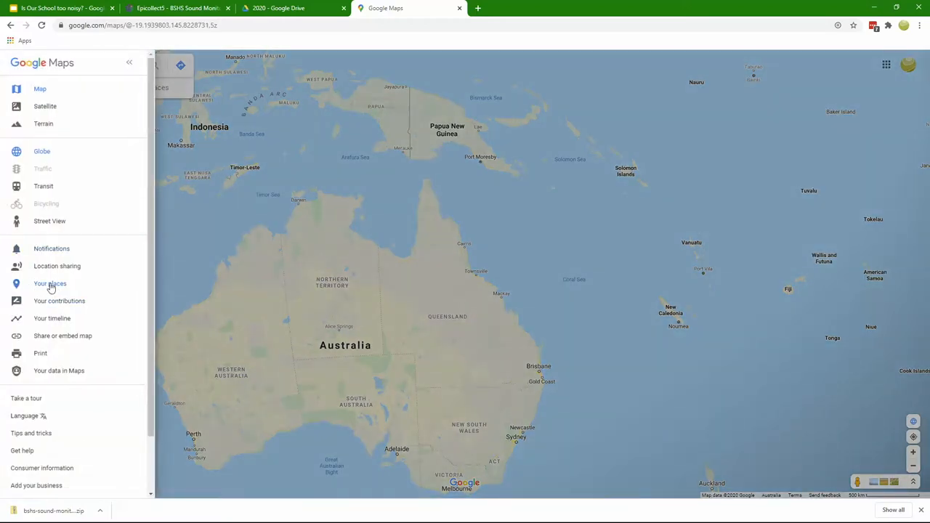
left_click(50, 283)
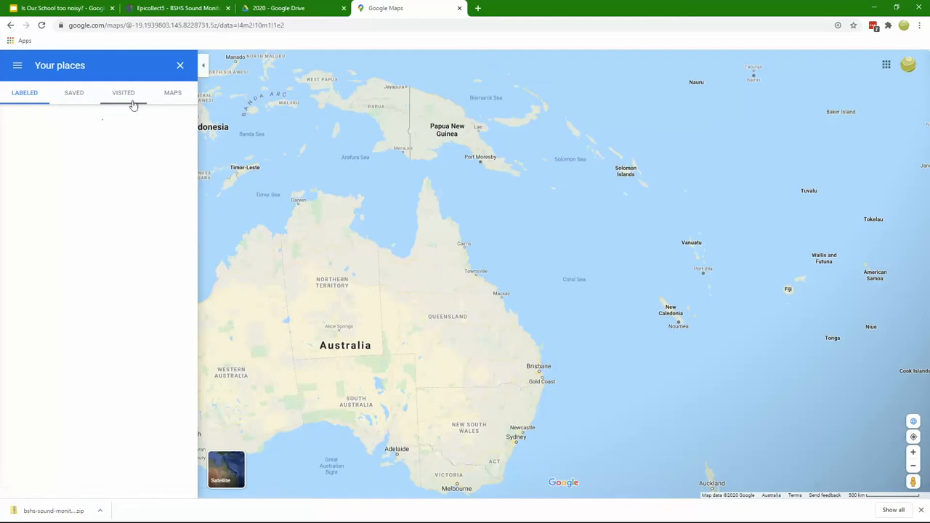
left_click(172, 92)
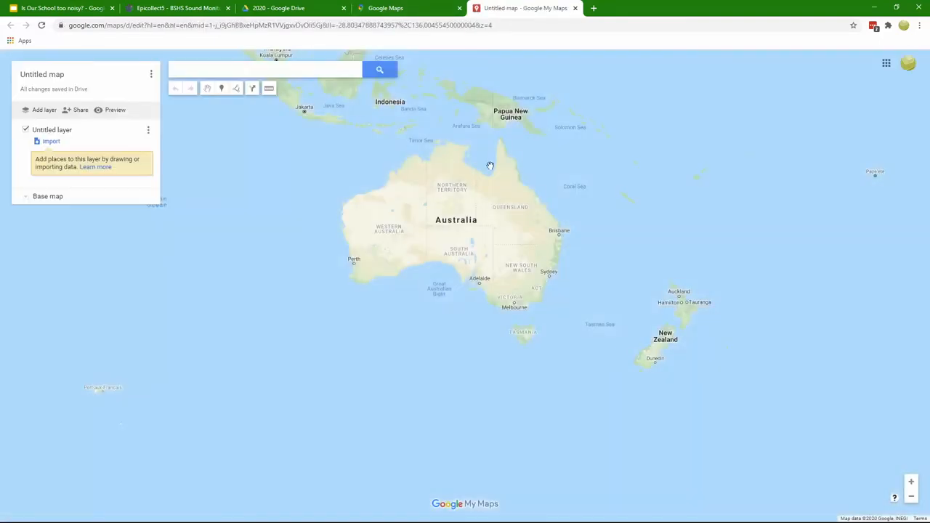
Open the title and description editor for the 'Untitled map'.
left_click(265, 69)
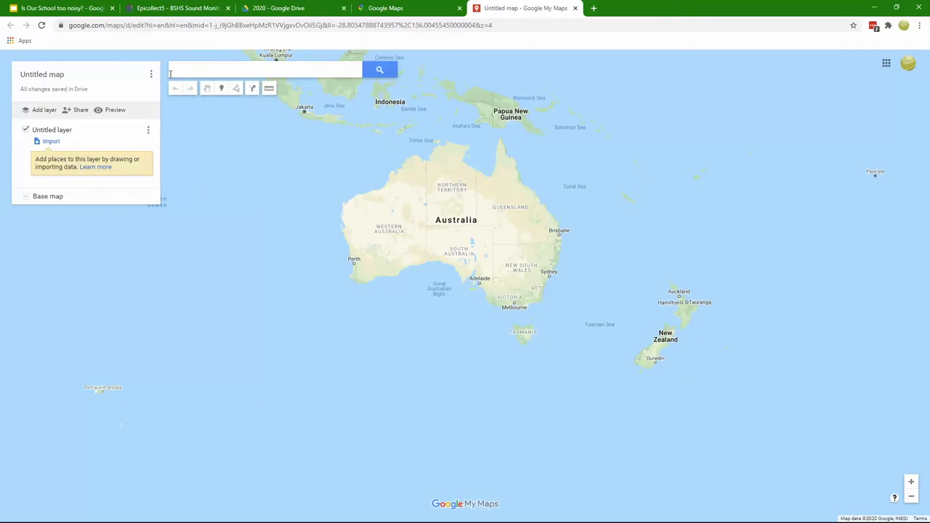
mouse_move(101, 118)
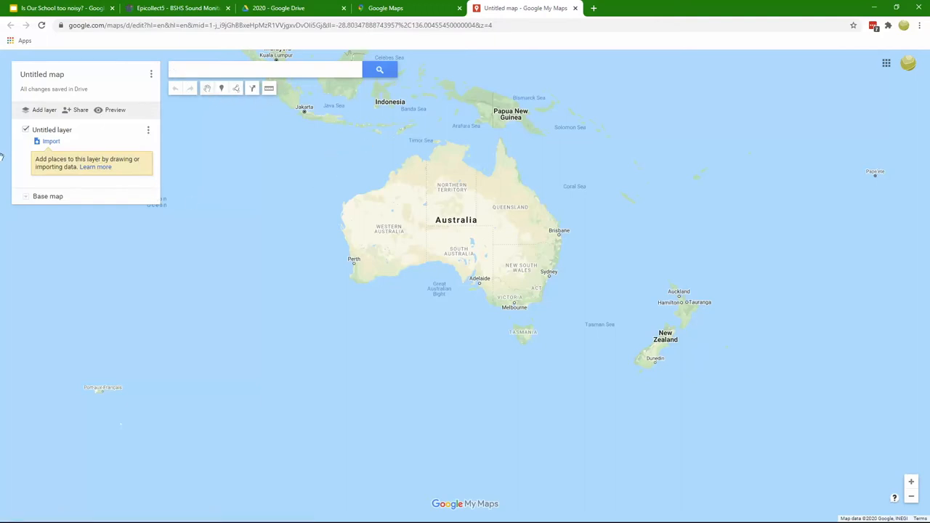
mouse_move(42, 74)
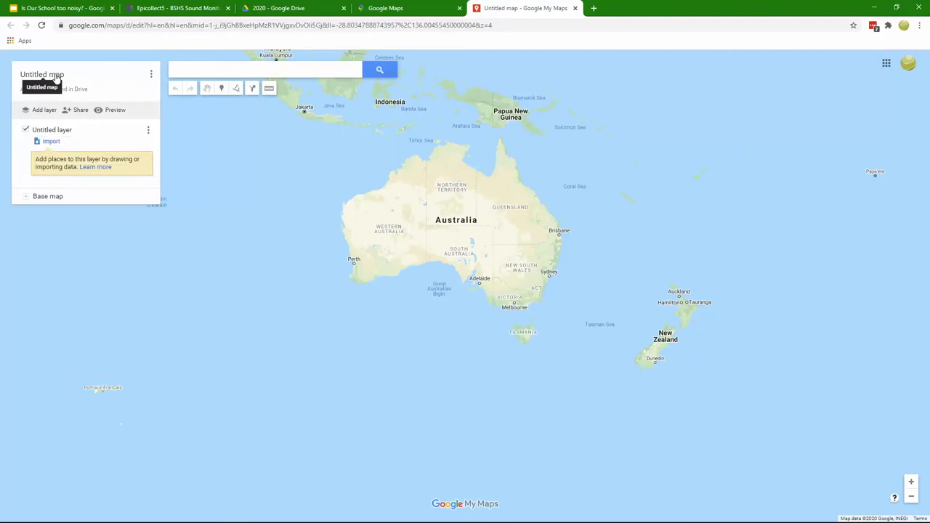
left_click(41, 74)
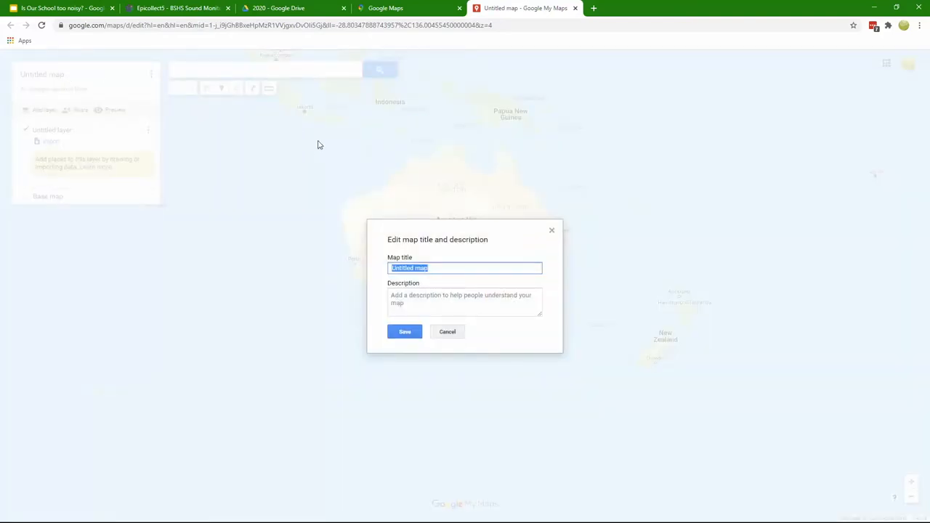
Title the map 'Sound levels around our school' with Author, Date March 2020, Weather Fine and Notes lines.
type("Sound levels around our")
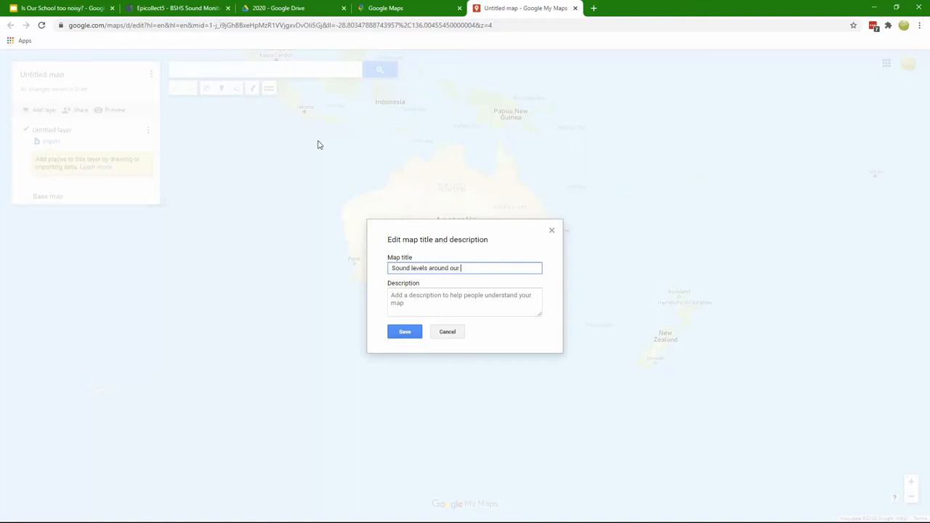
type("school")
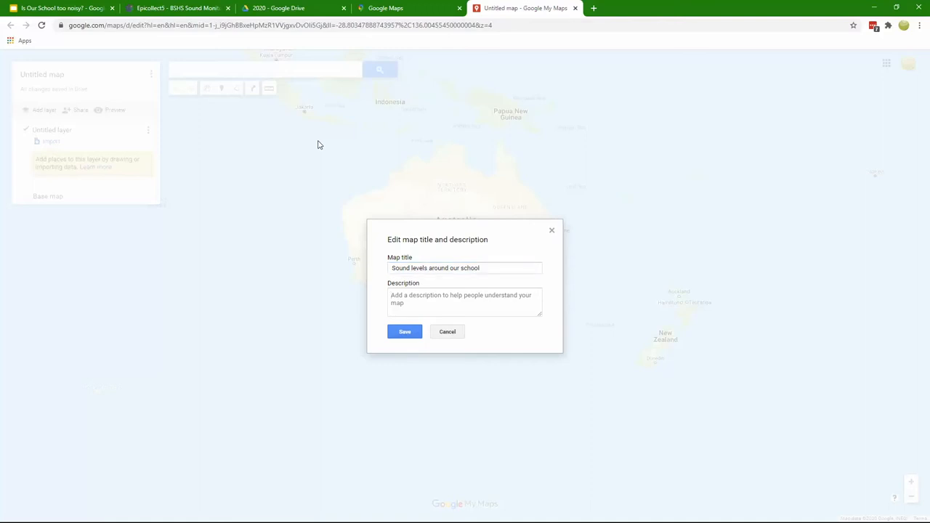
type("Author:")
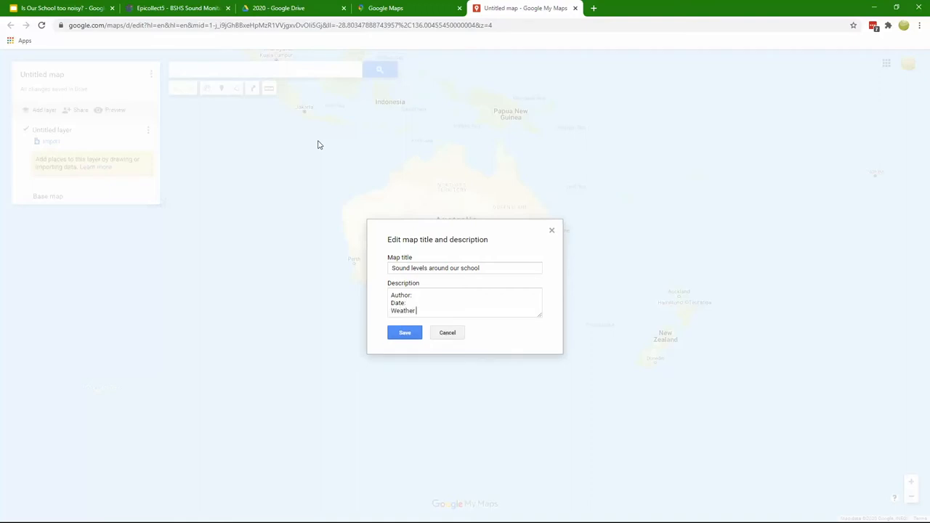
type("conditions:")
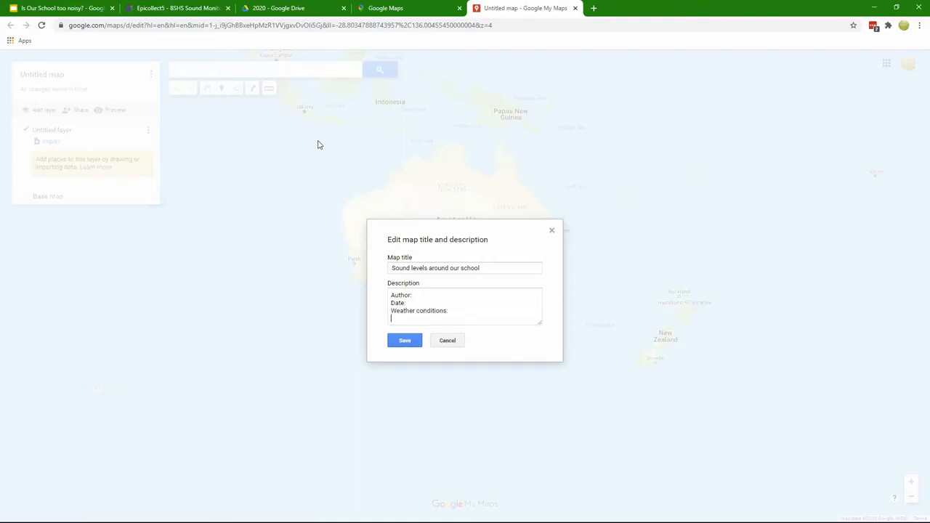
type("Notes:")
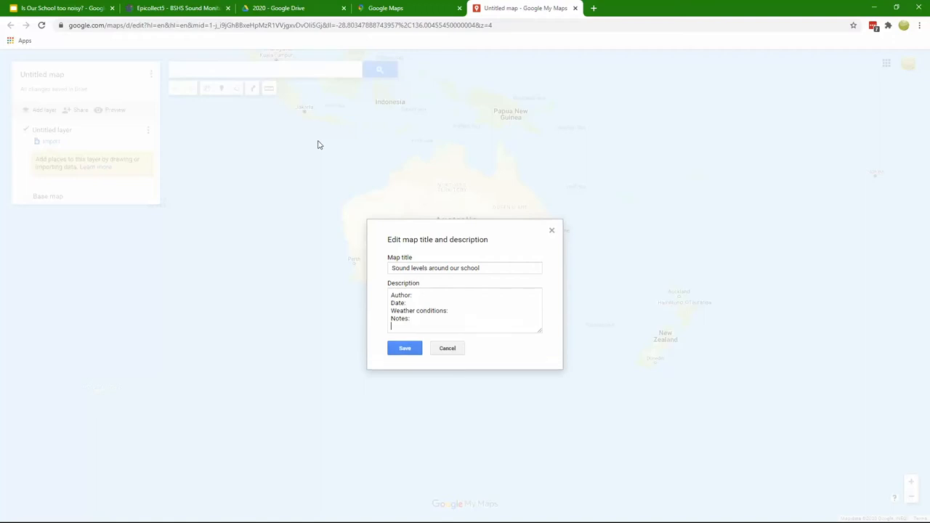
mouse_move(422, 298)
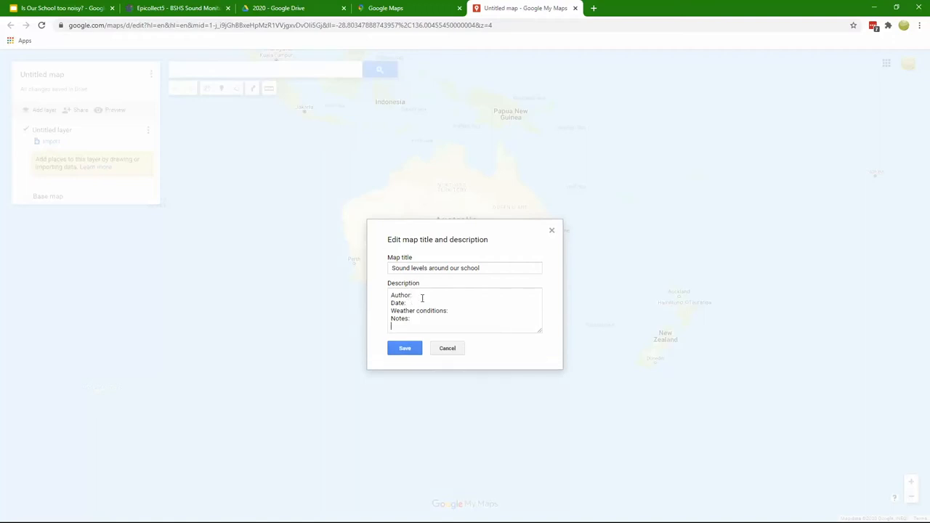
type("MA")
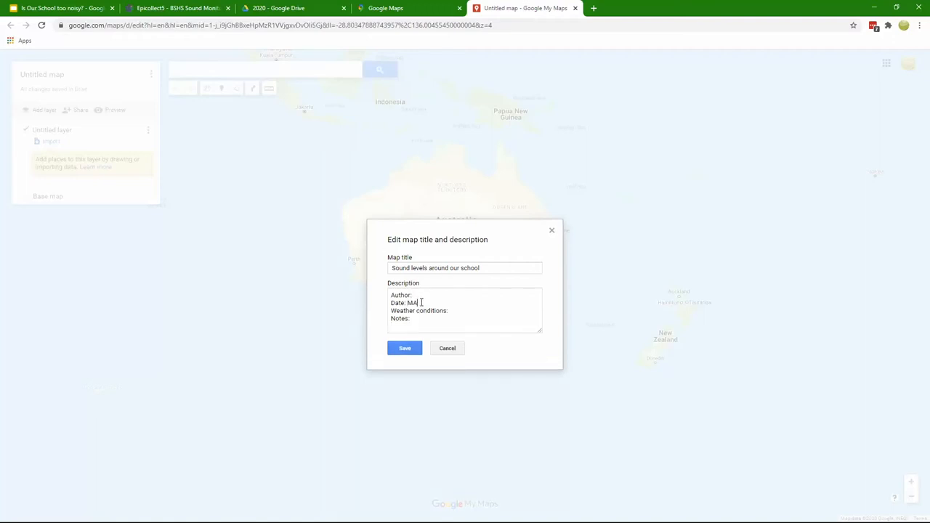
type("rch 2020")
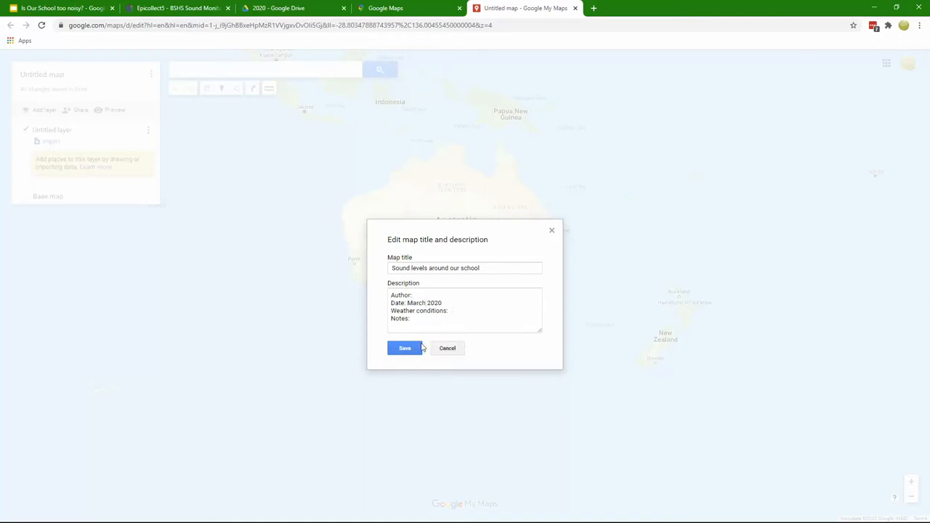
type("Fine")
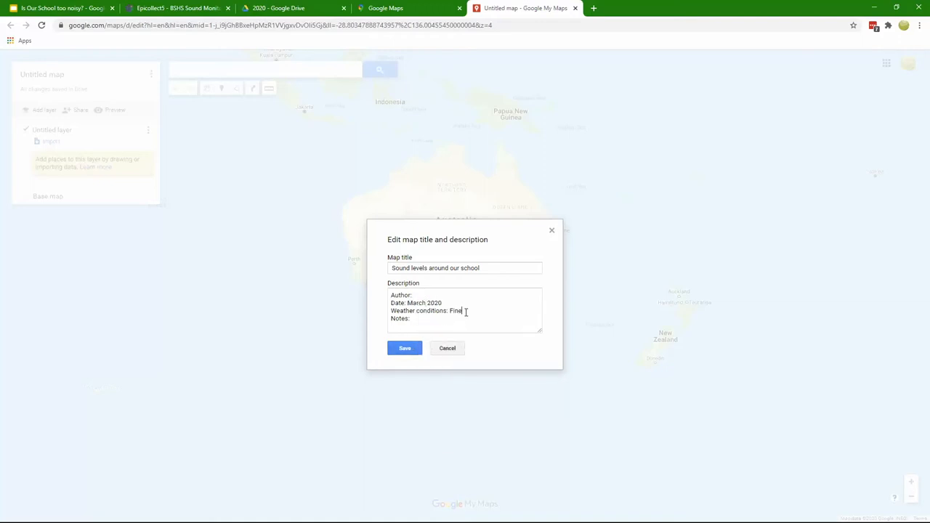
left_click(405, 348)
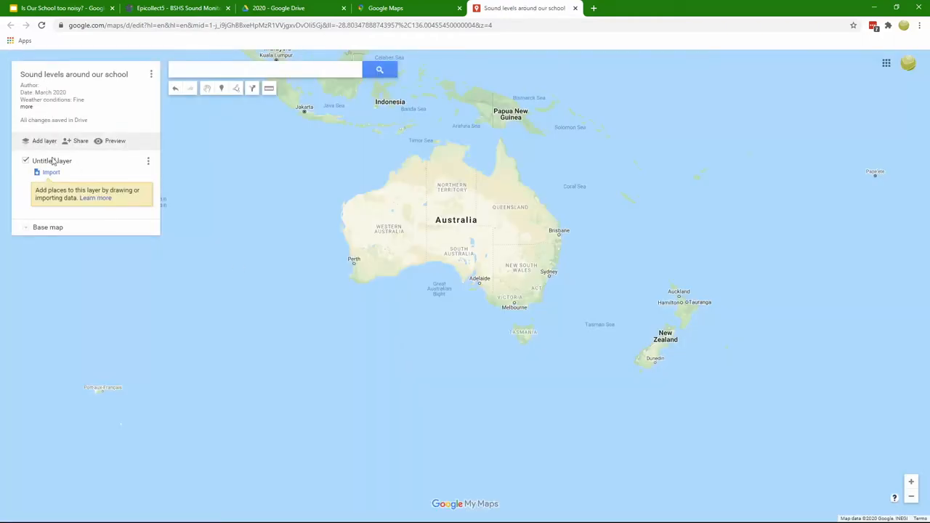
mouse_move(479, 173)
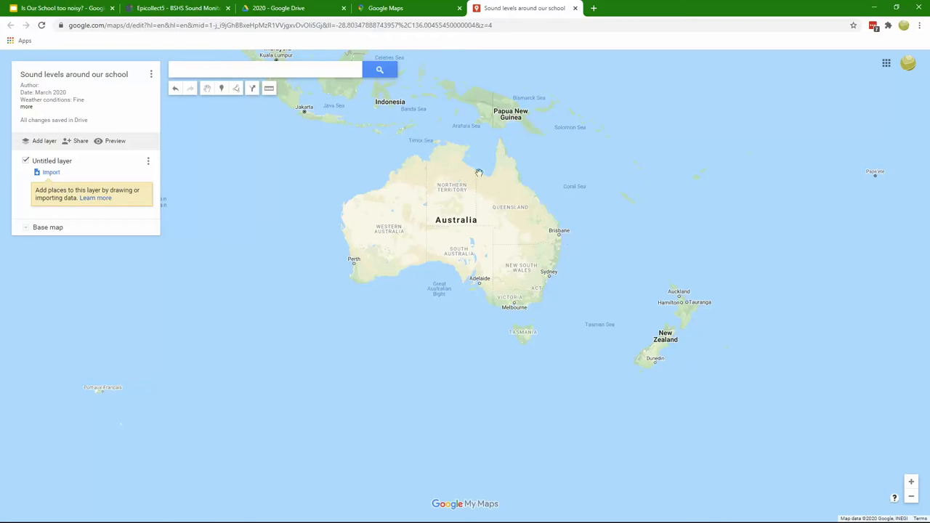
Try Satellite and several other styles, settling on the pale orange base map.
left_click(26, 227)
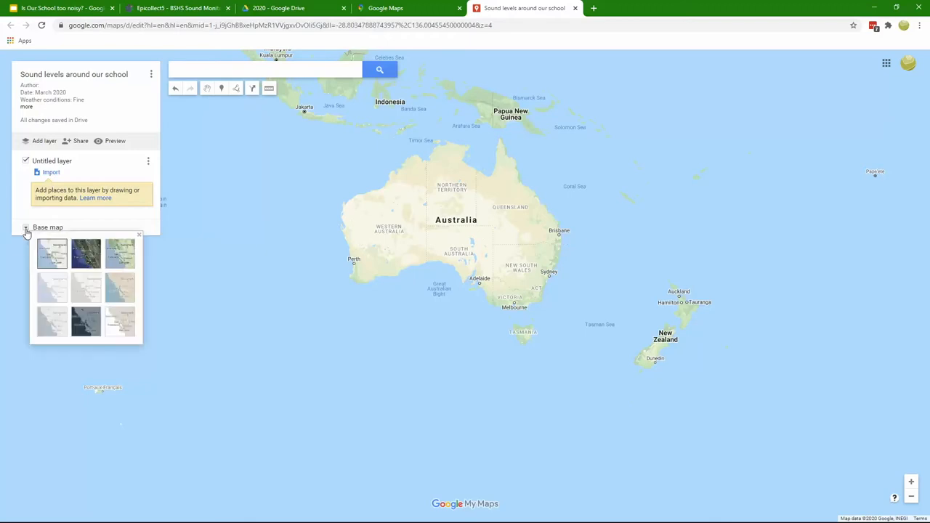
mouse_move(86, 253)
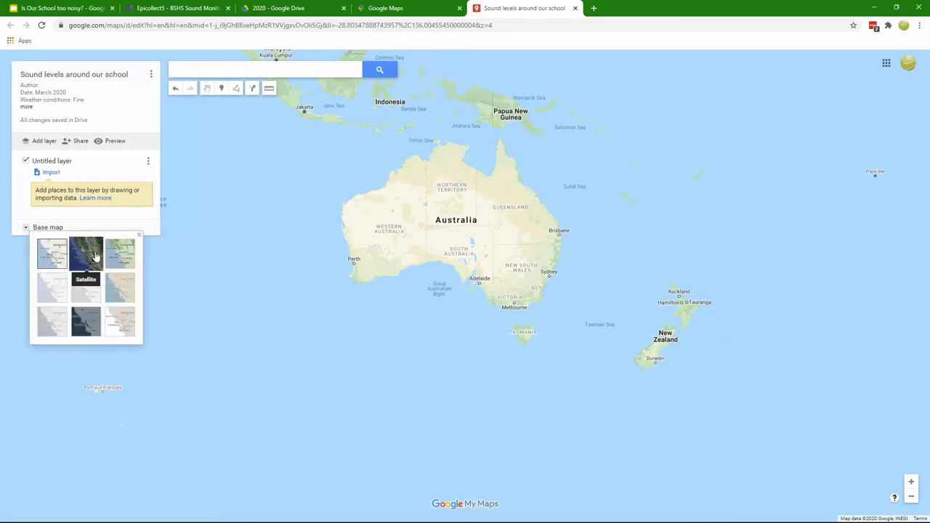
left_click(86, 253)
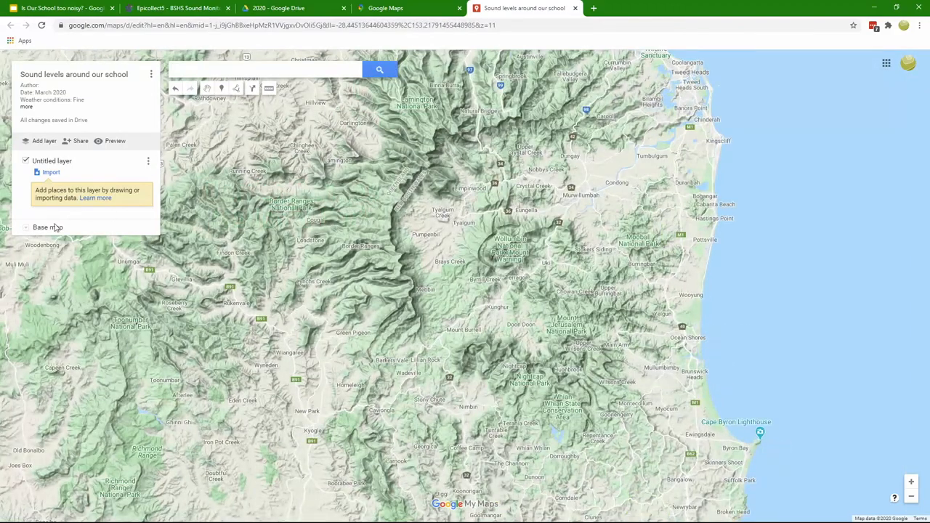
left_click(48, 226)
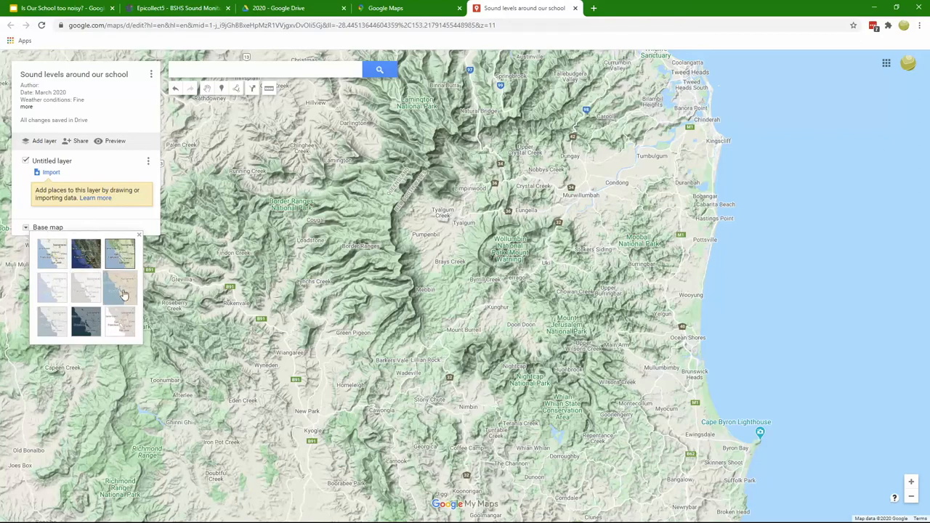
left_click(85, 322)
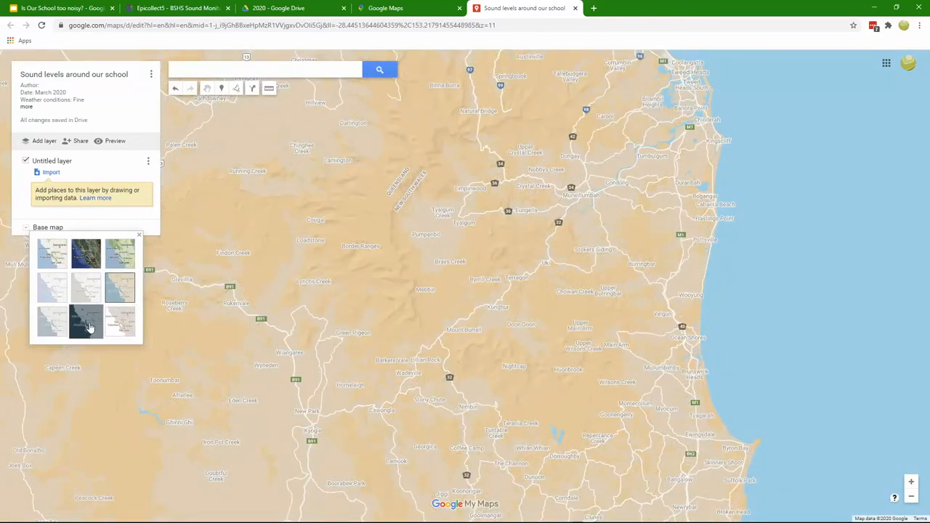
left_click(120, 322)
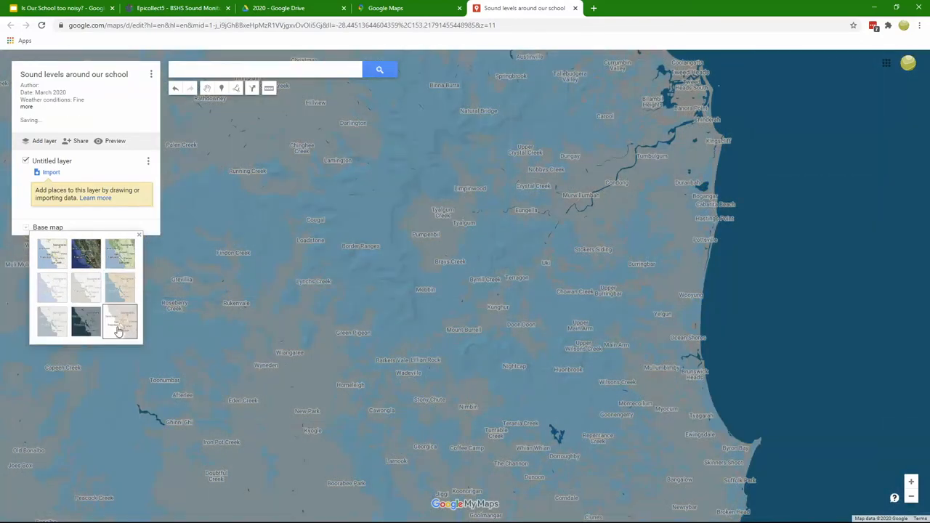
left_click(120, 322)
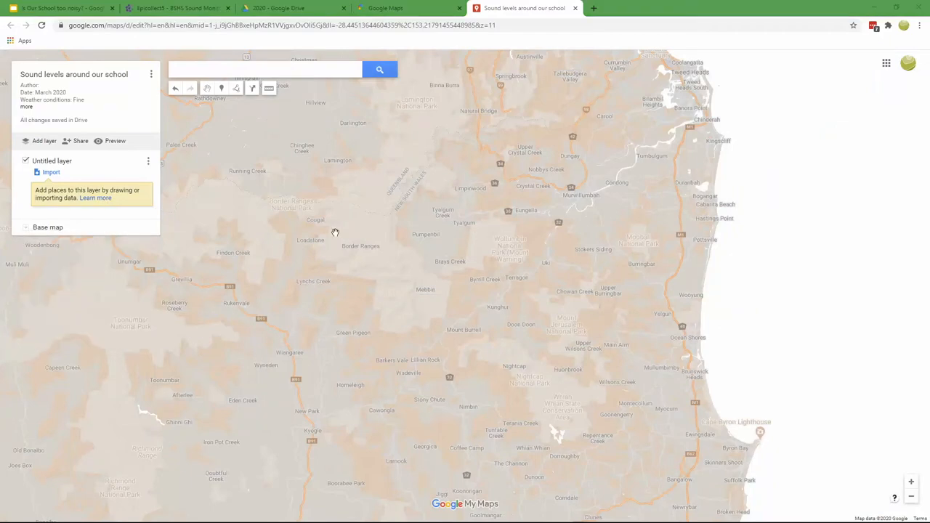
mouse_move(50, 172)
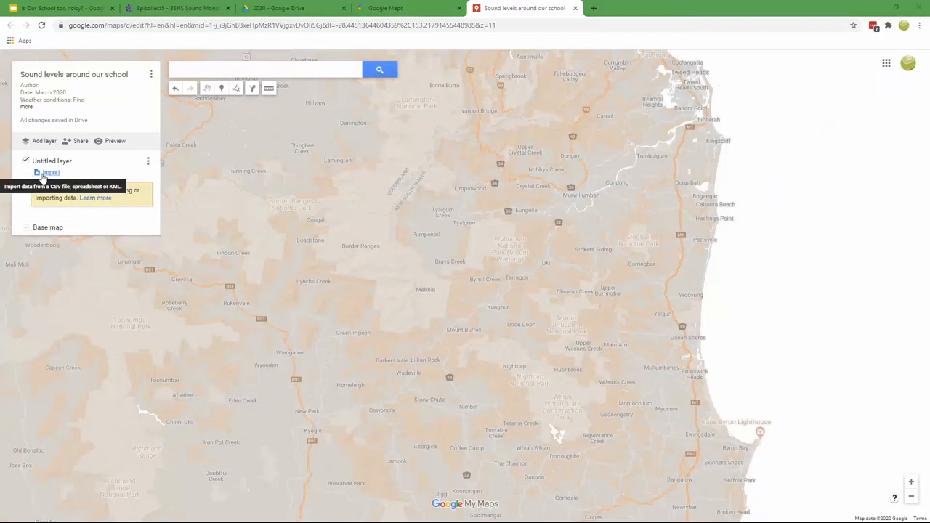
Import the bshs-sound-monitoring-csv file from Downloads into the untitled layer.
left_click(50, 172)
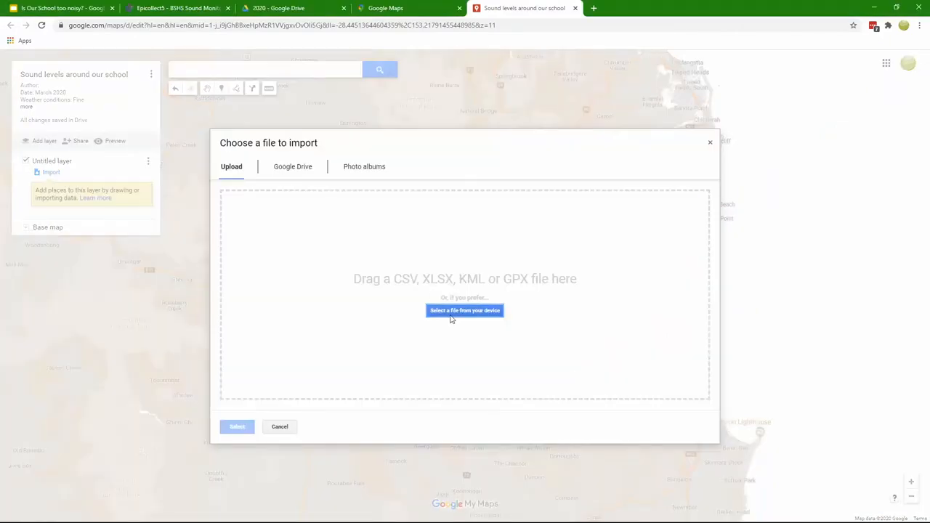
left_click(464, 311)
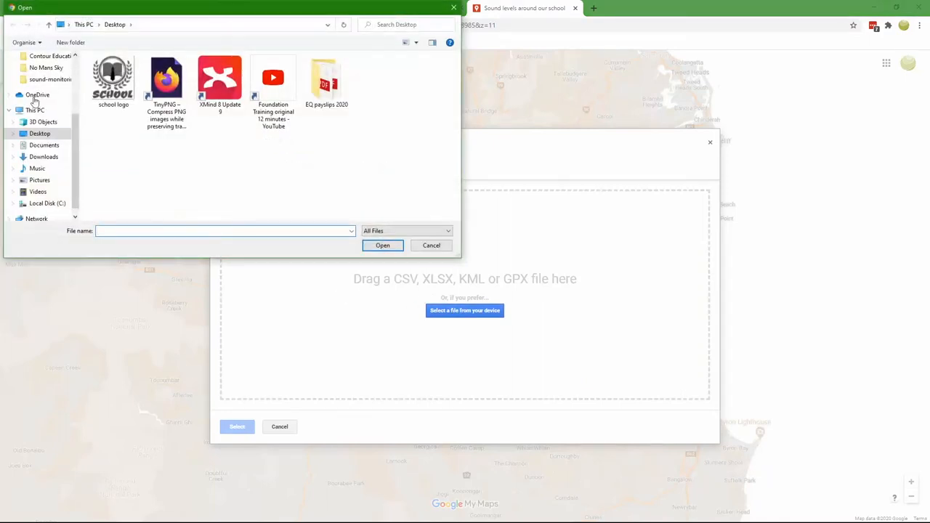
left_click(10, 64)
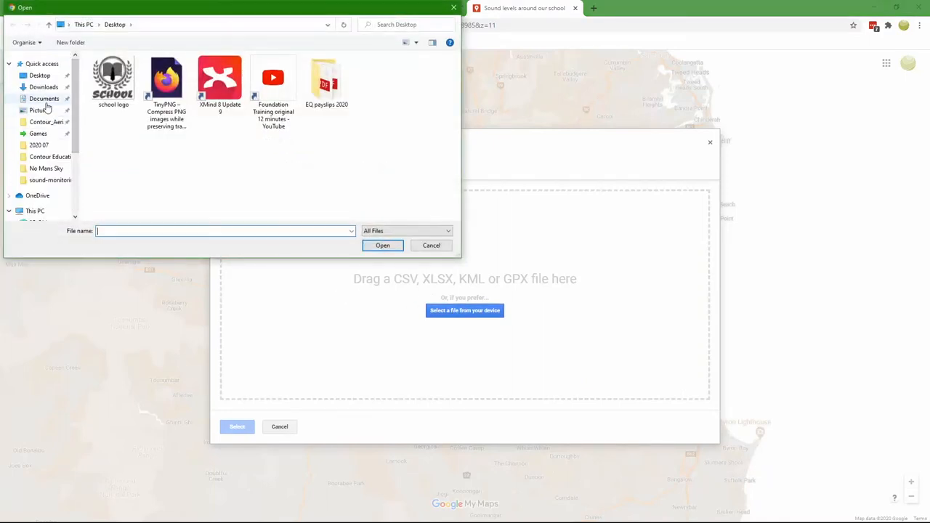
left_click(44, 98)
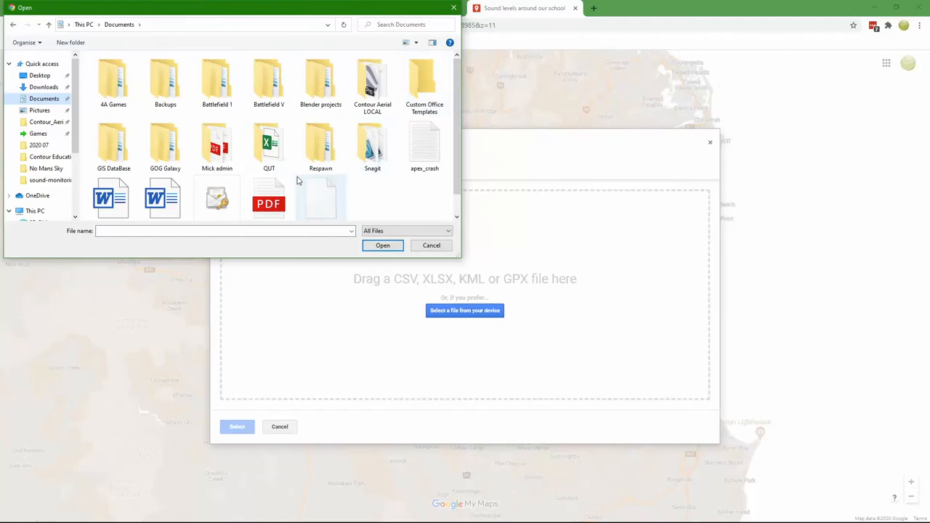
left_click(43, 87)
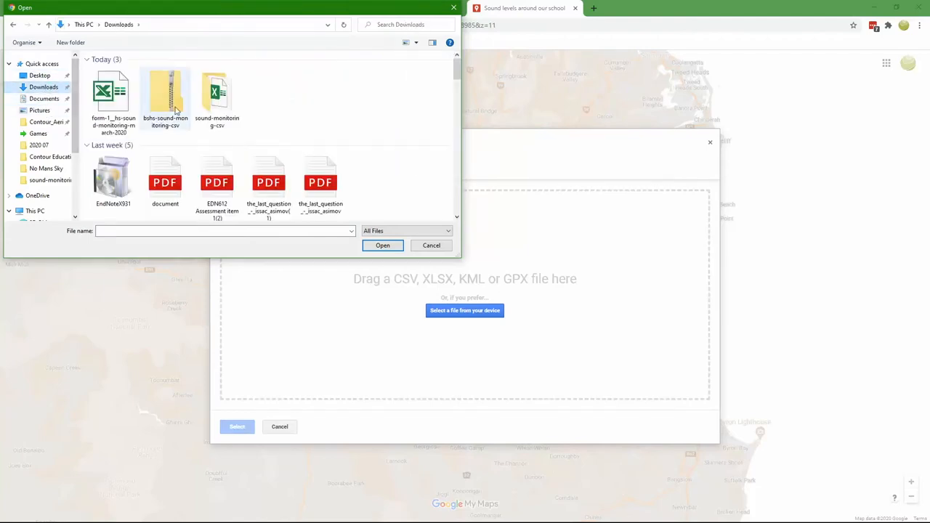
left_click(382, 245)
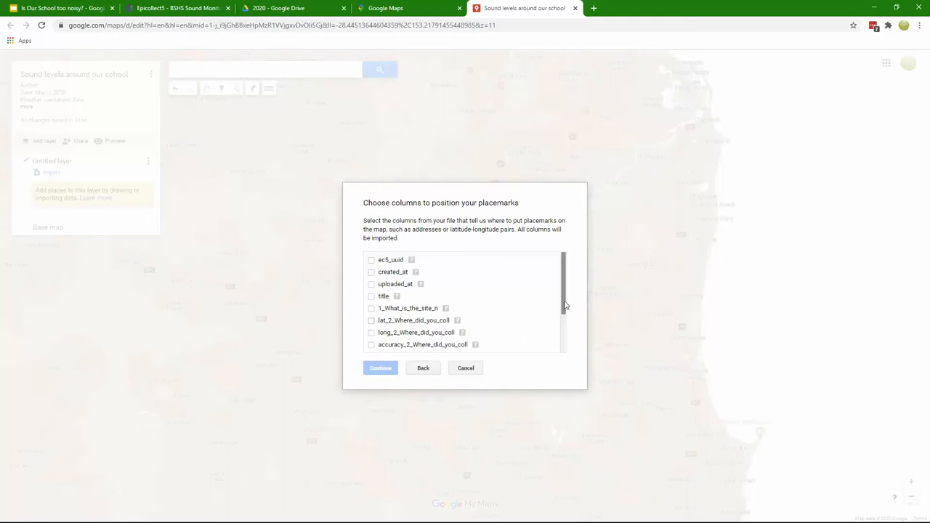
Use the lat and long columns to position the imported placemarks.
scroll("down", 3)
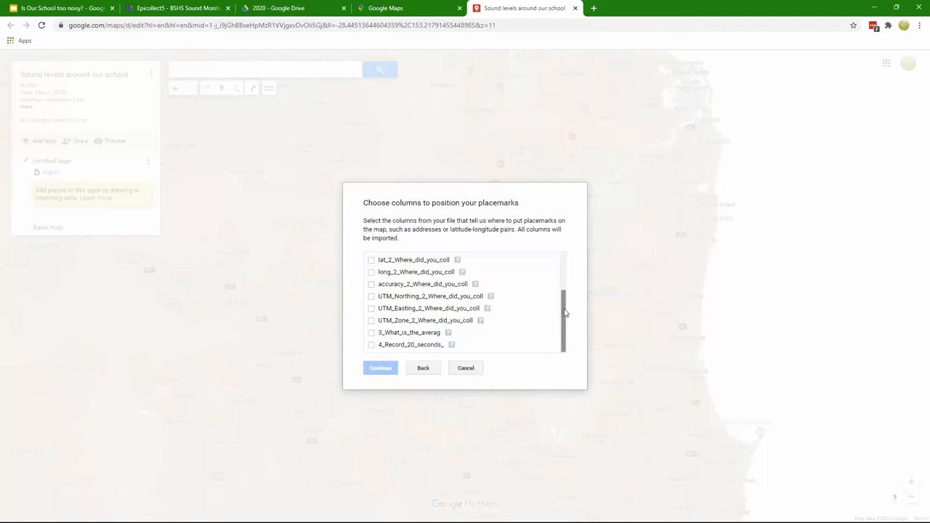
scroll("up", 3)
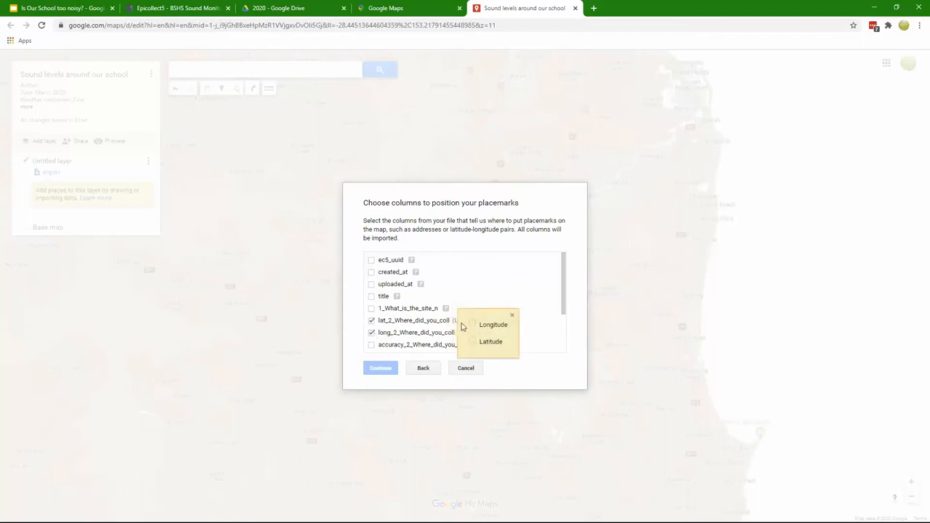
left_click(380, 367)
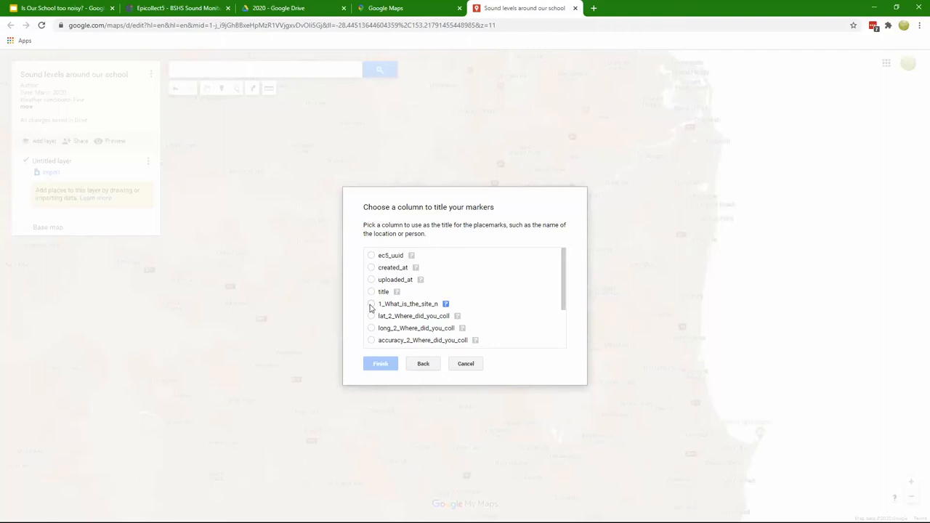
Choose the 1_What_is_the_site_n site-name column as the placemark titles.
left_click(380, 363)
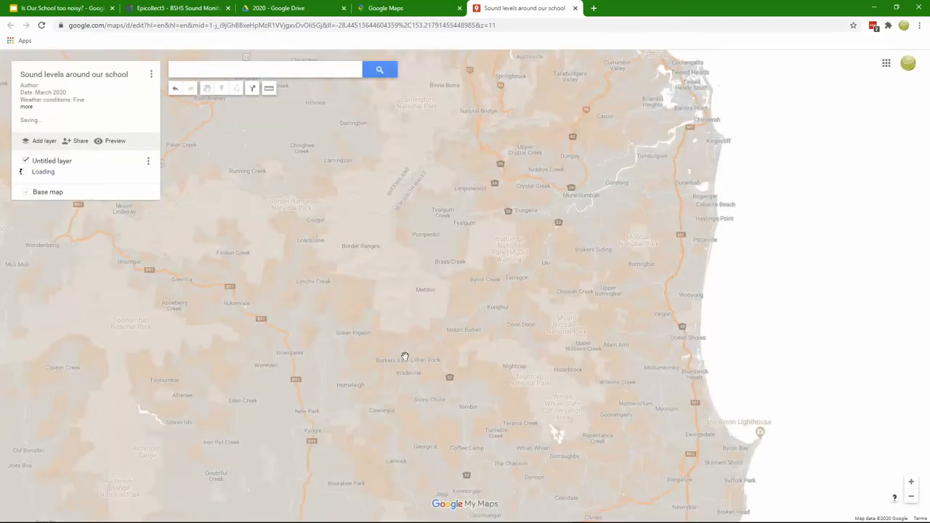
mouse_move(405, 353)
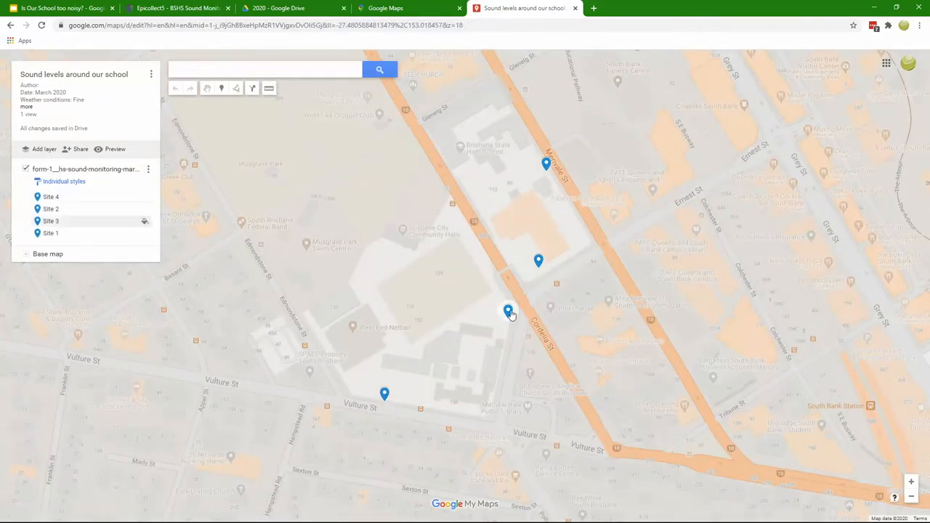
mouse_move(529, 260)
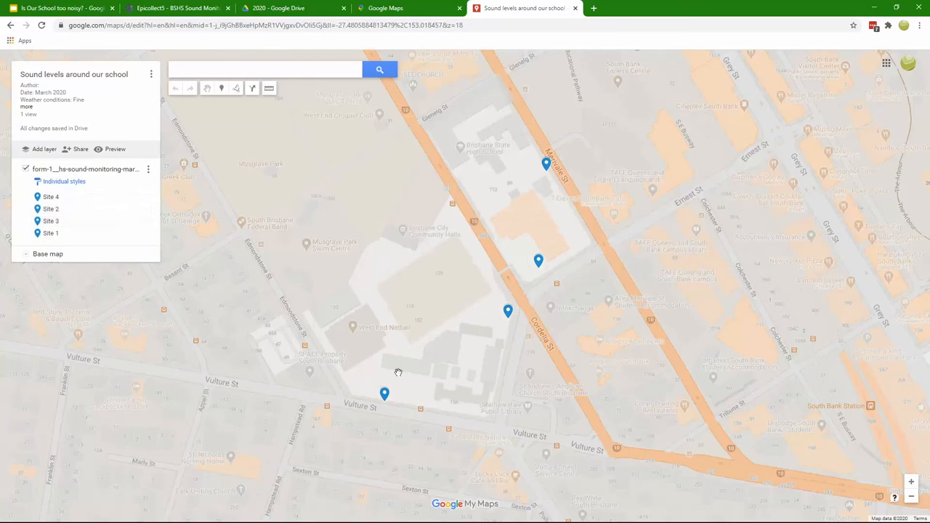
mouse_move(537, 260)
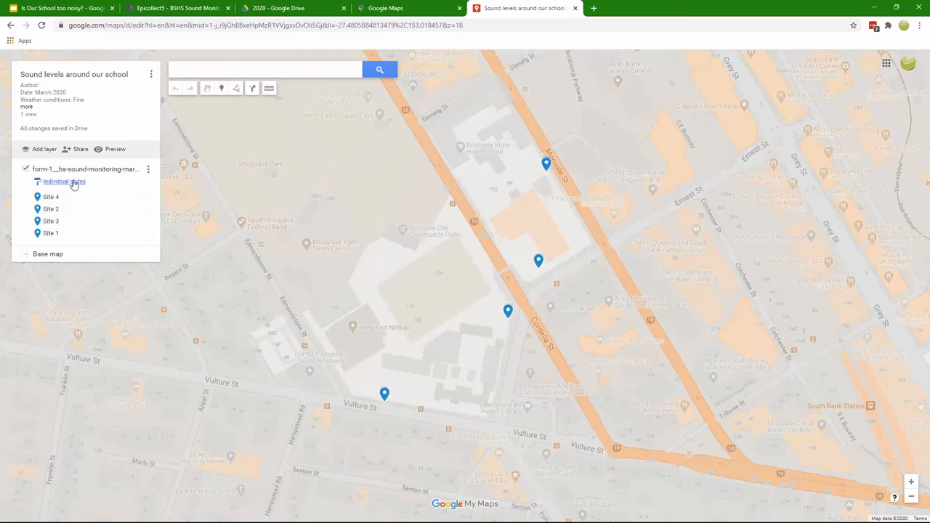
mouse_move(64, 181)
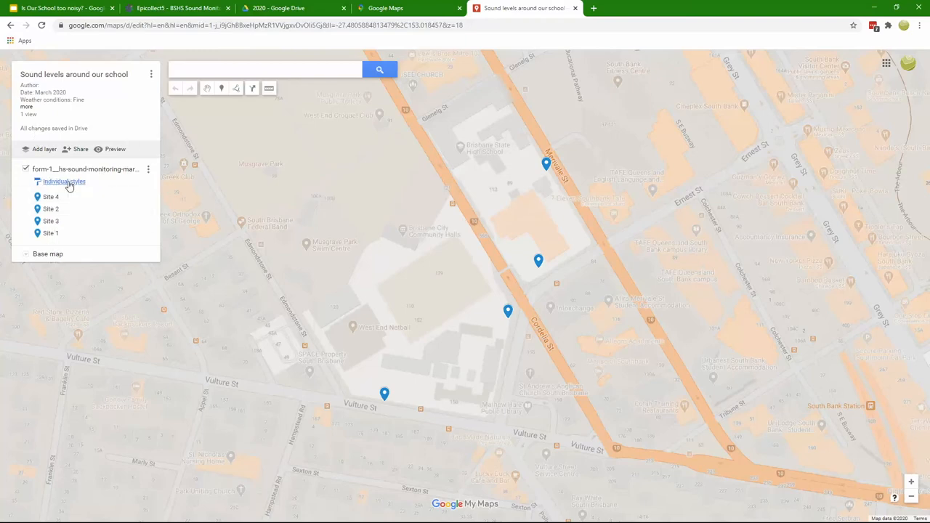
Style placemarks by the 3_What_is_the_averag column in ranges with a multicolour ramp.
left_click(64, 181)
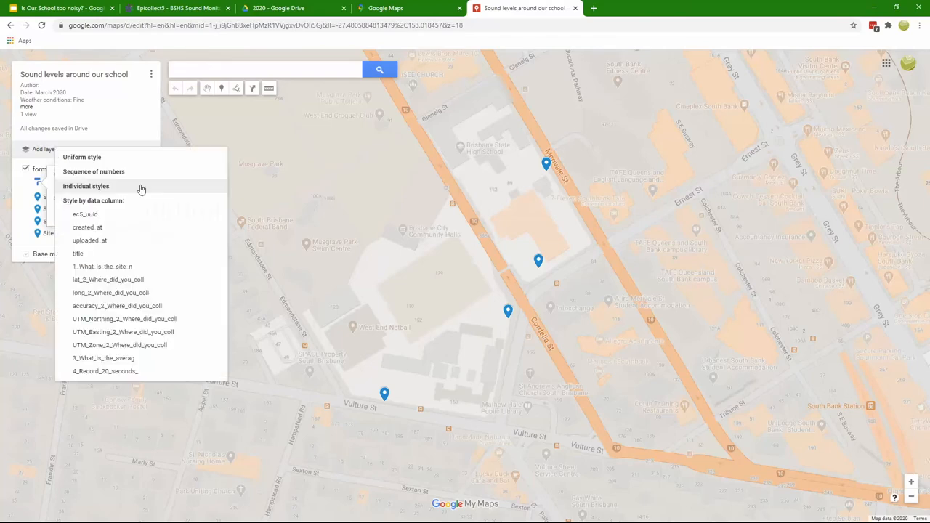
mouse_move(104, 205)
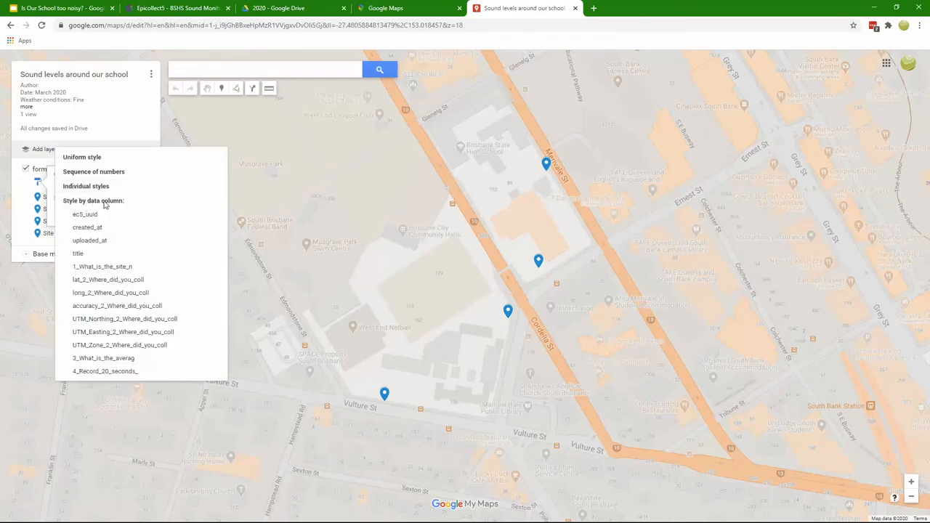
mouse_move(102, 358)
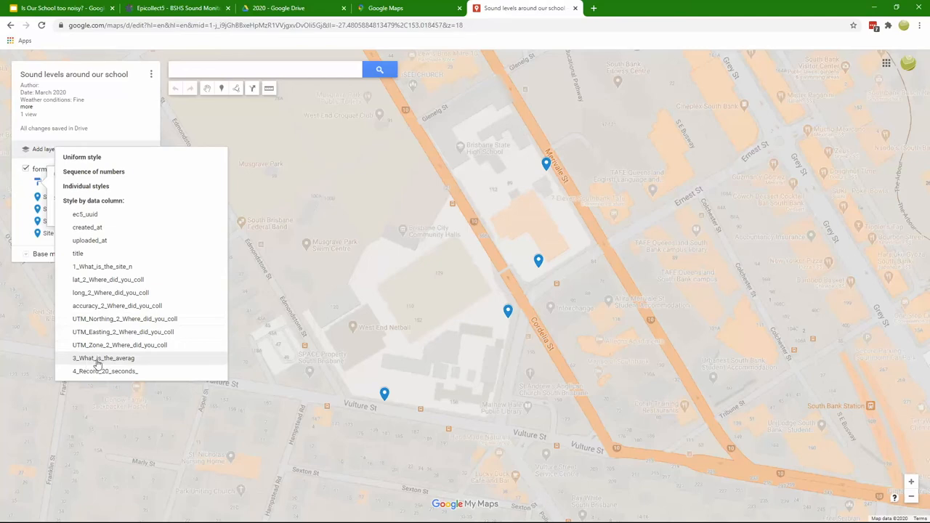
mouse_move(124, 363)
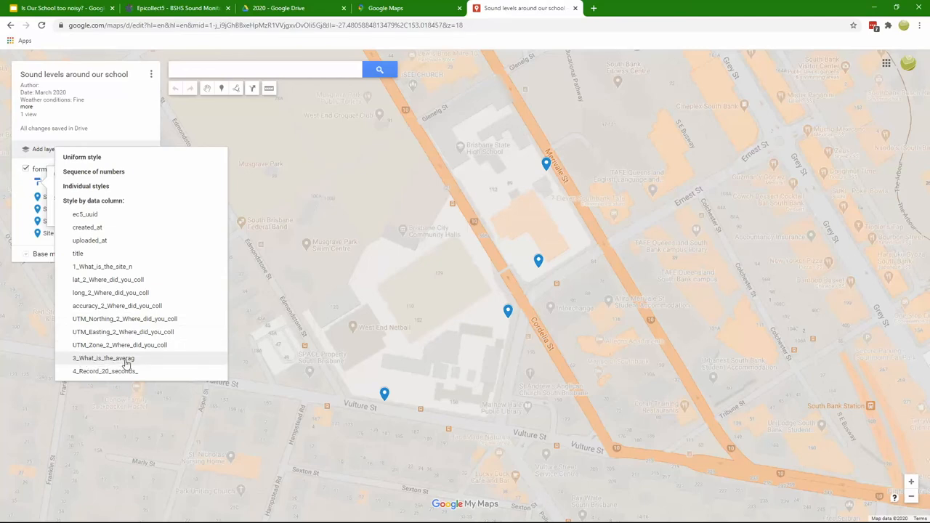
left_click(103, 358)
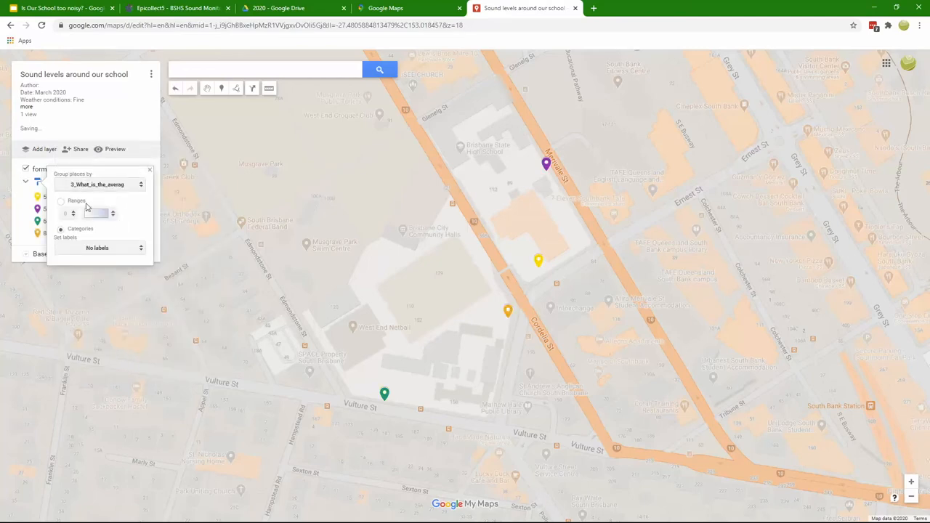
mouse_move(61, 229)
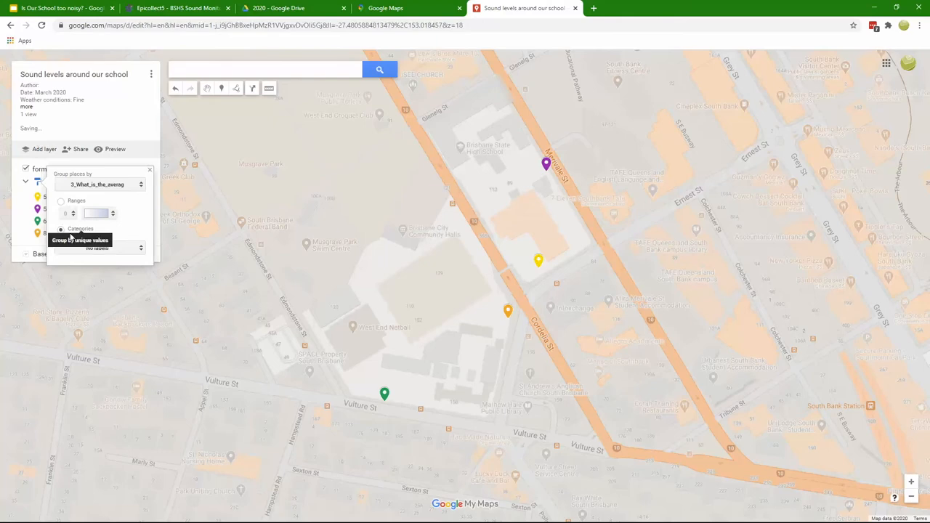
left_click(61, 201)
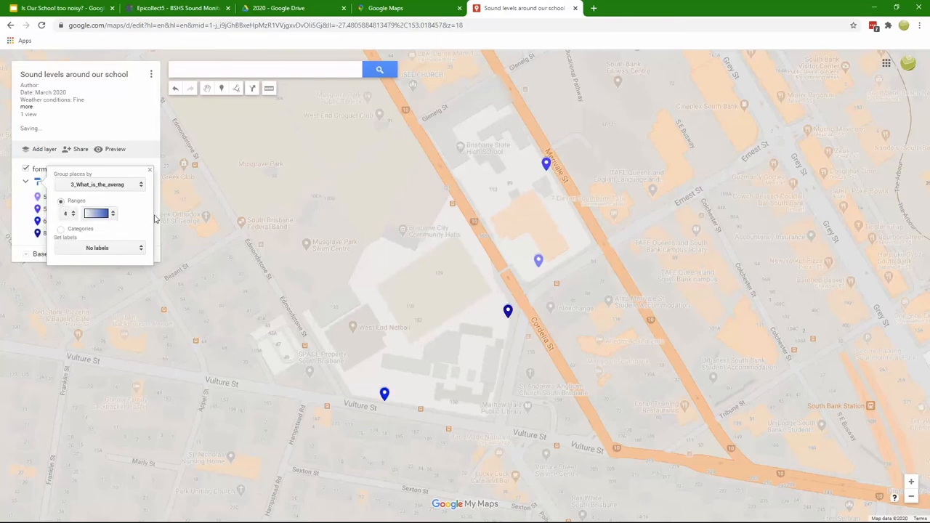
left_click(97, 213)
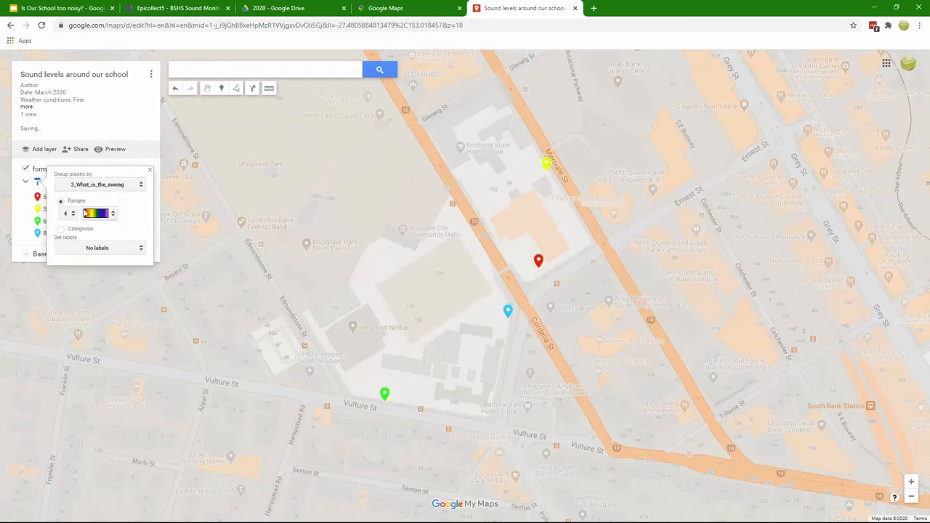
Reduce the sound-level grouping to three ranges: 52–55, 60 and 81.
left_click(73, 216)
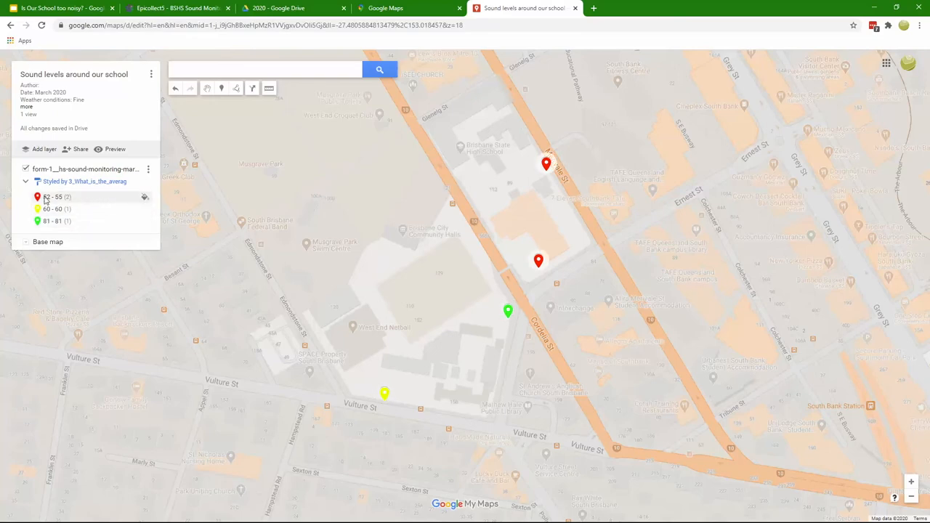
Colour the 52–55 range green and the 81–81 range orange, closing the popups.
left_click(51, 197)
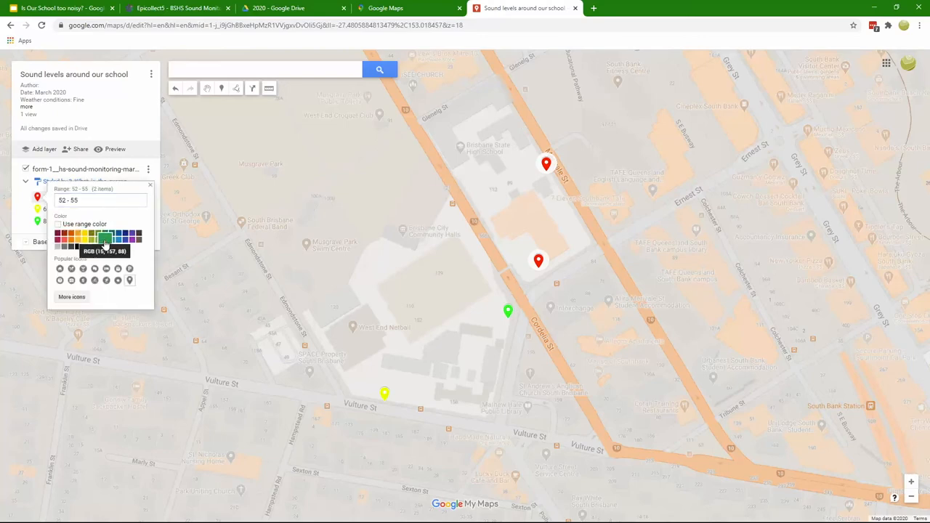
left_click(104, 237)
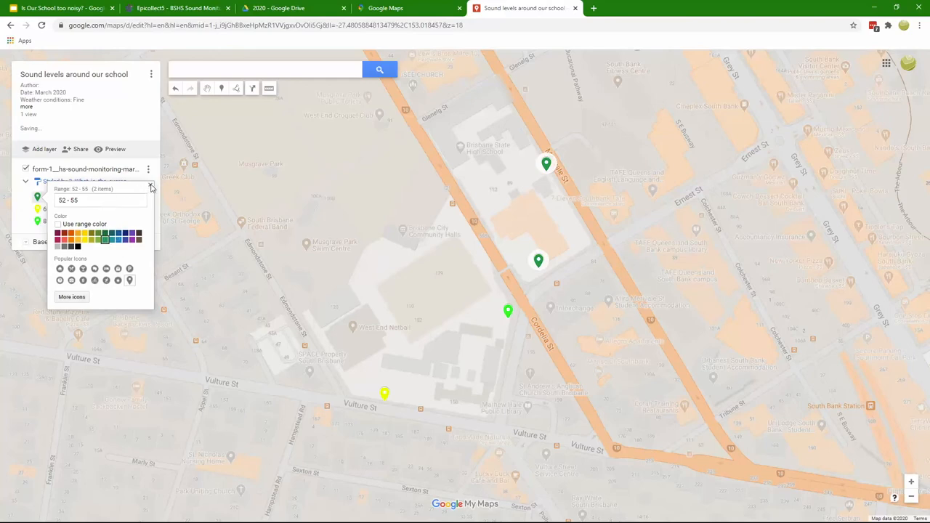
left_click(151, 189)
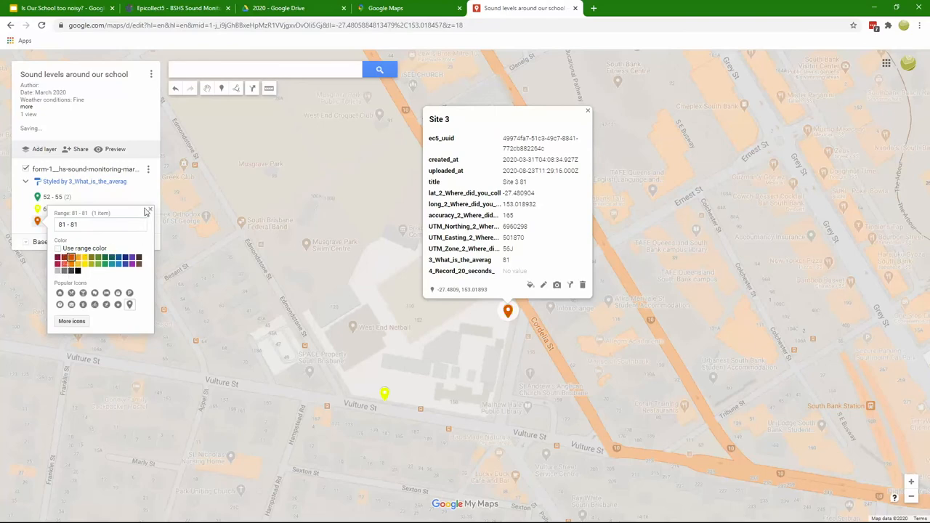
left_click(148, 212)
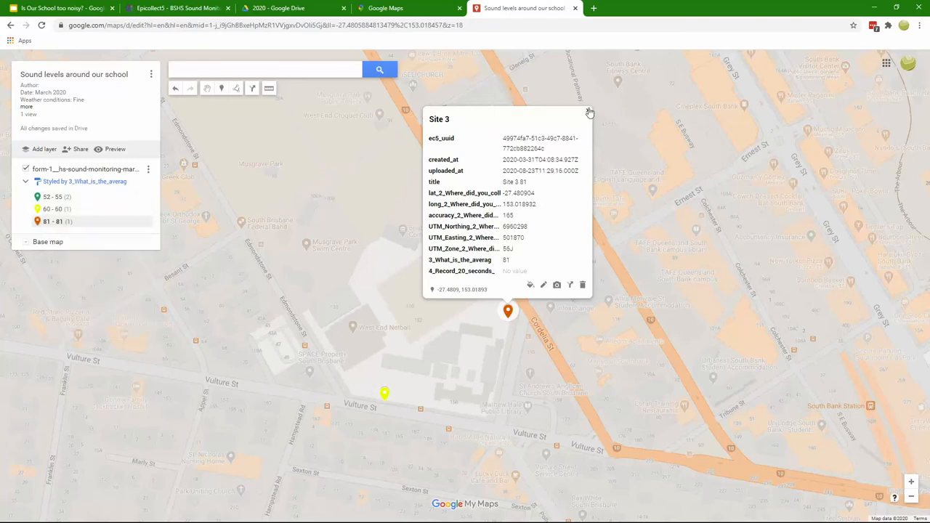
left_click(589, 112)
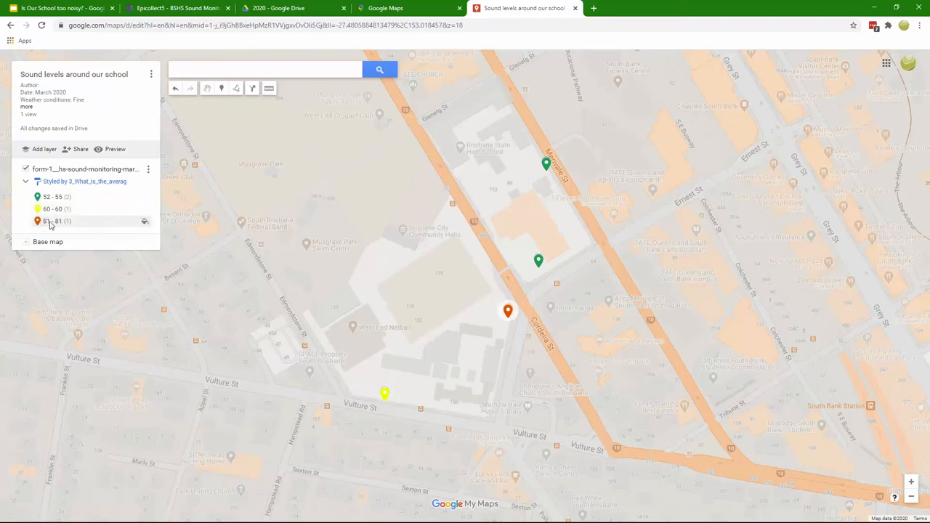
mouse_move(51, 222)
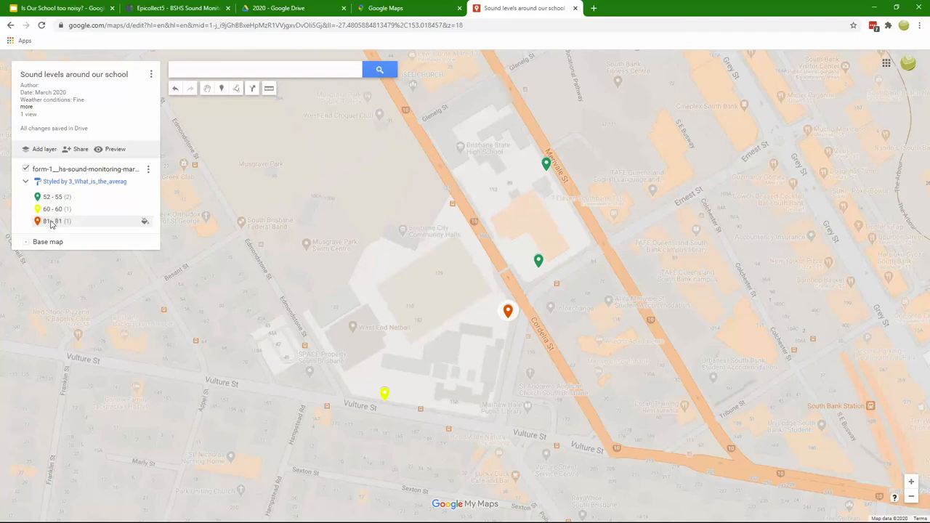
mouse_move(53, 223)
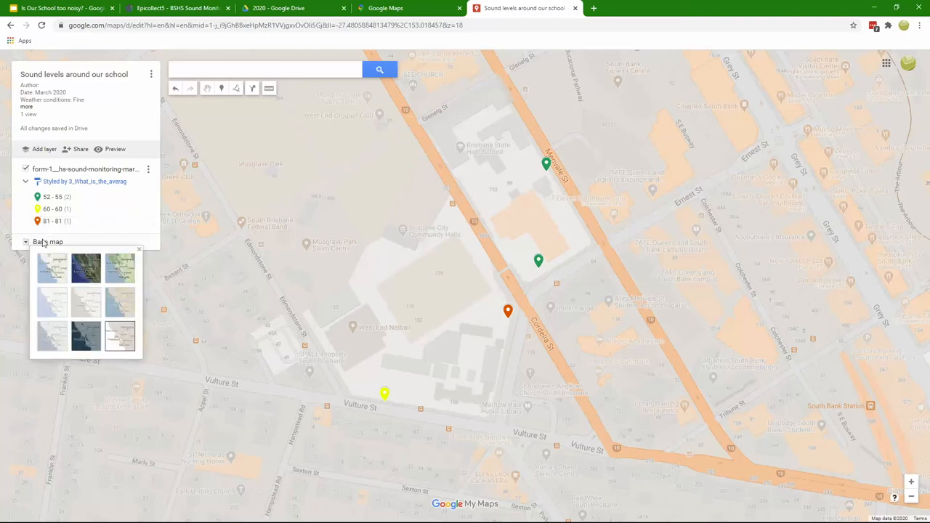
Preview several base map styles and settle on a light street map style.
left_click(52, 335)
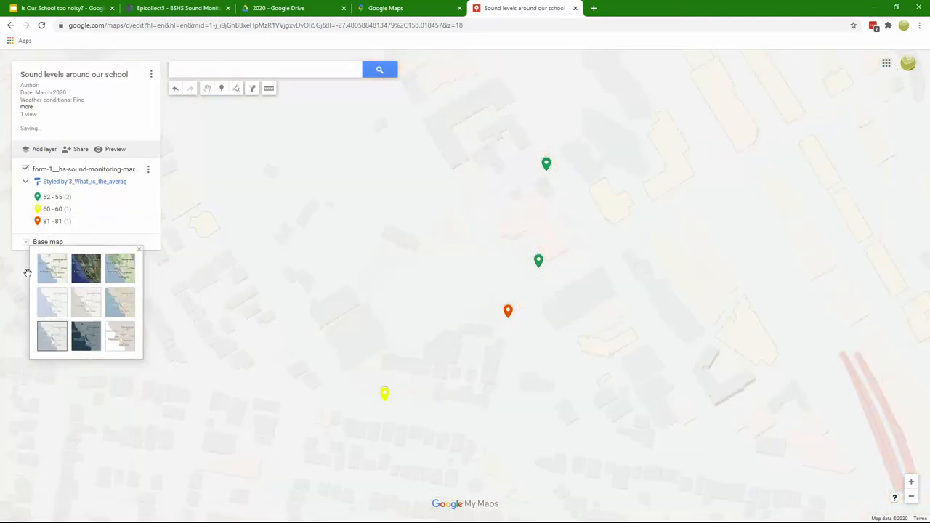
left_click(120, 337)
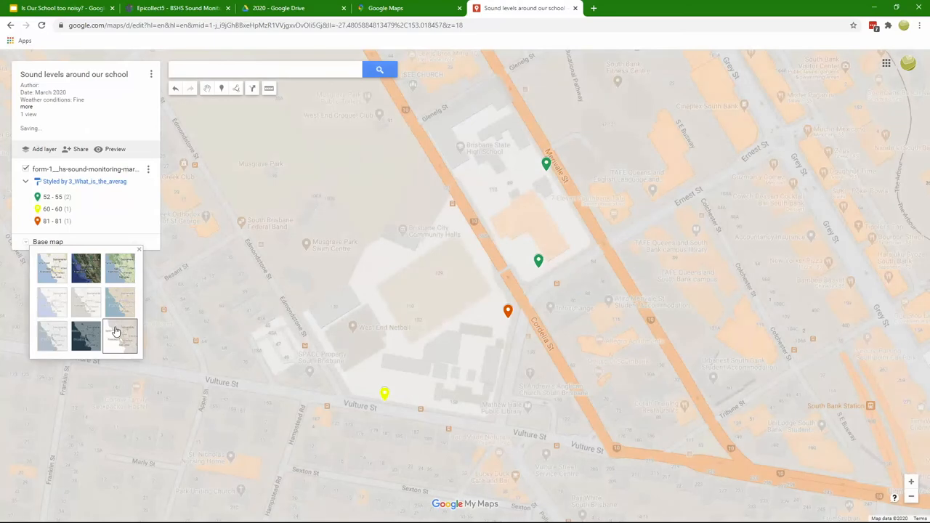
left_click(120, 302)
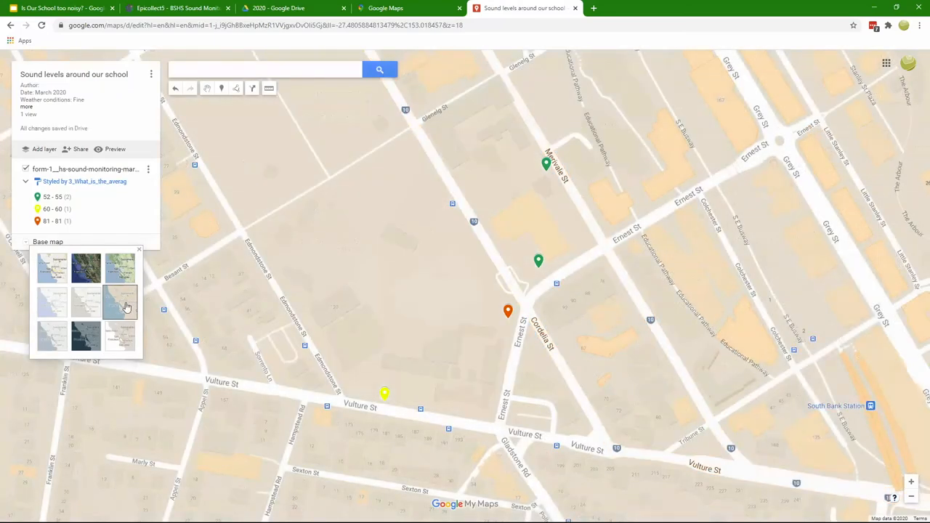
left_click(85, 303)
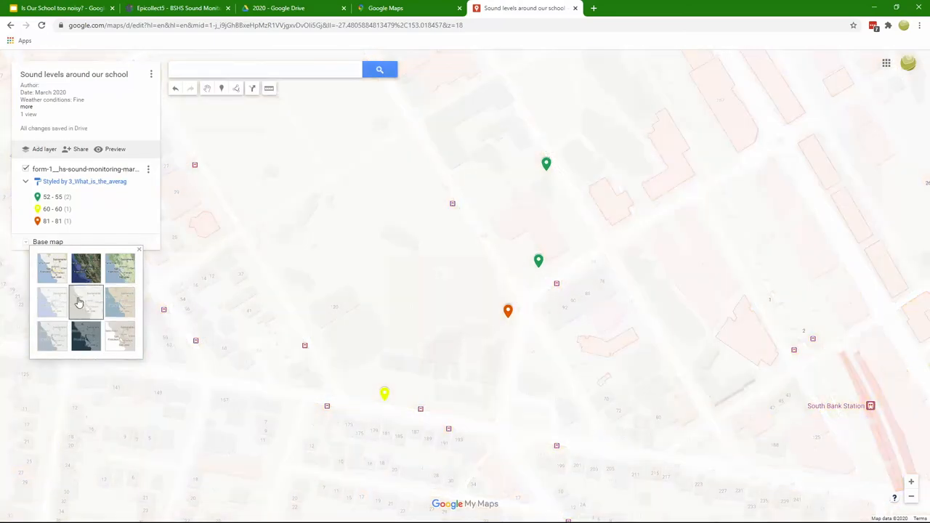
left_click(85, 267)
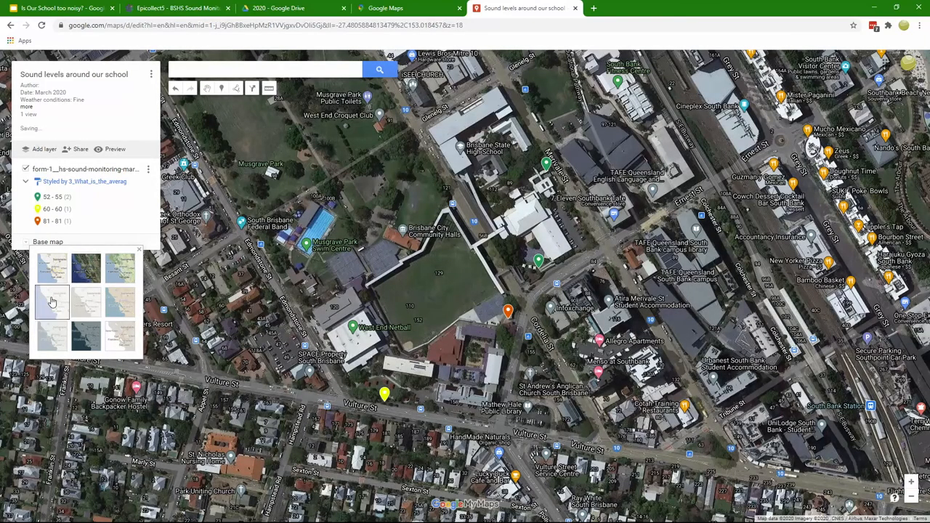
left_click(120, 301)
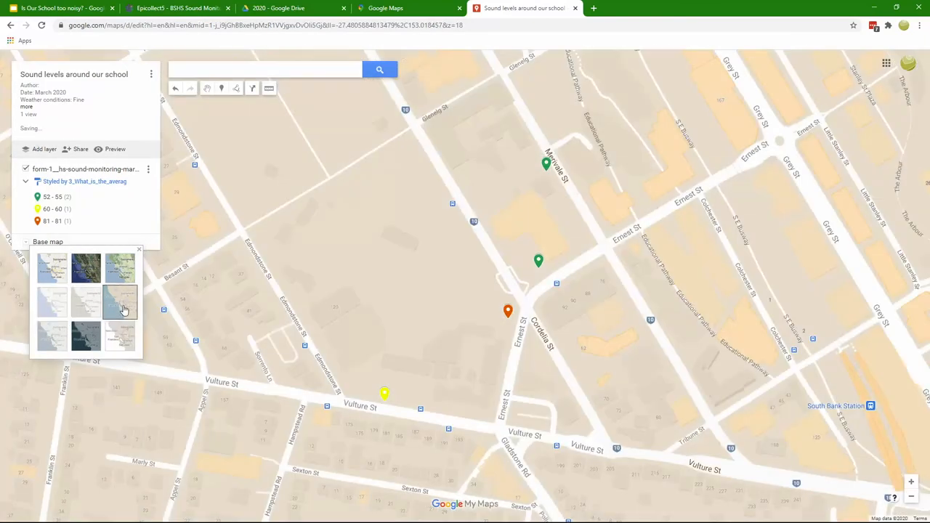
mouse_move(119, 272)
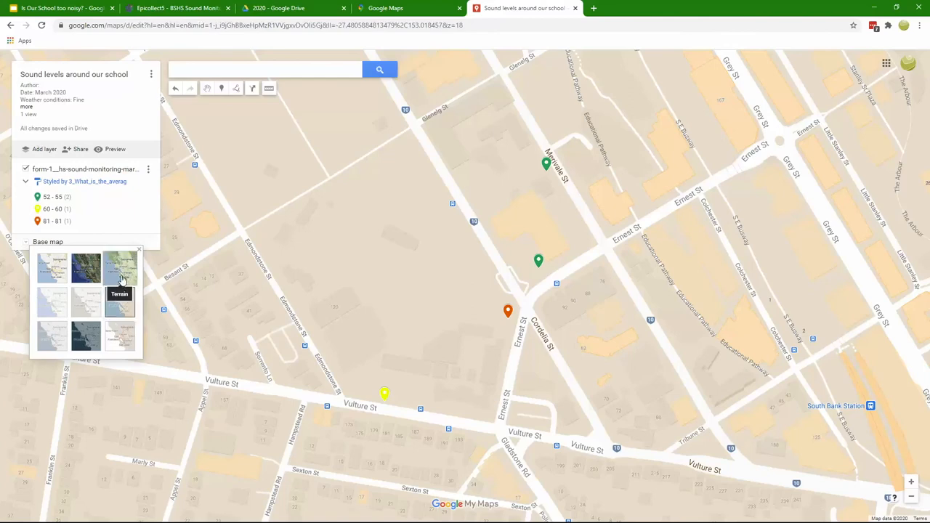
left_click(120, 302)
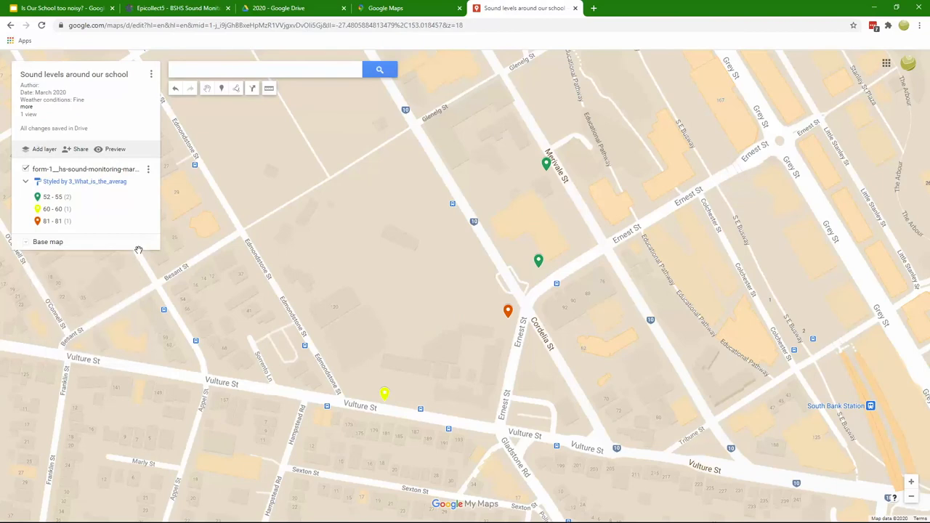
left_click(59, 8)
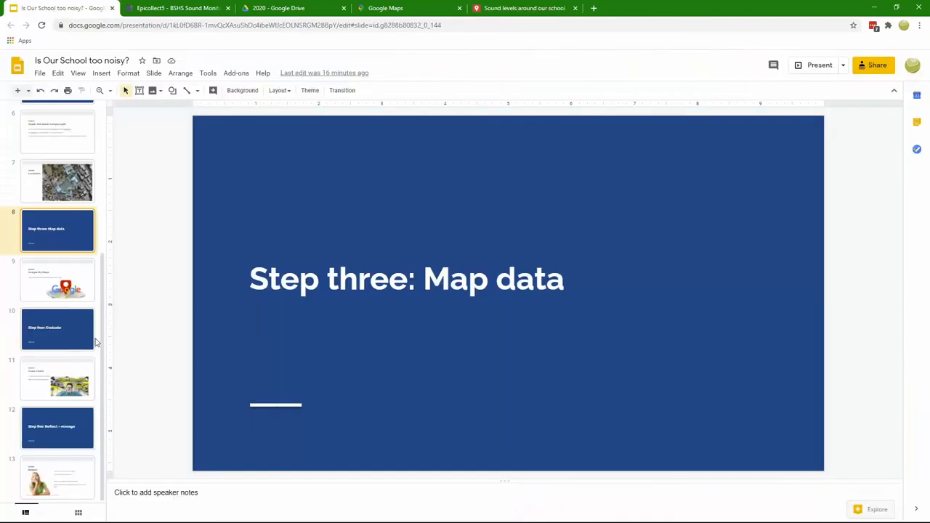
Browse the slide filmstrip through Step four: Evaluate to the Cross-check slide.
left_click(57, 477)
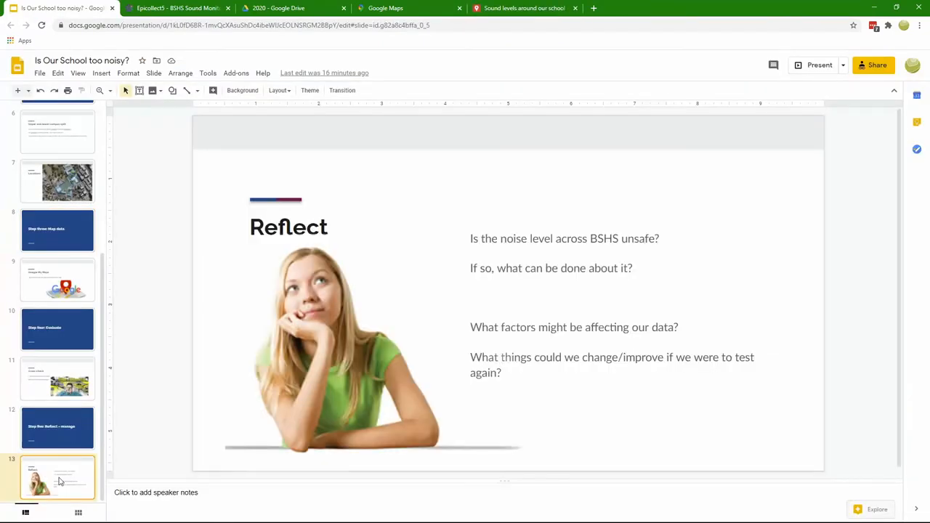
left_click(57, 229)
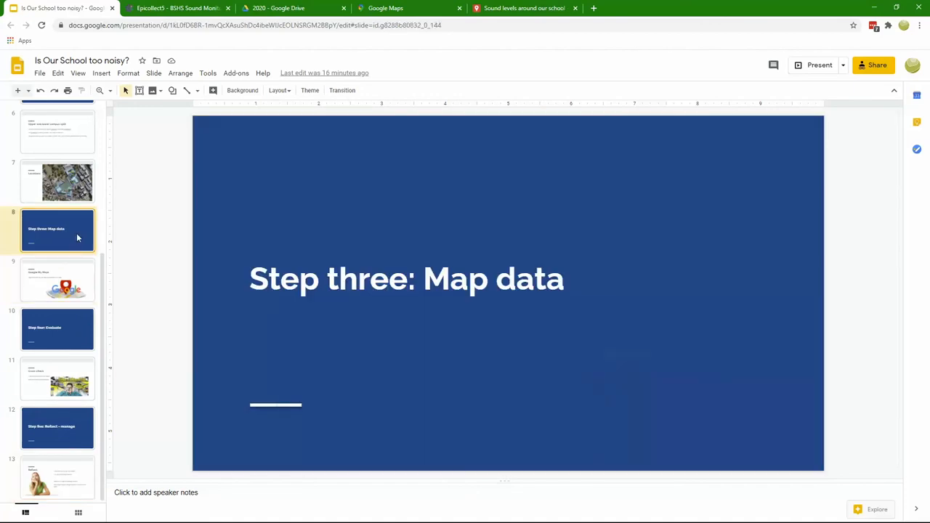
mouse_move(69, 283)
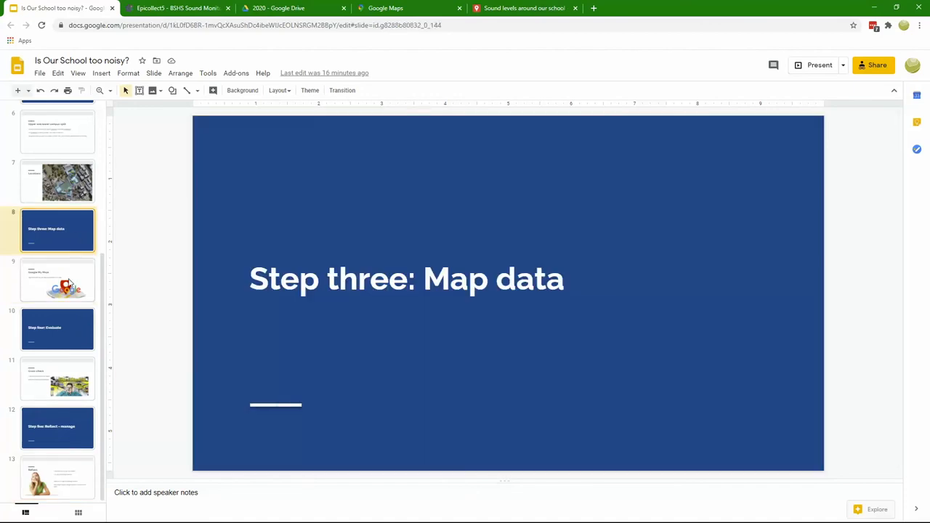
left_click(57, 280)
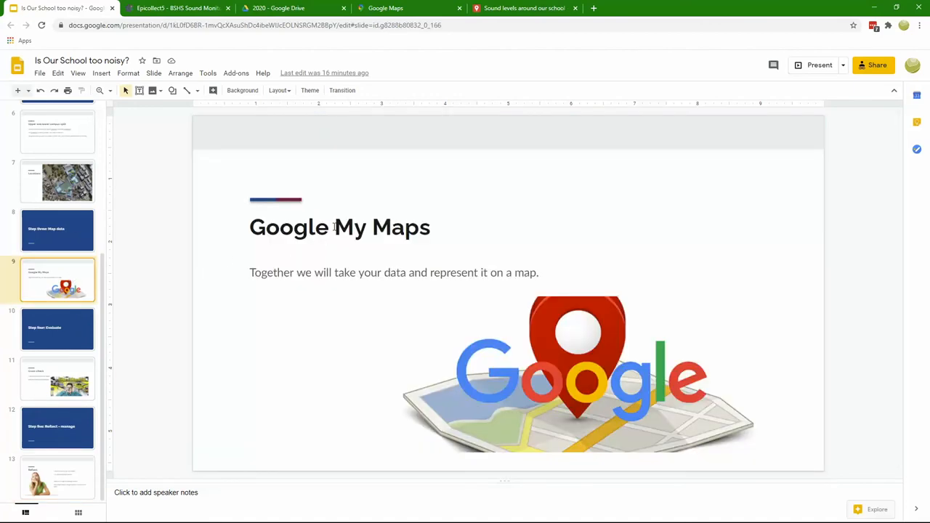
left_click(57, 328)
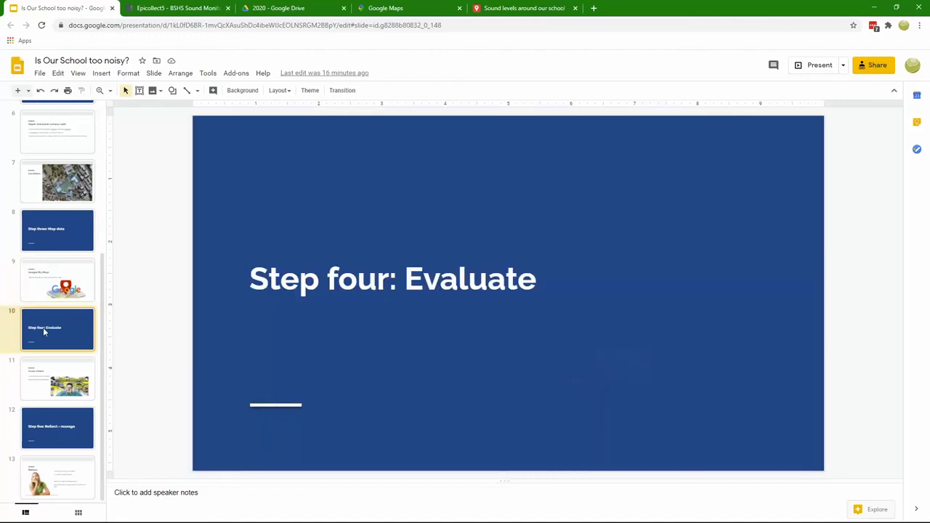
left_click(57, 379)
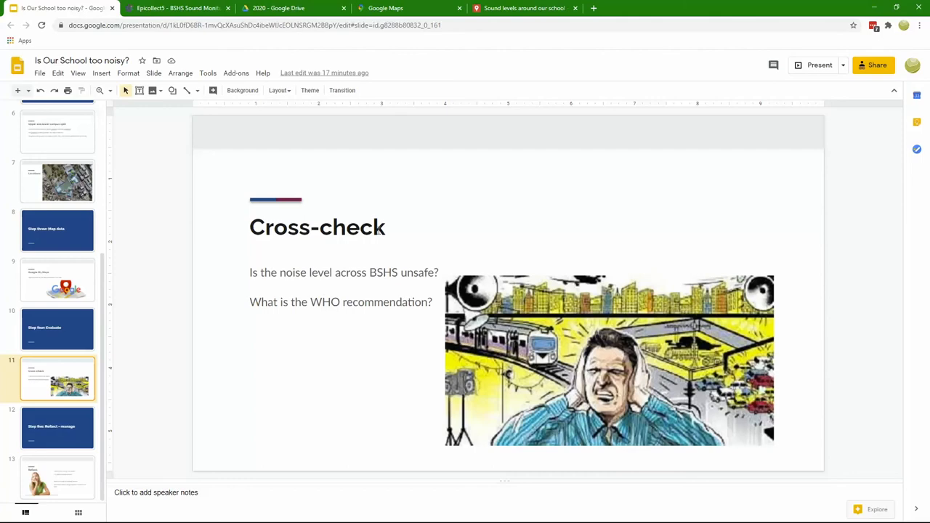
mouse_move(377, 236)
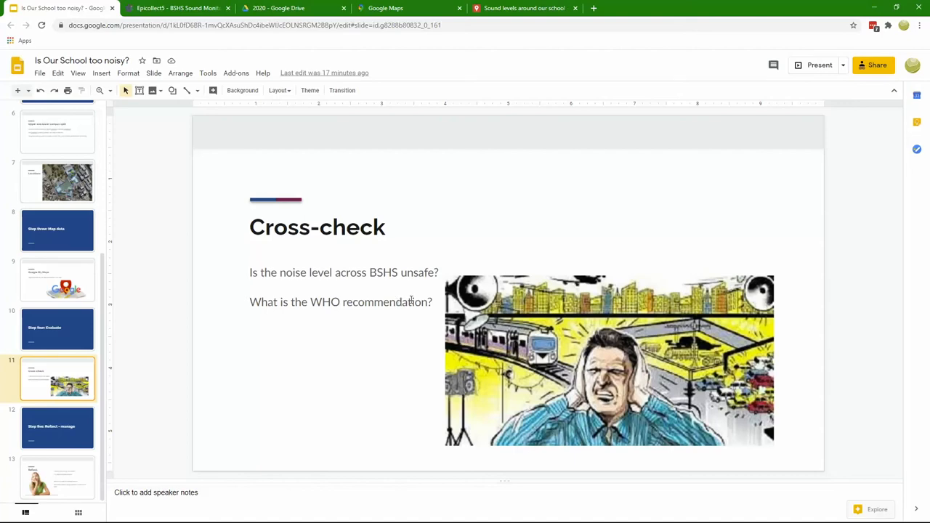
mouse_move(145, 386)
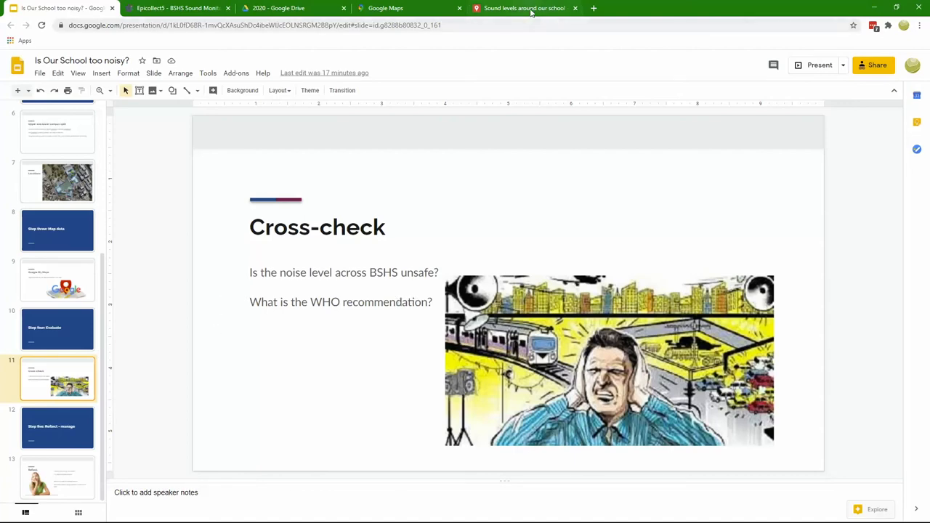
left_click(524, 8)
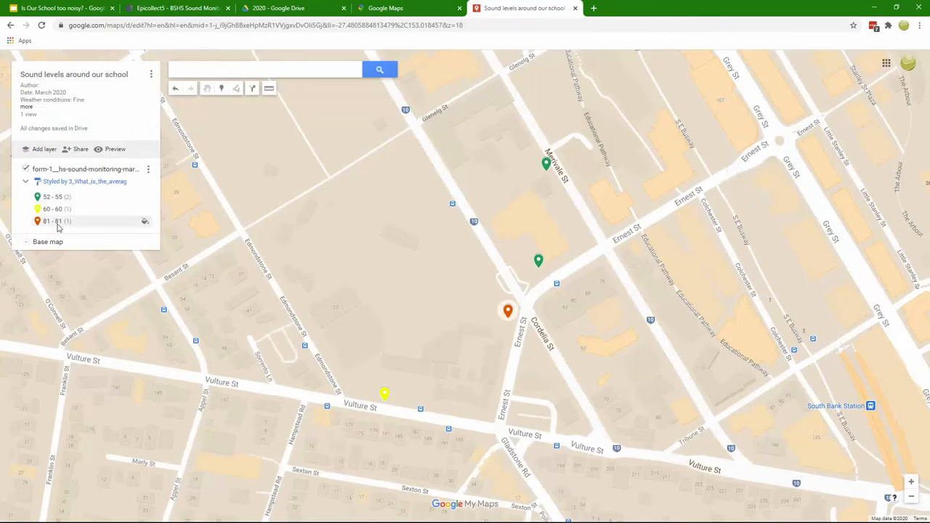
mouse_move(108, 228)
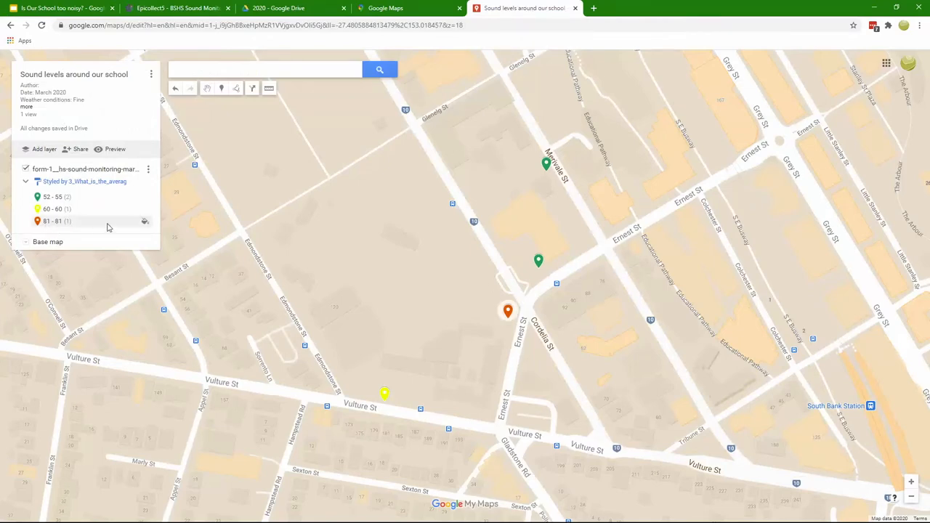
left_click(508, 311)
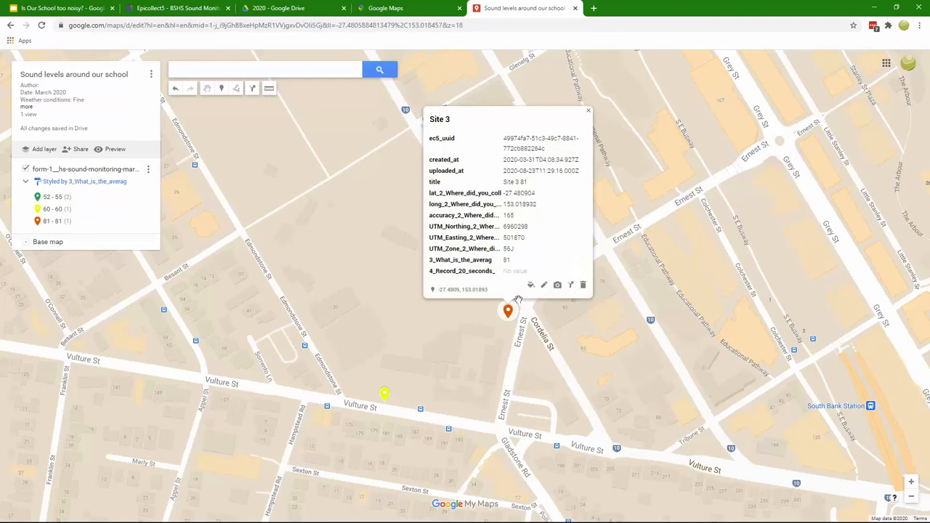
double_click(507, 260)
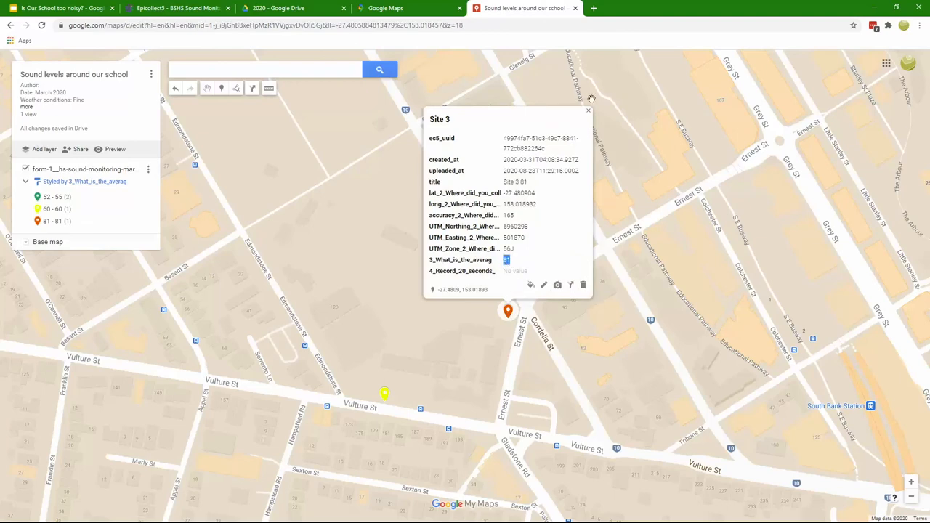
left_click(587, 112)
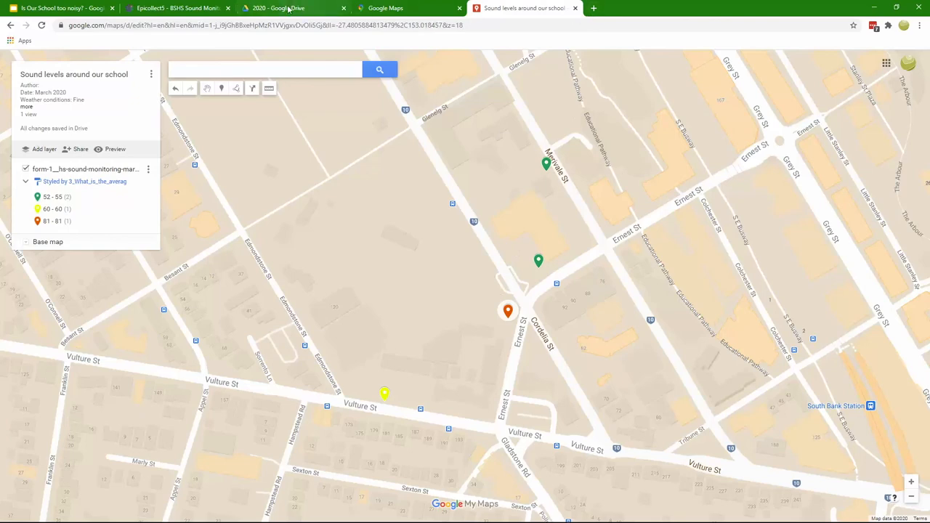
mouse_move(61, 8)
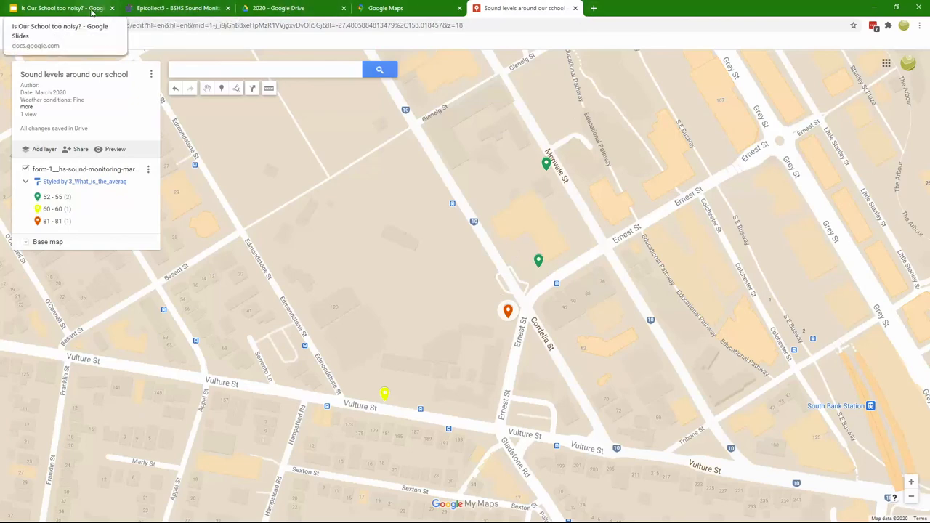
left_click(62, 8)
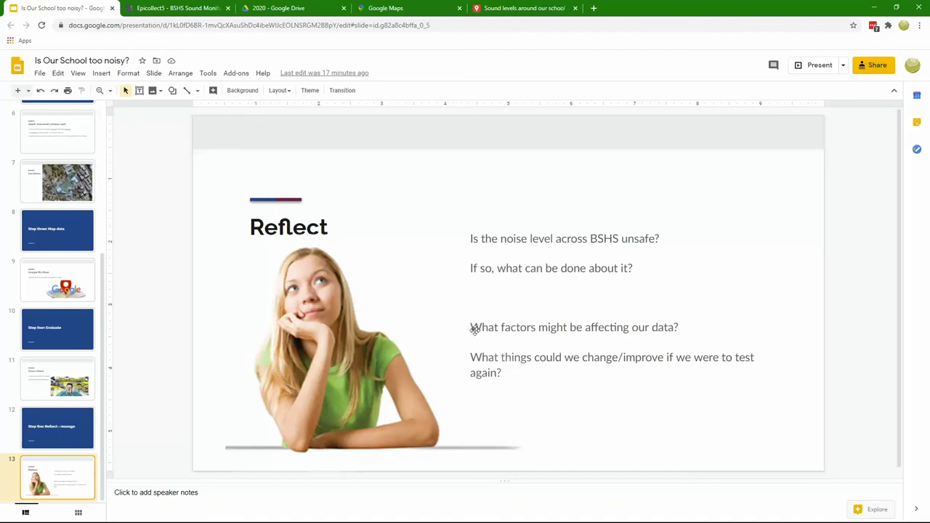
mouse_move(578, 325)
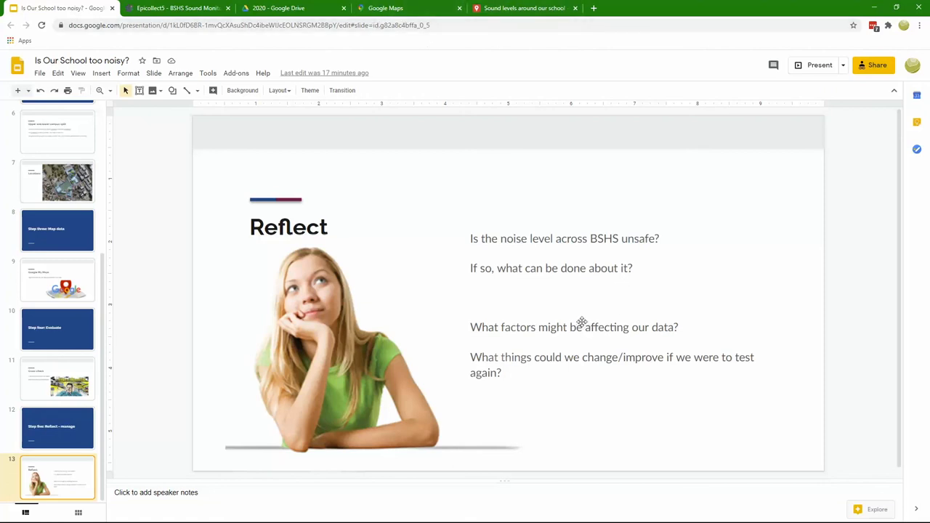
mouse_move(582, 285)
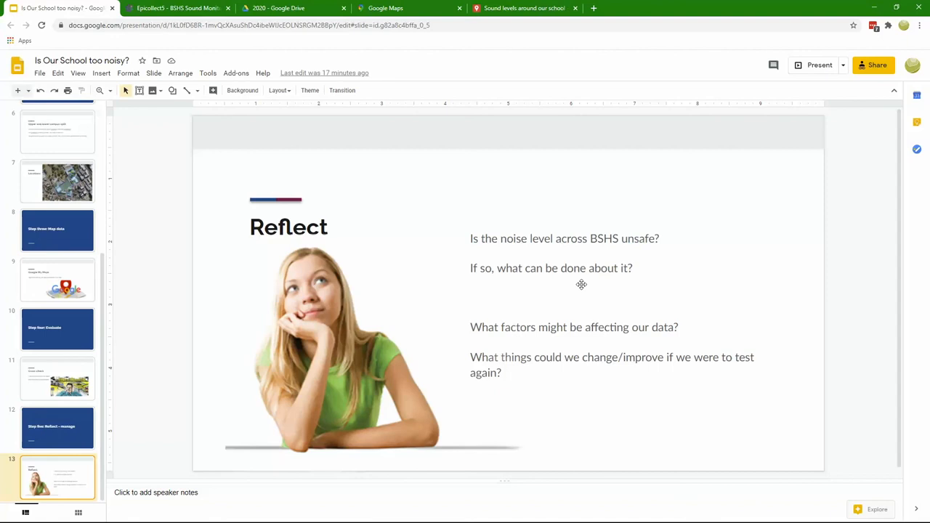
mouse_move(574, 272)
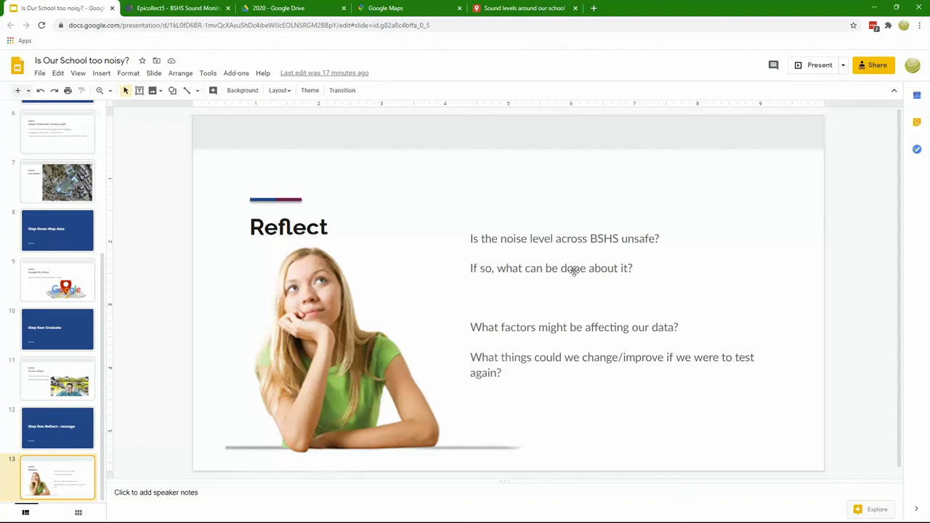
mouse_move(573, 255)
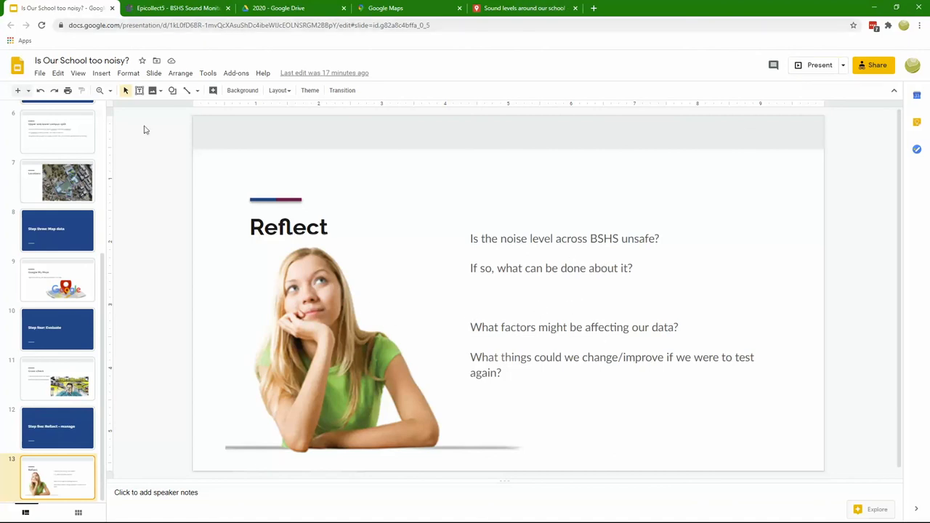
Scroll the filmstrip up and select slide 1, 'Is Our School too noisy?'.
scroll("up", 3)
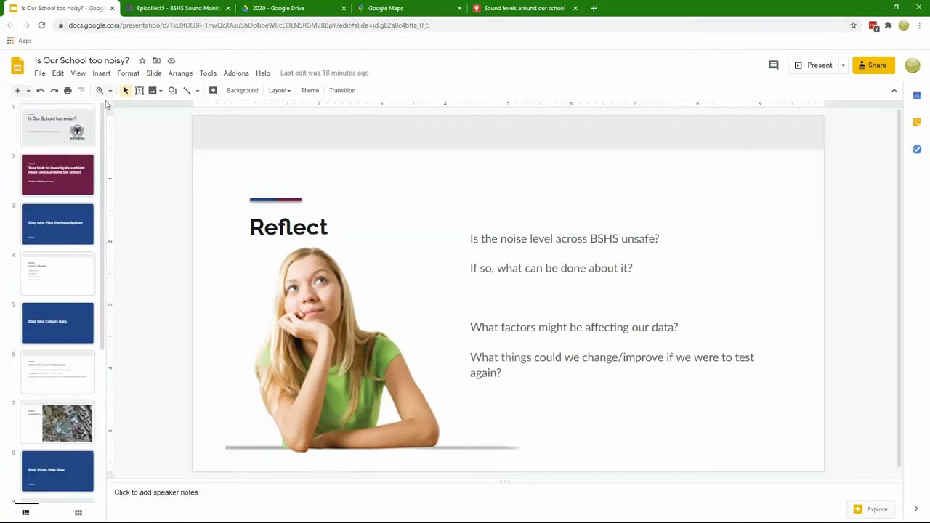
left_click(58, 125)
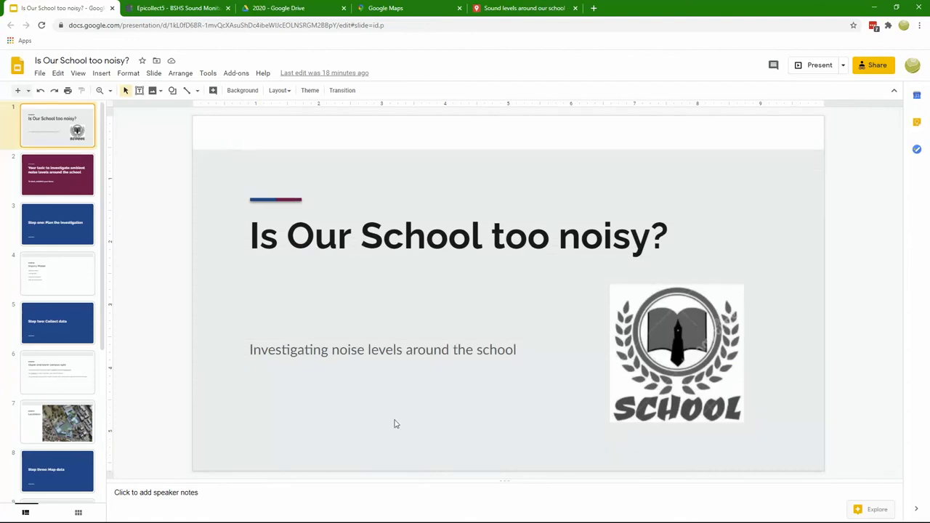
mouse_move(588, 392)
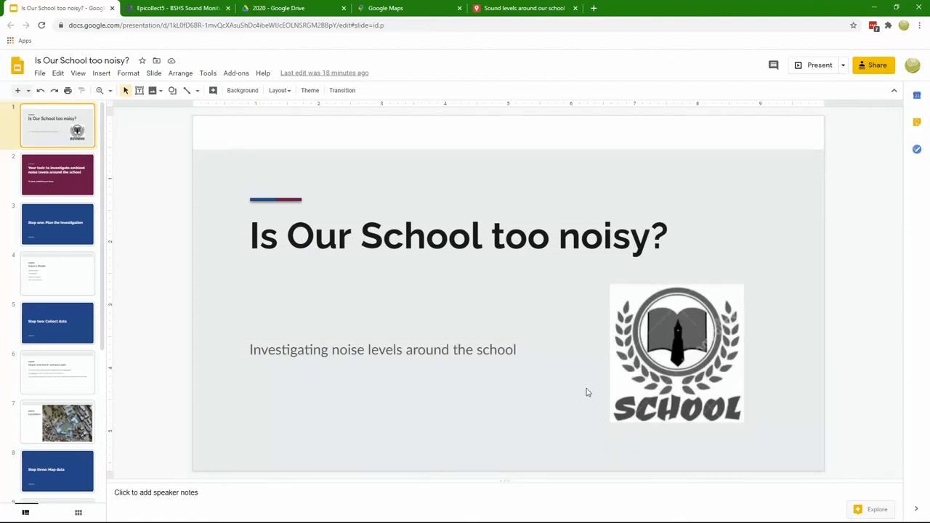